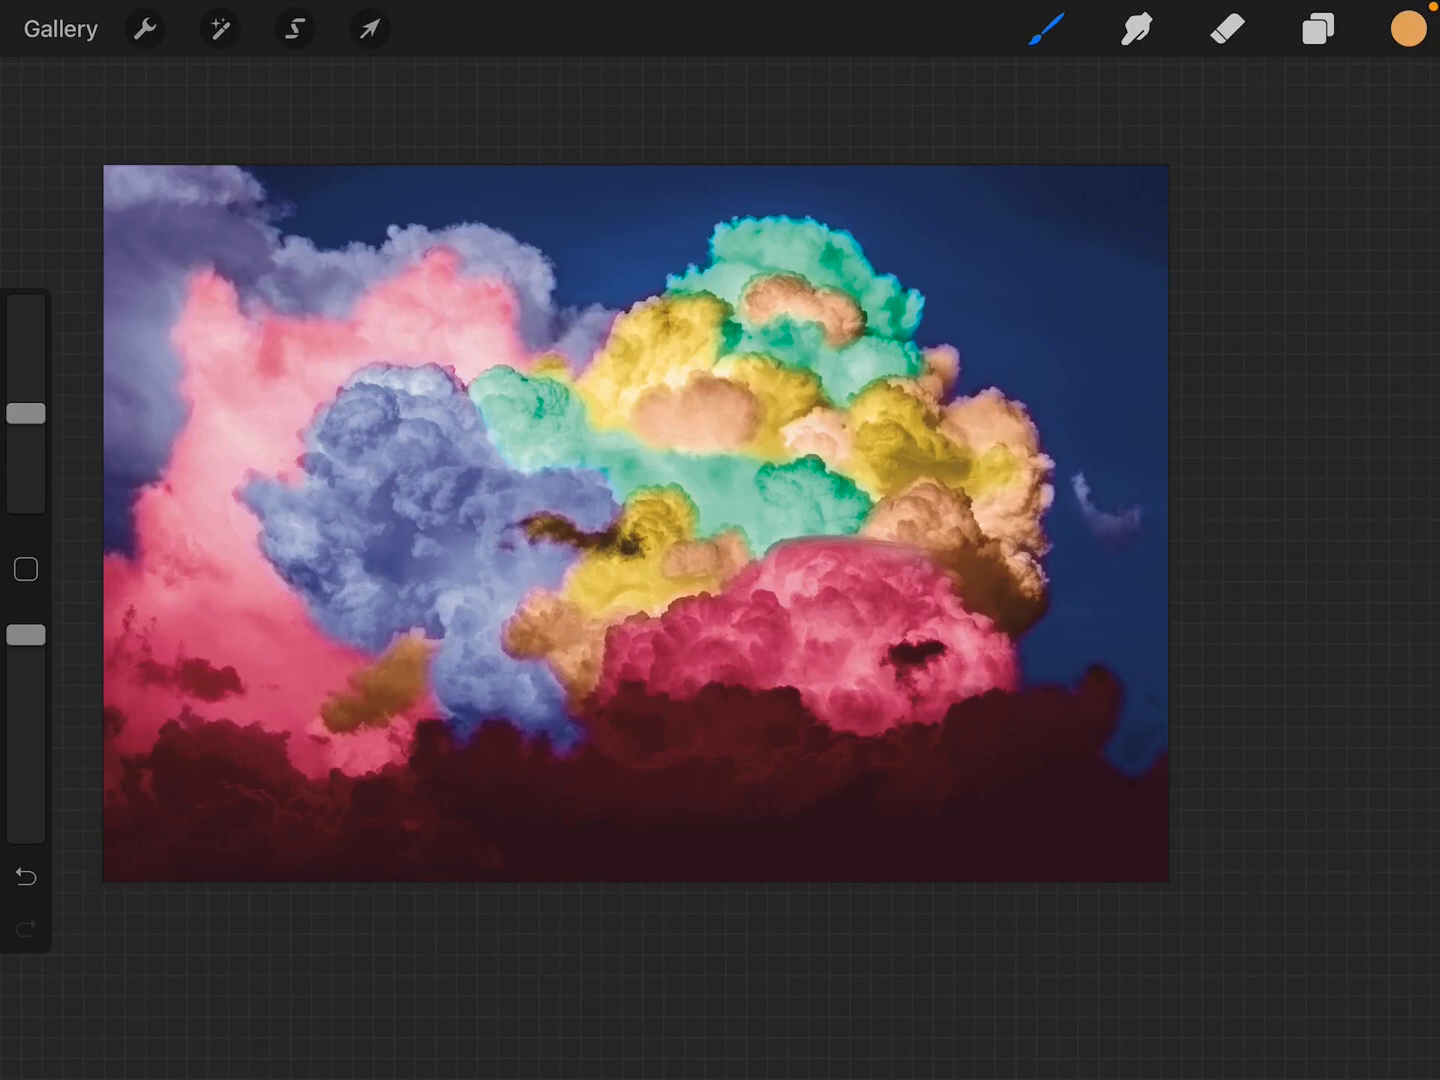
# - Show the purple colour variation by ticking the top colour group visible, then hide the layers list
pyautogui.click(1318, 28)
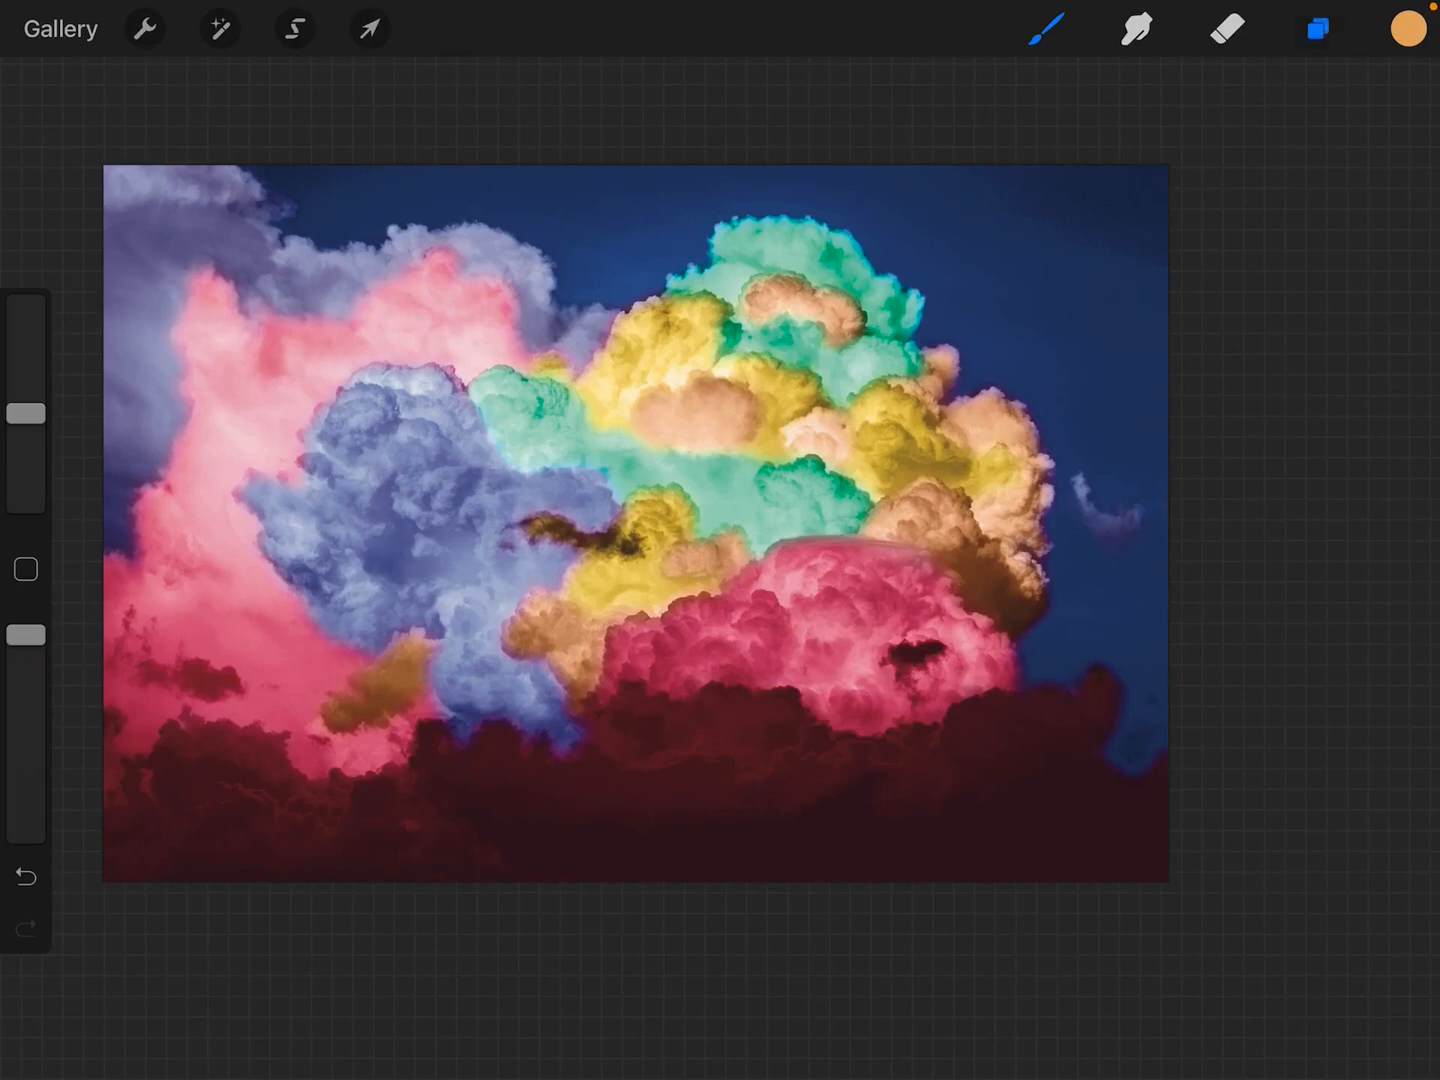
pyautogui.click(1316, 28)
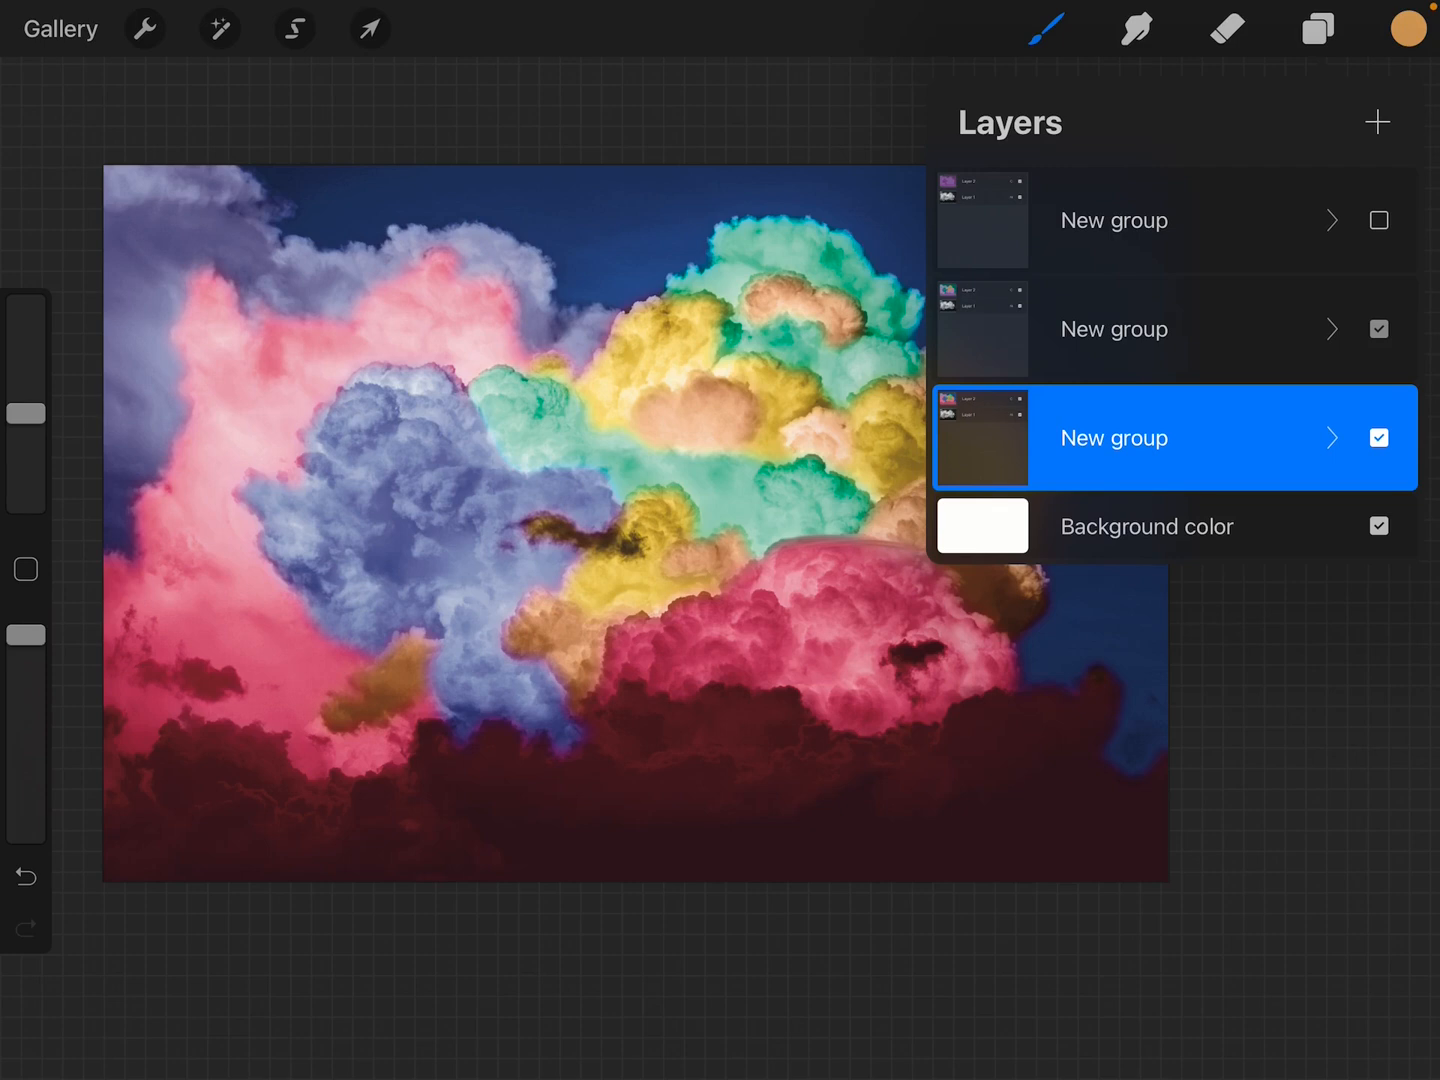
pyautogui.click(1316, 28)
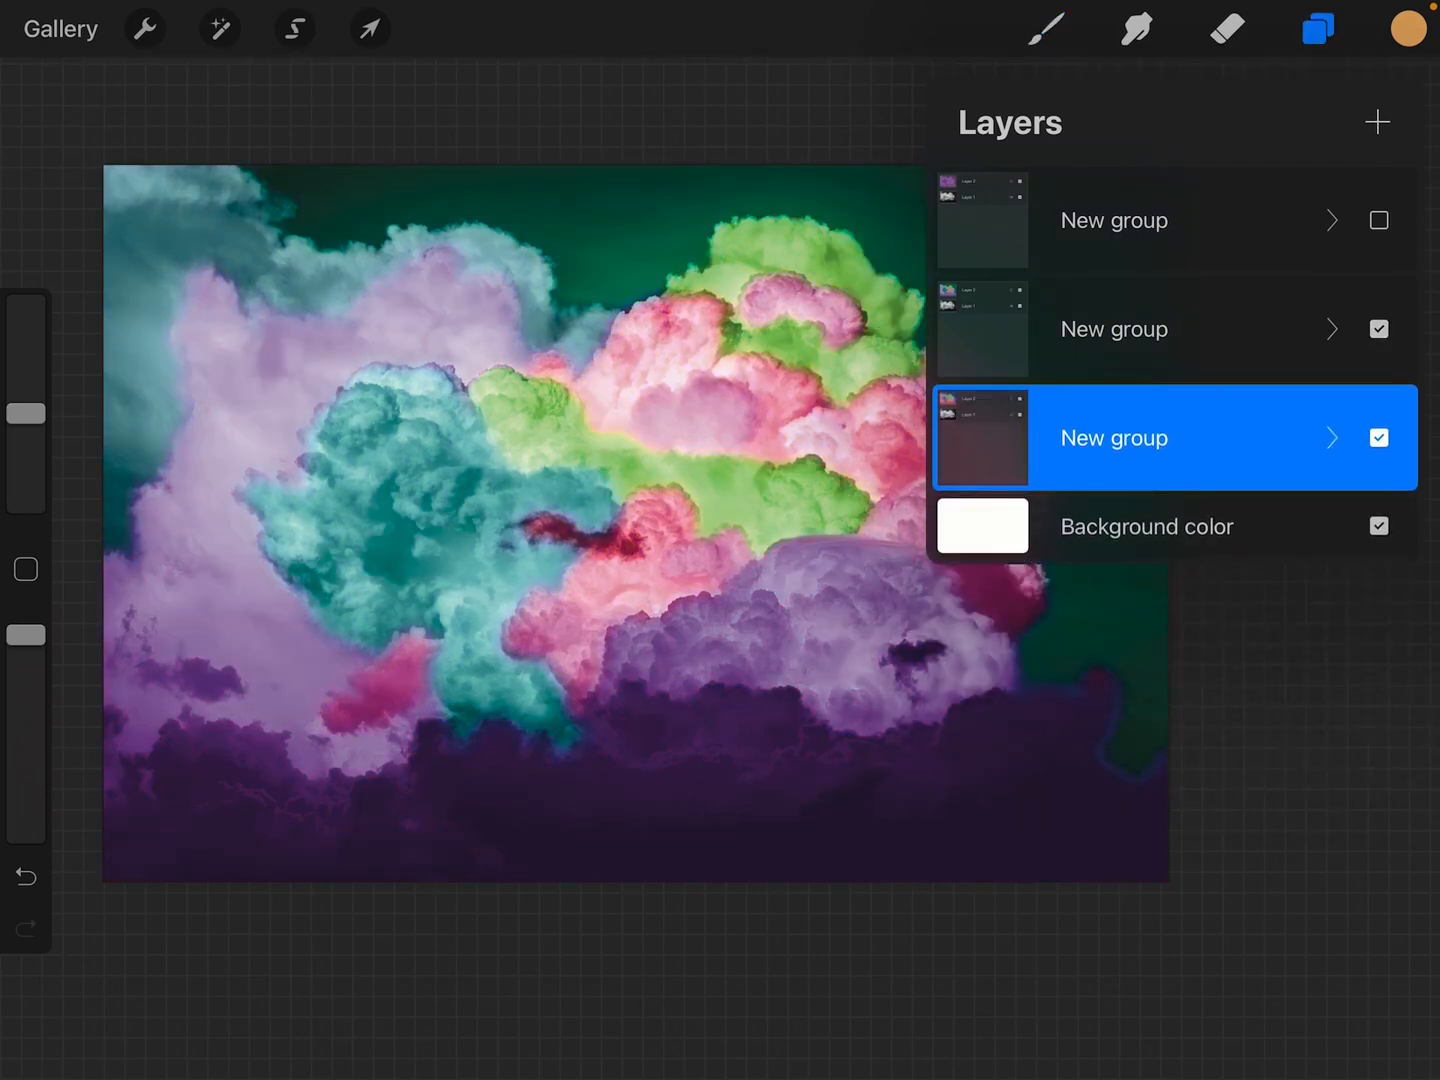
pyautogui.click(1332, 328)
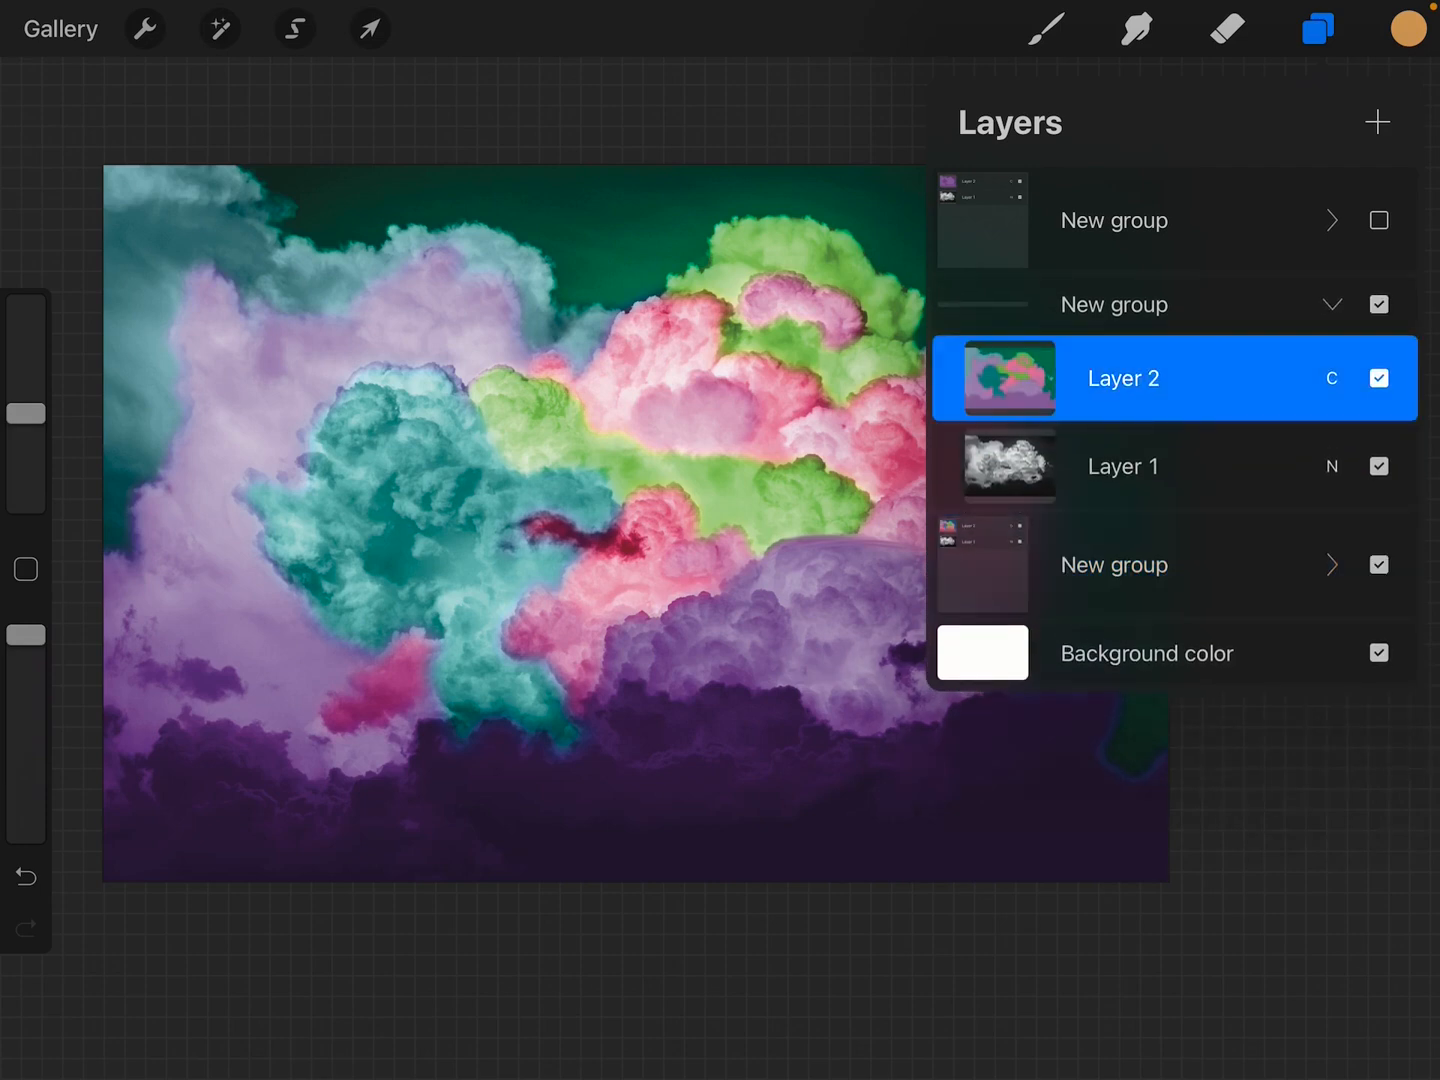
pyautogui.click(1112, 304)
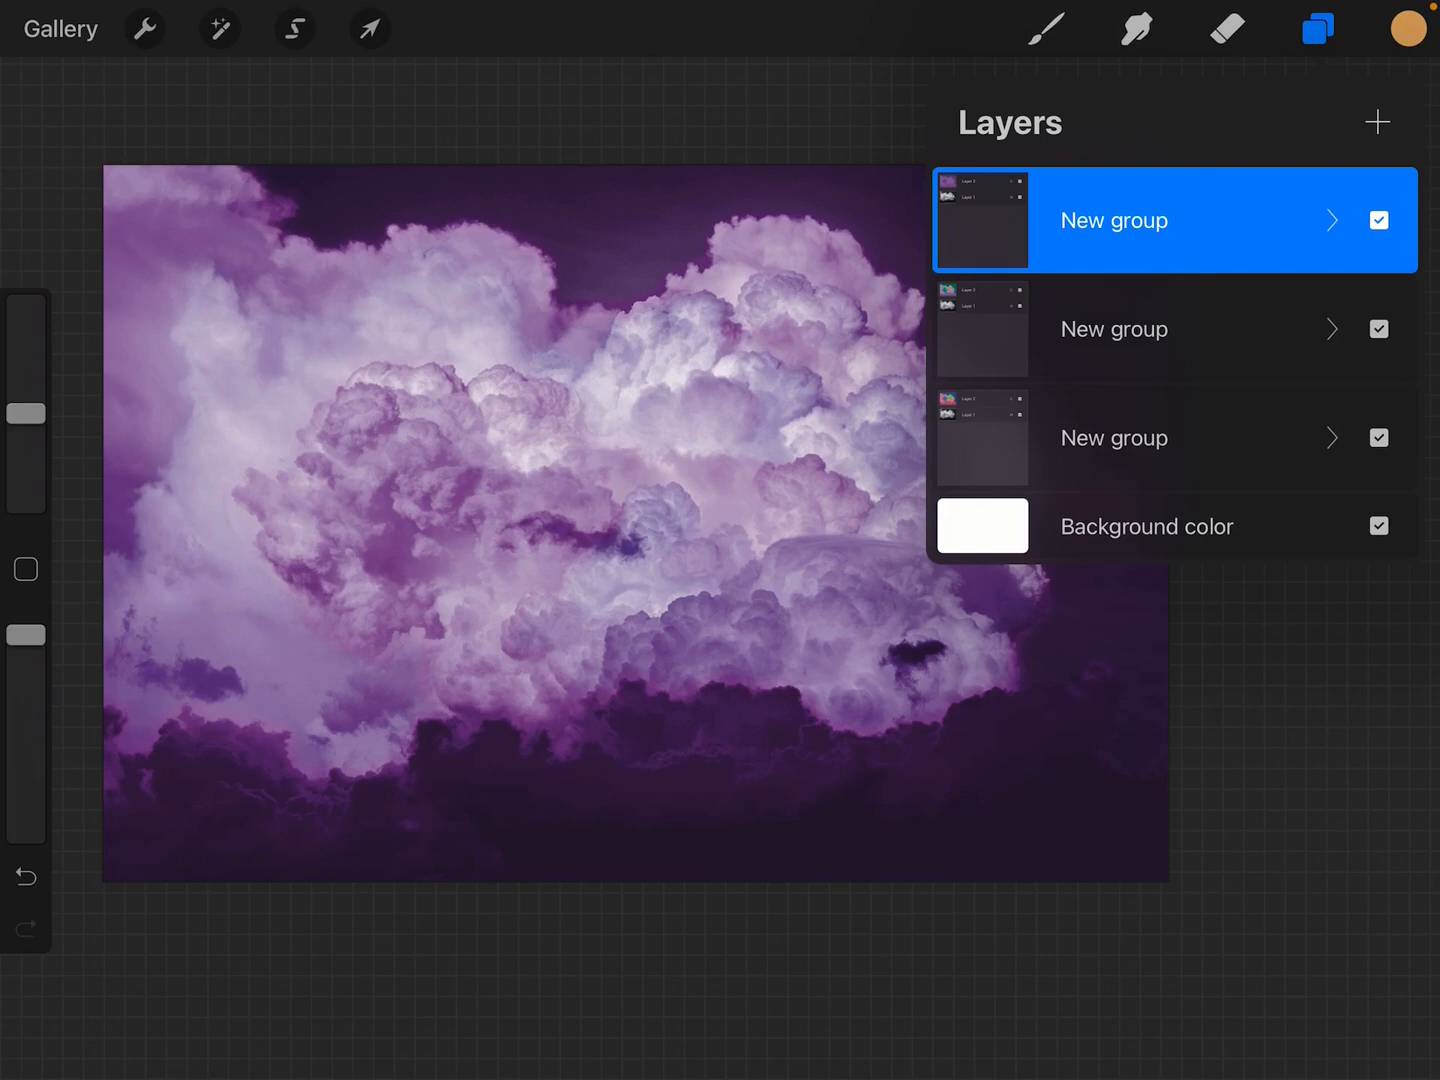
pyautogui.click(1316, 28)
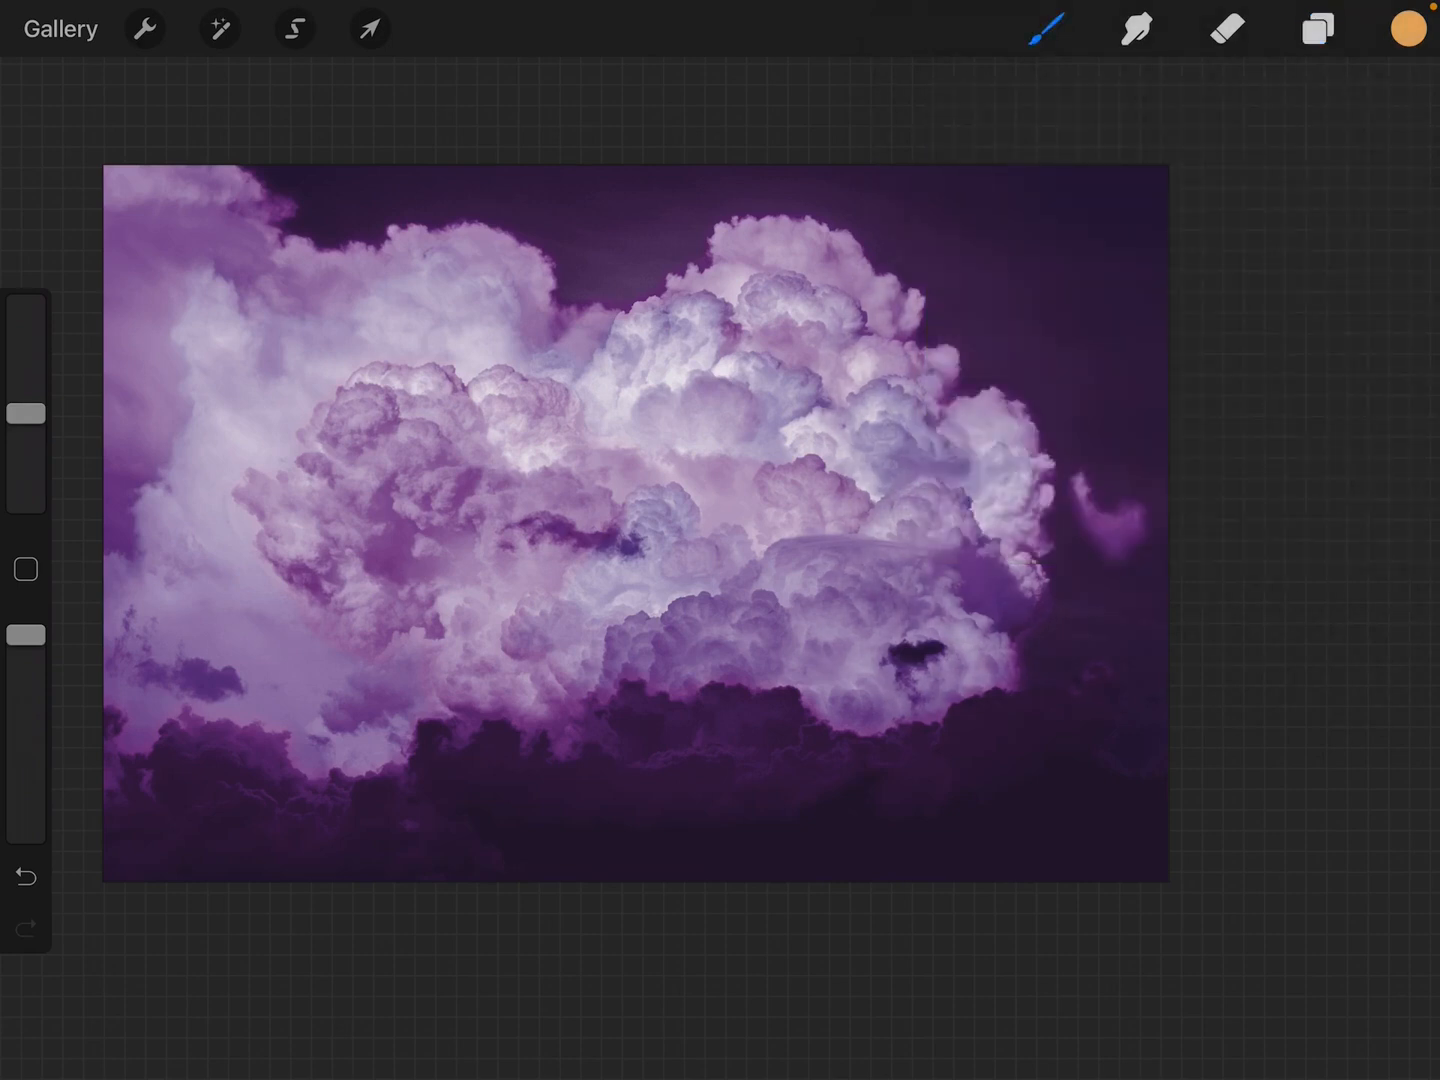
pyautogui.click(144, 28)
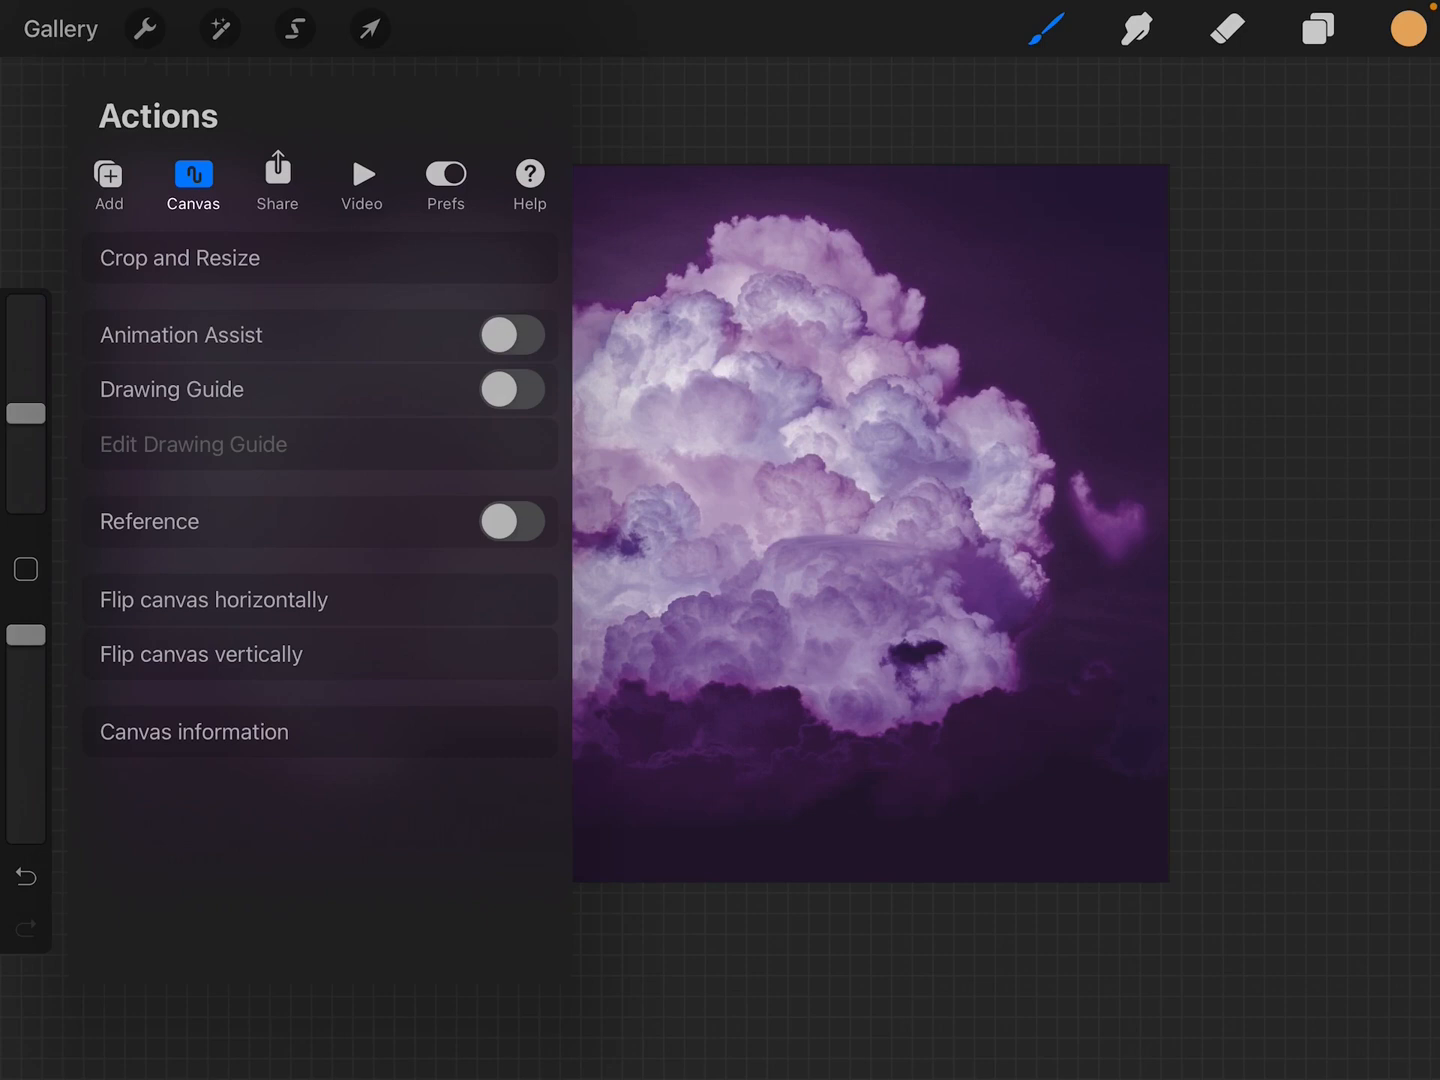
pyautogui.click(194, 732)
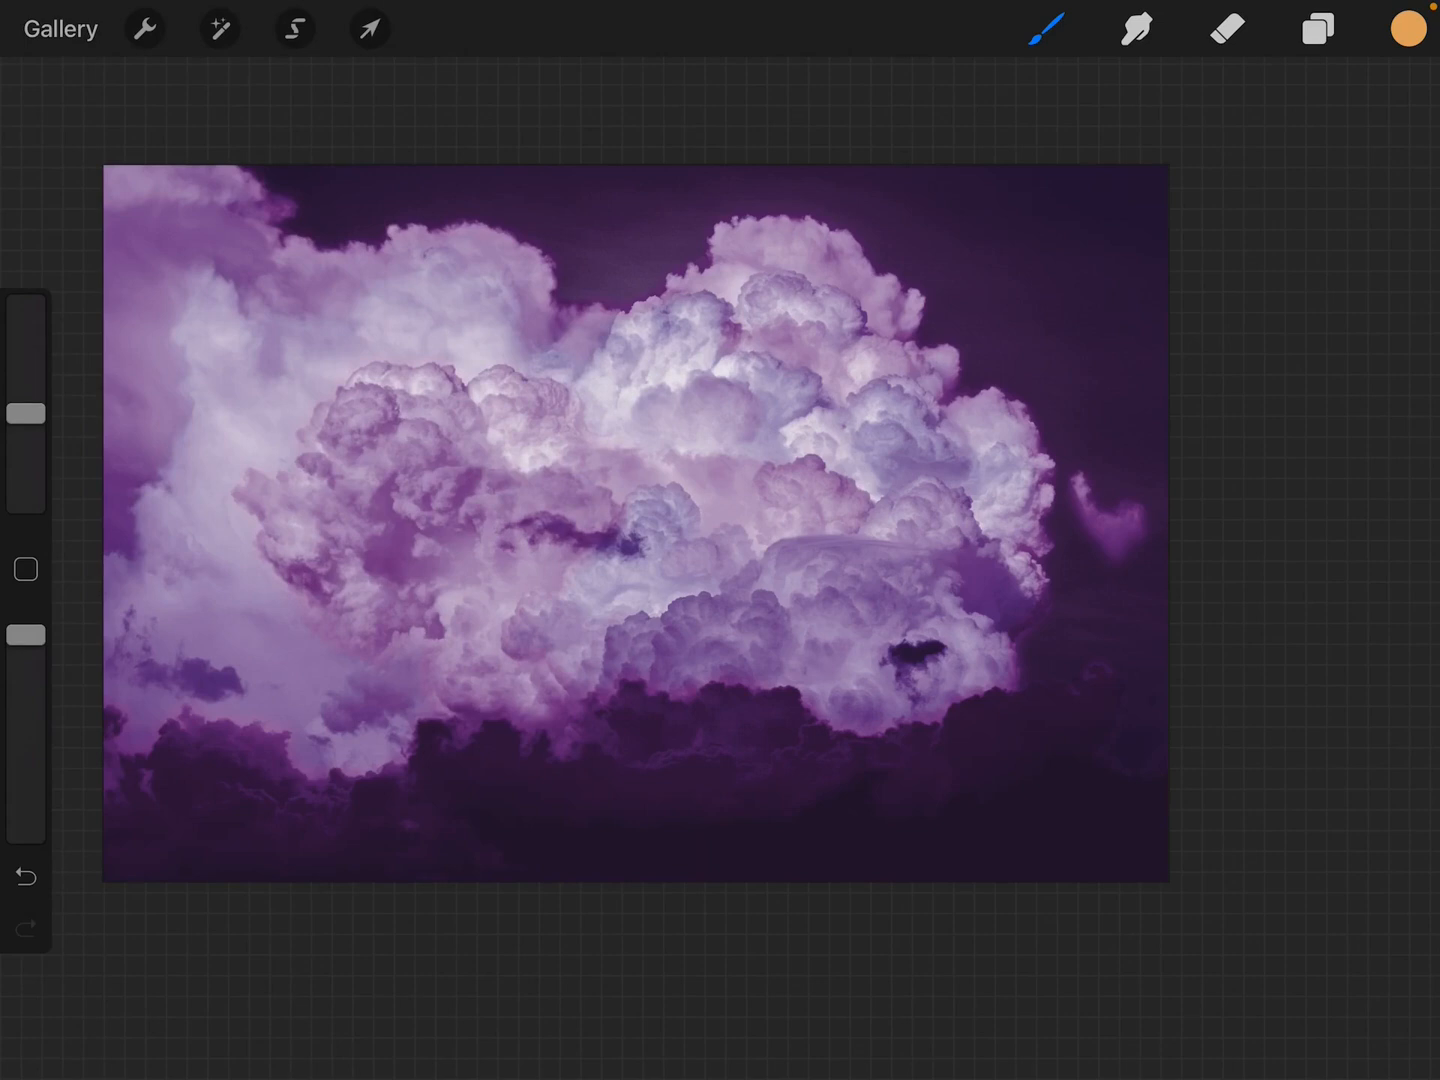
# - From the Gallery, start a new canvas with custom dimensions
pyautogui.click(60, 28)
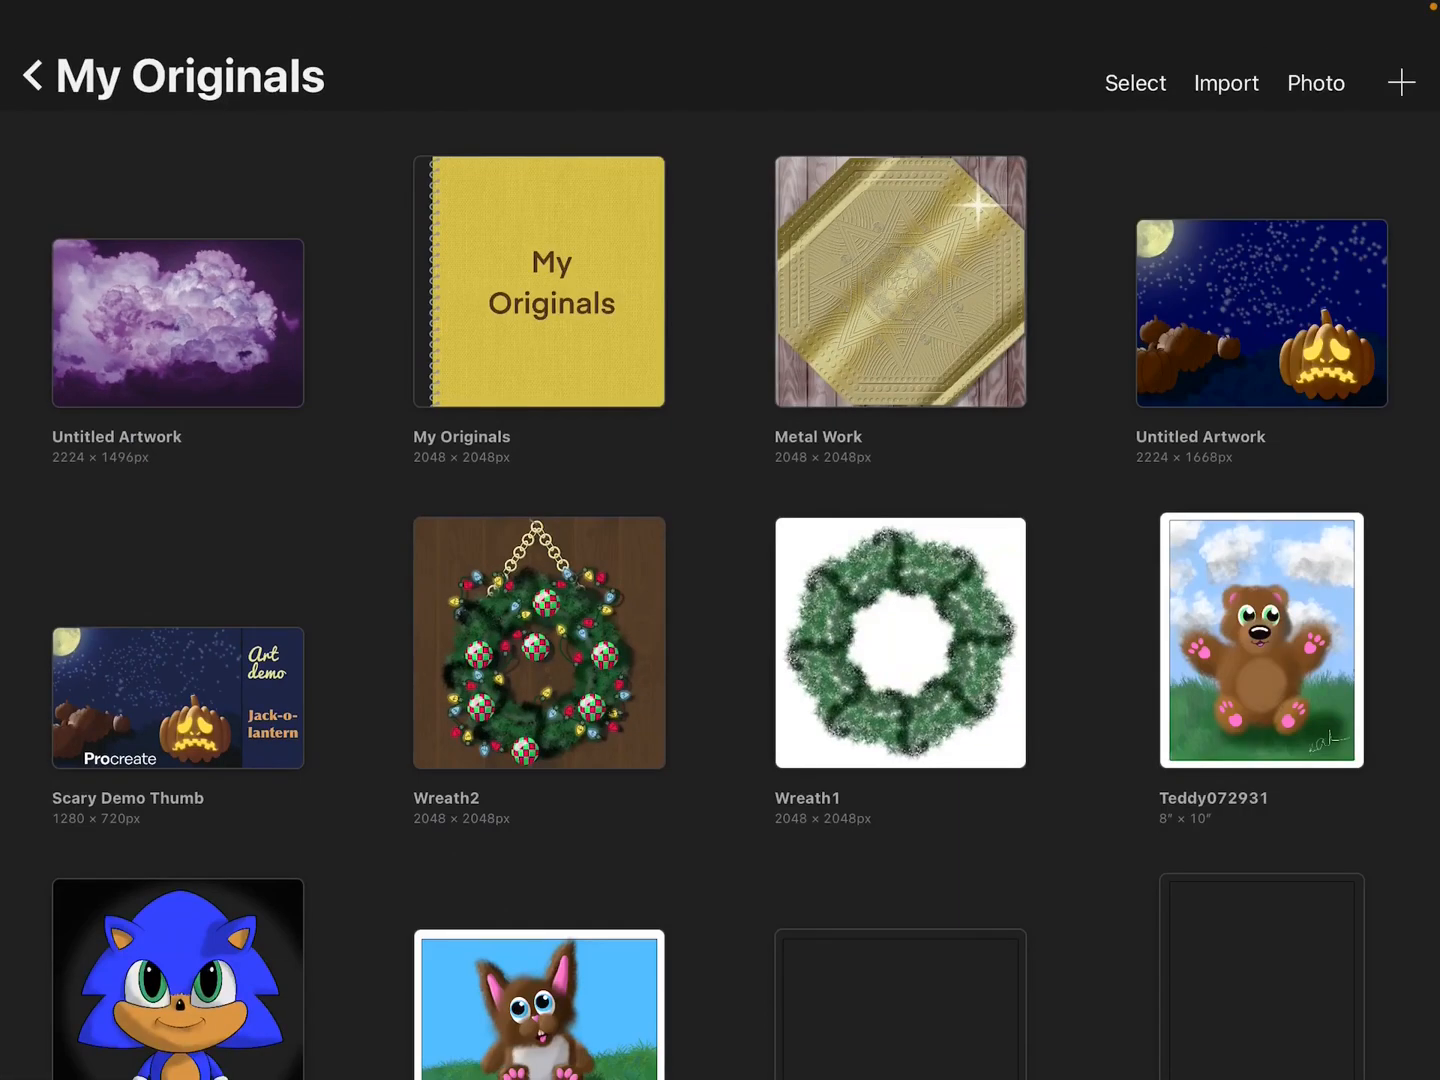
pyautogui.click(1400, 82)
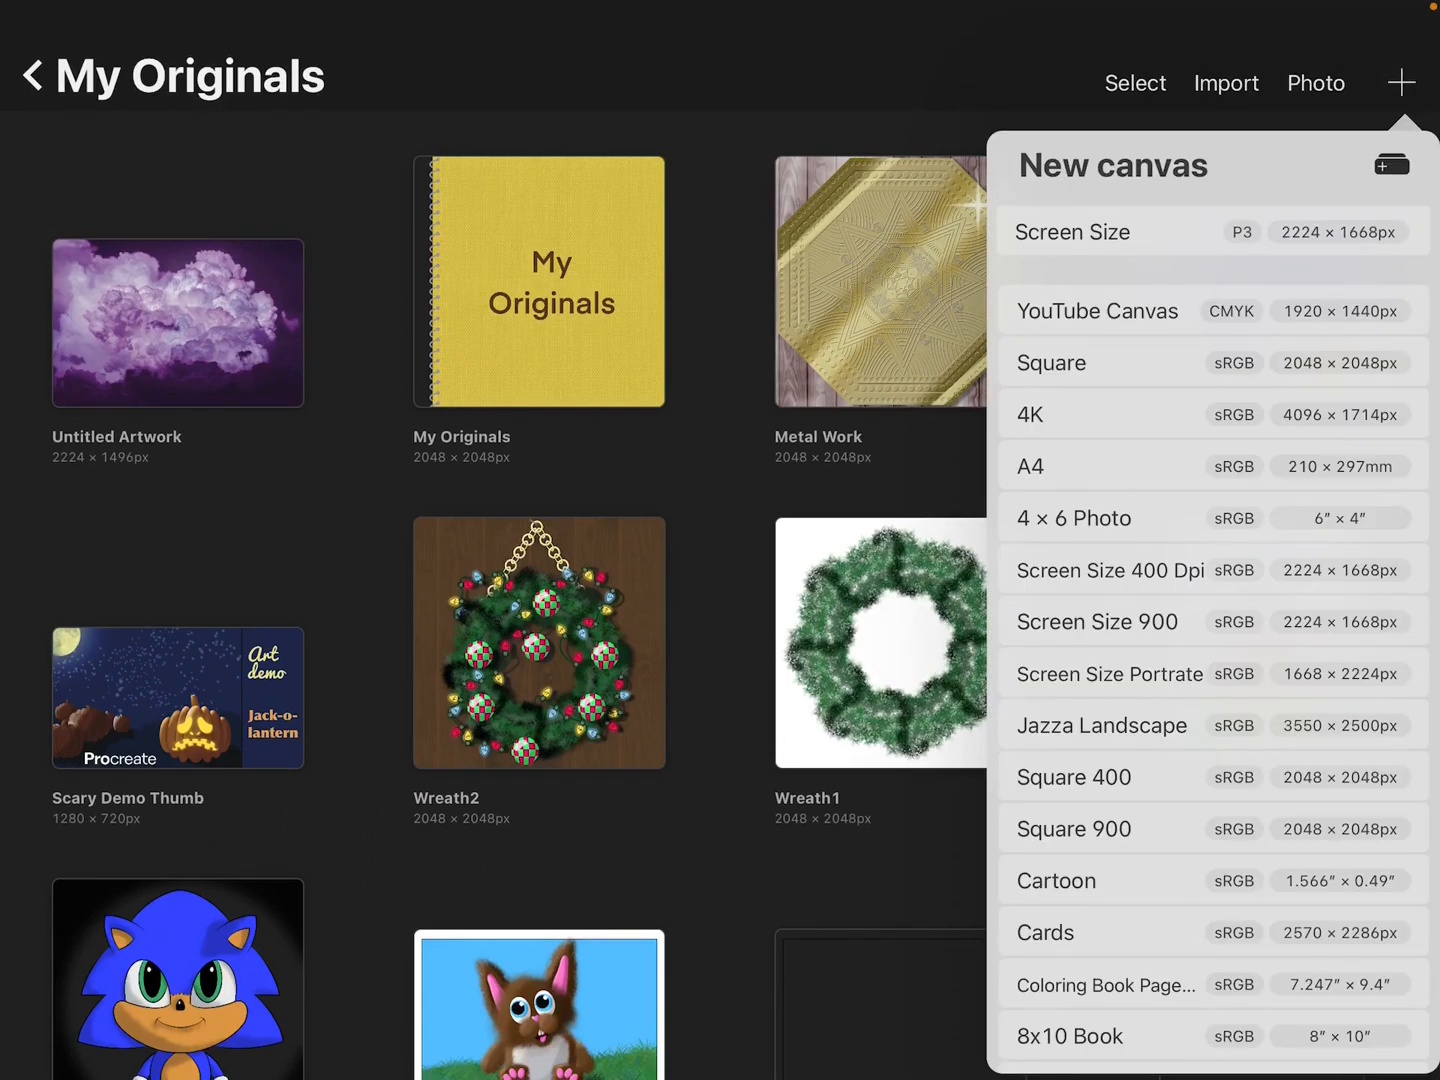
pyautogui.click(1392, 164)
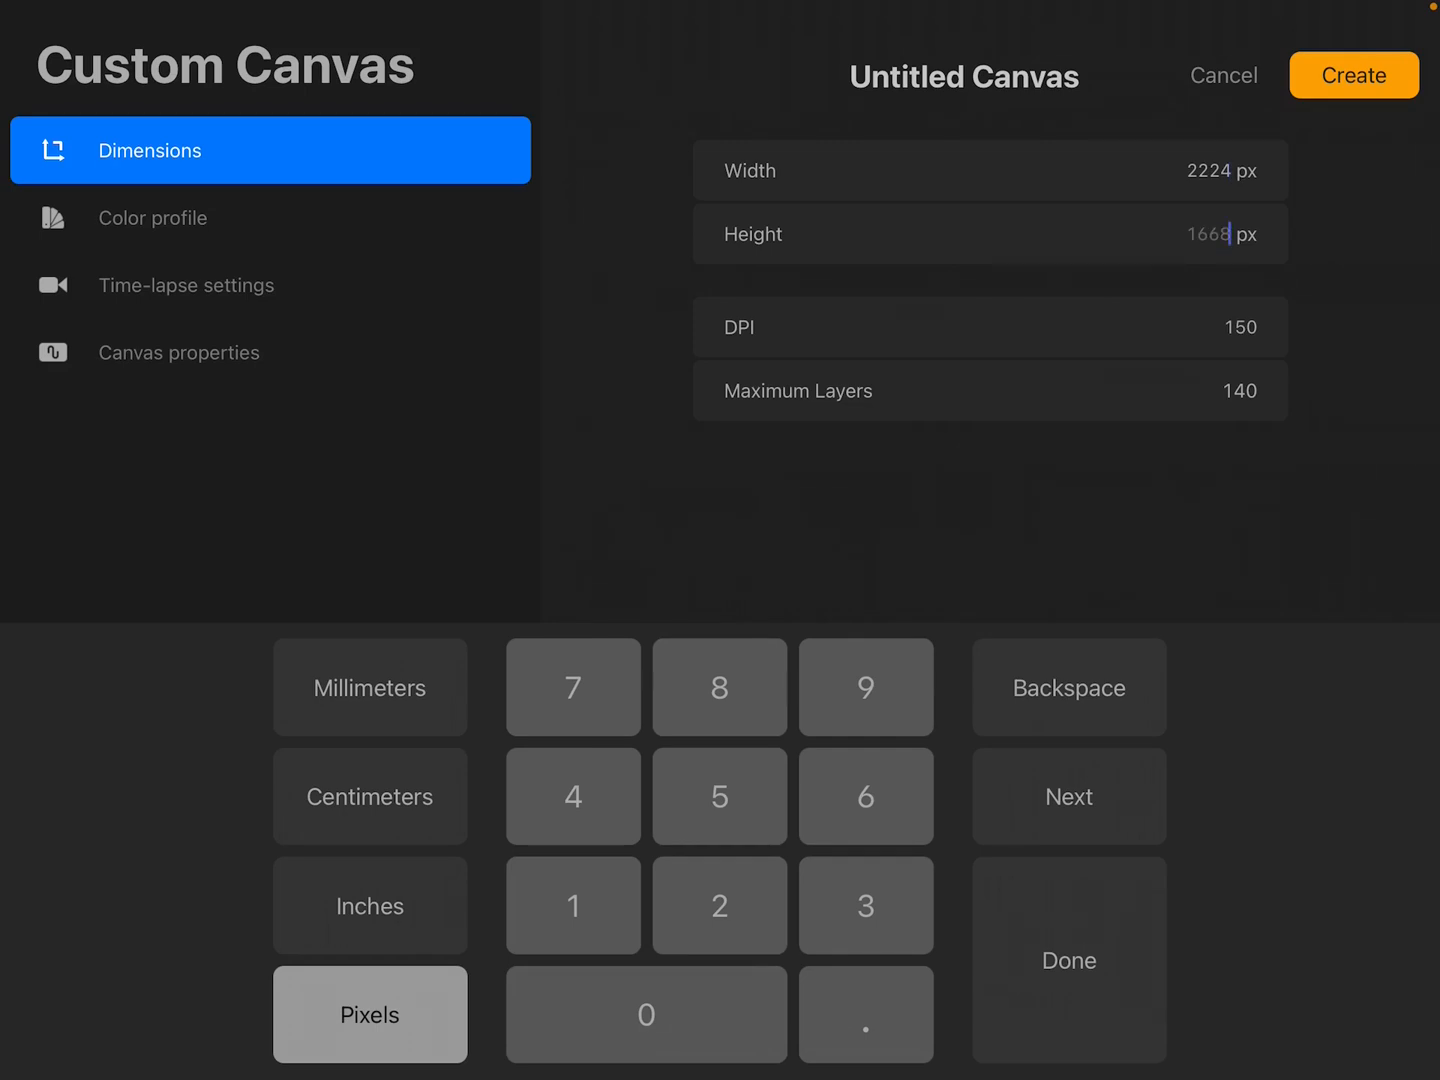
# - Set the canvas DPI to 300 and create the 2224 × 1496 px canvas
pyautogui.click(866, 796)
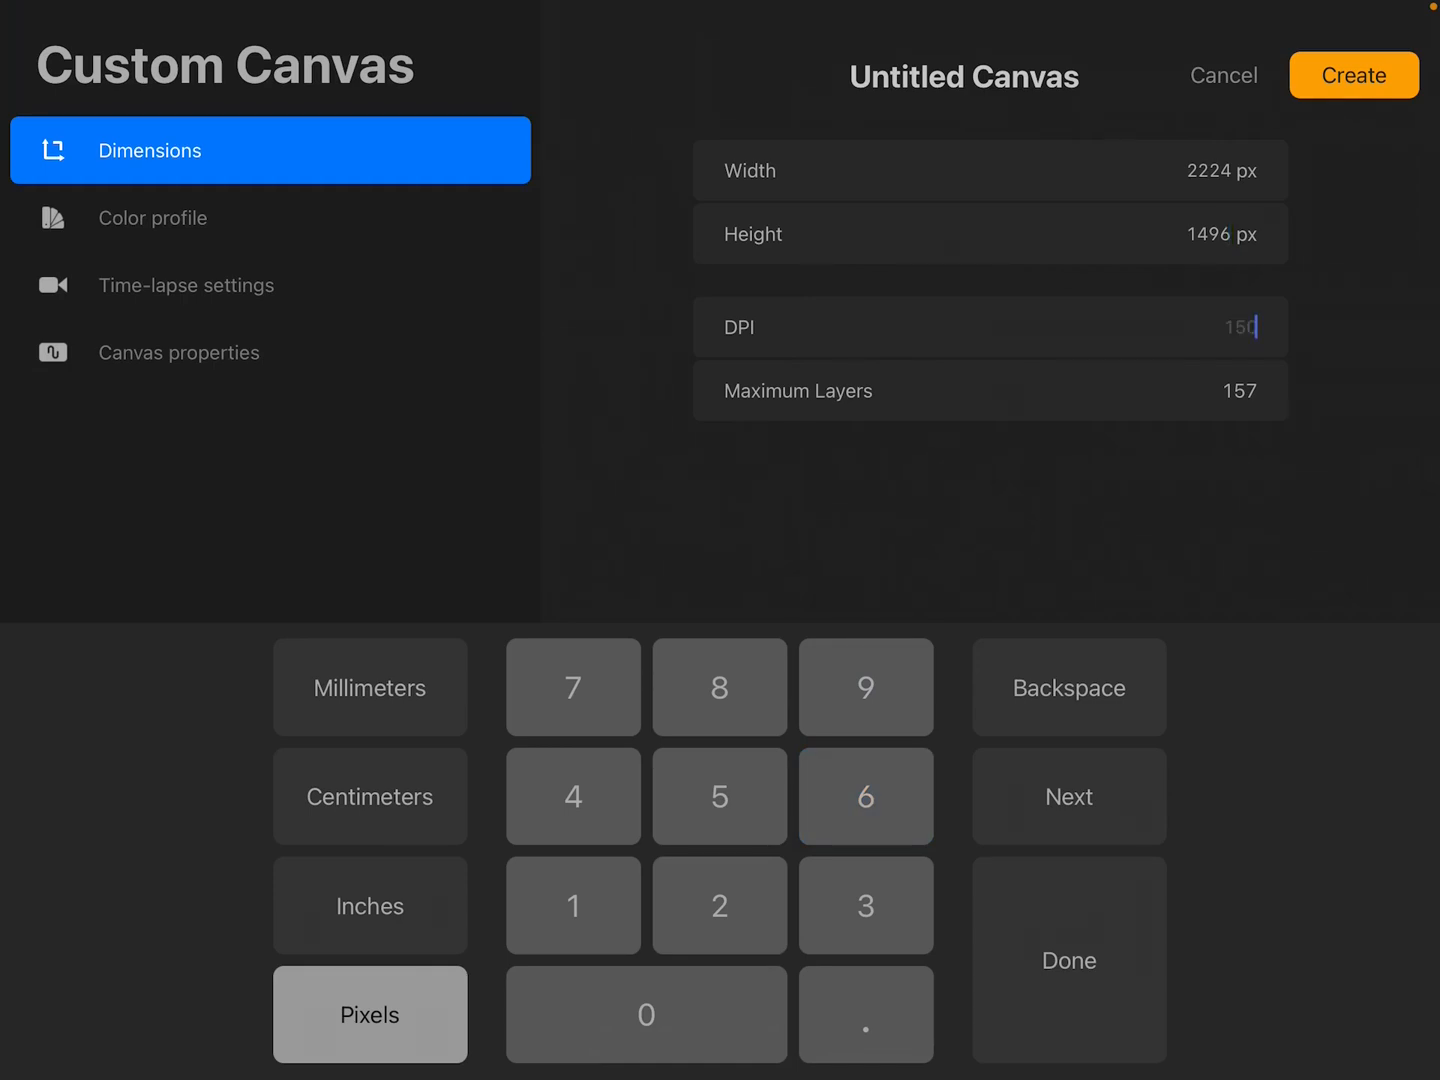
pyautogui.write('300')
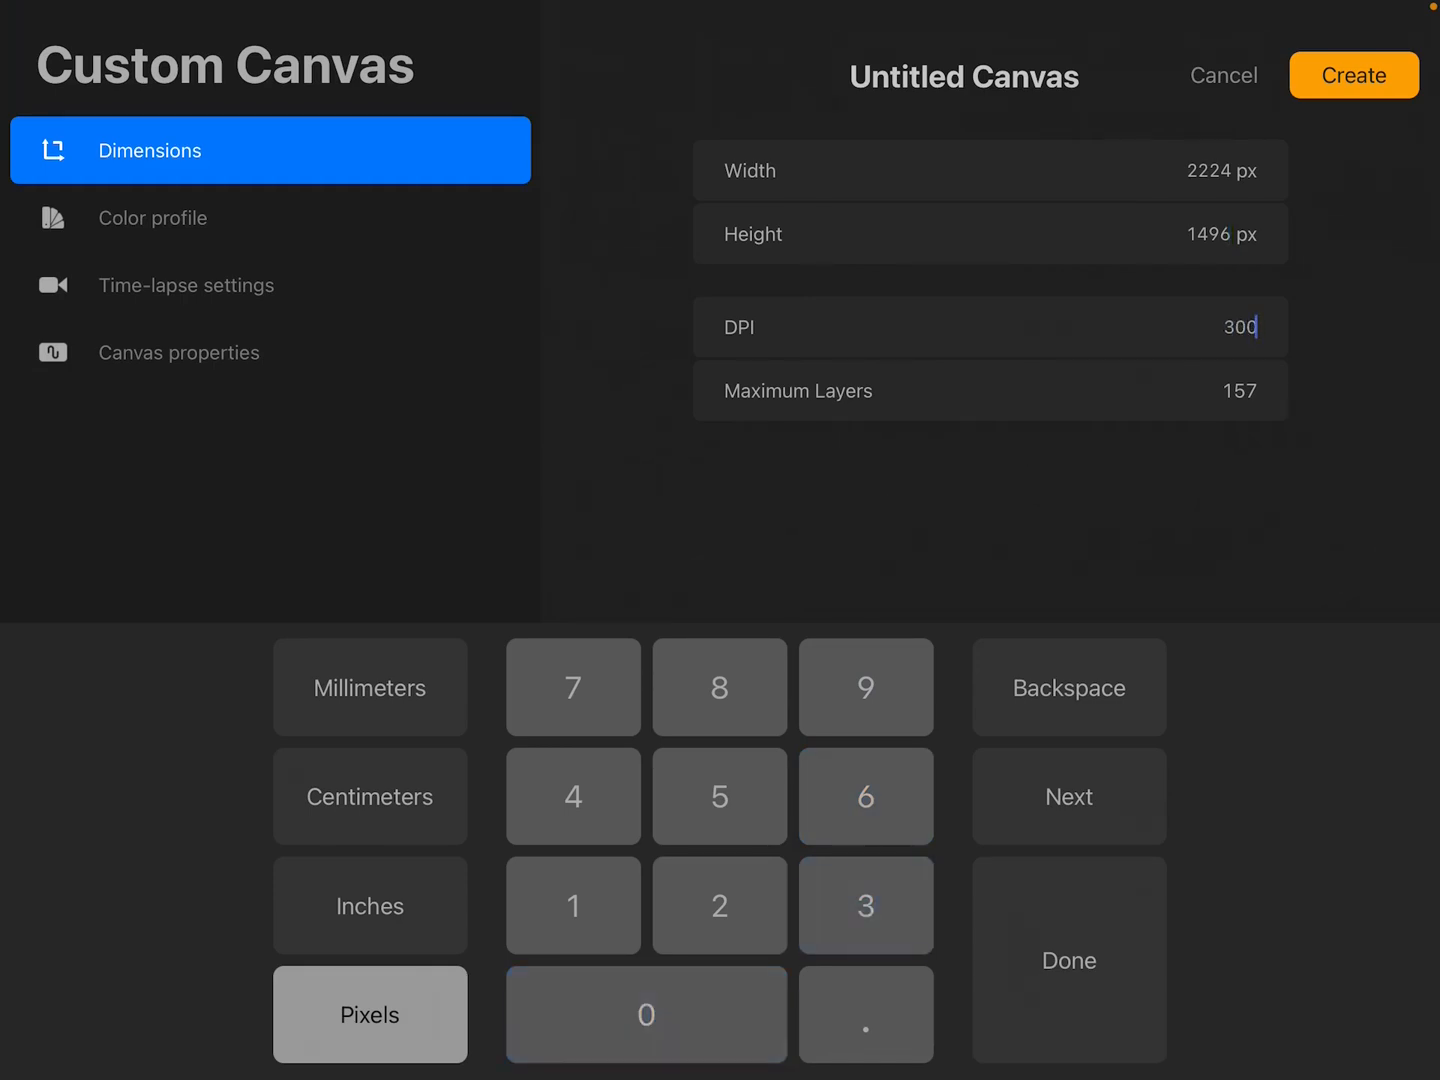
pyautogui.click(1068, 960)
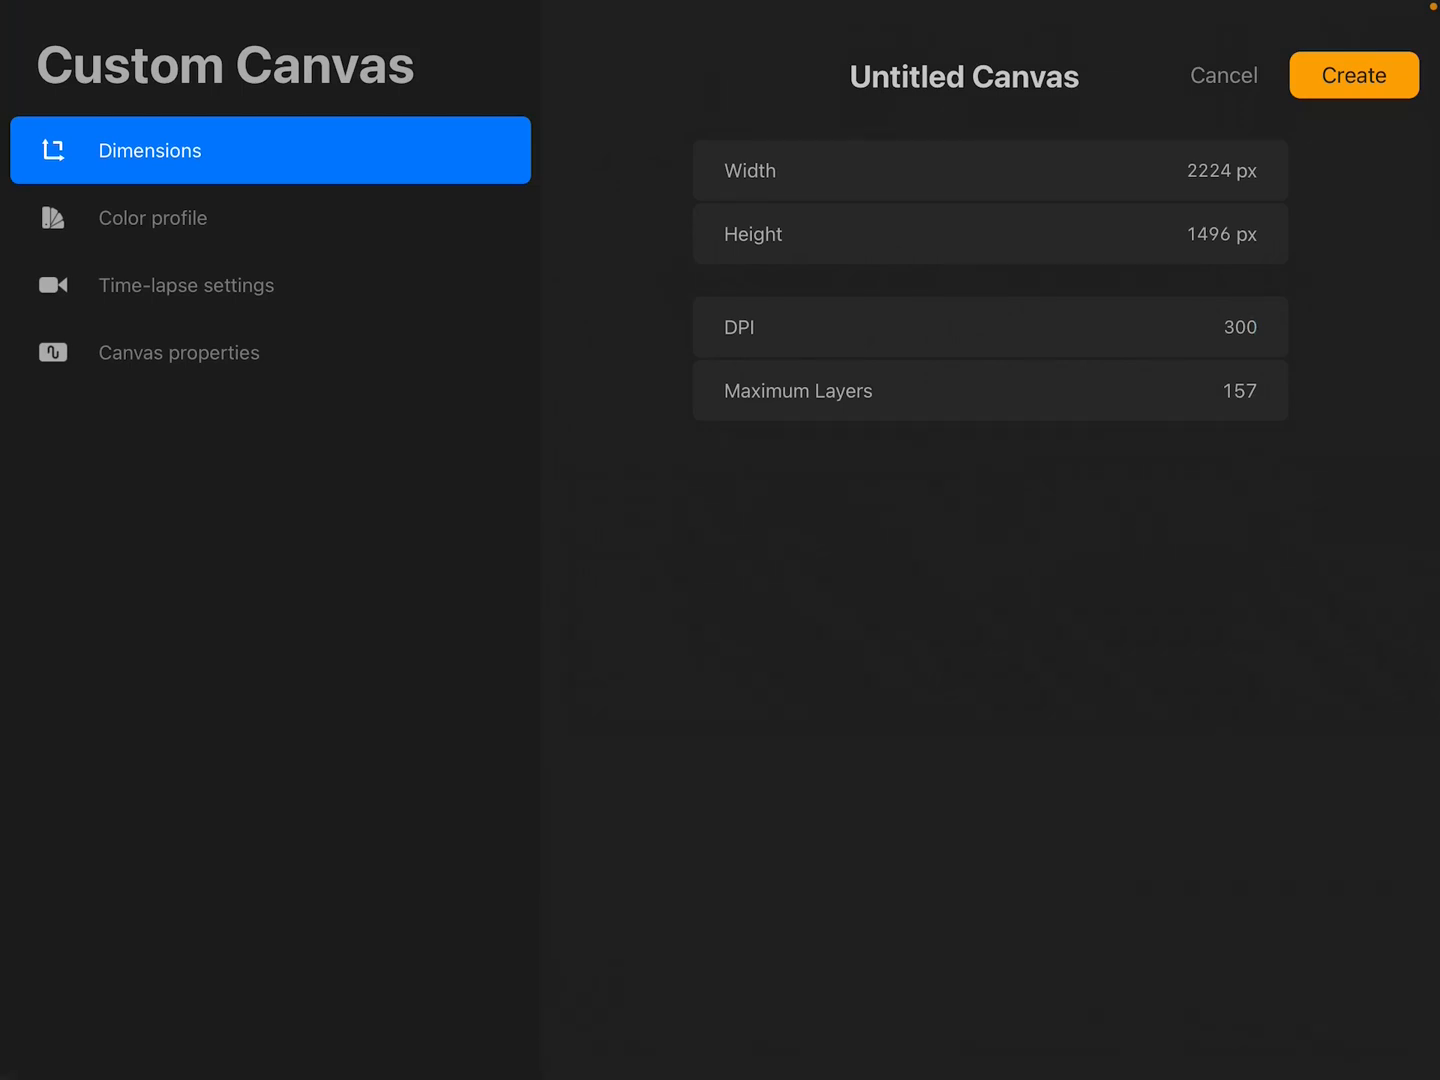
pyautogui.click(1352, 76)
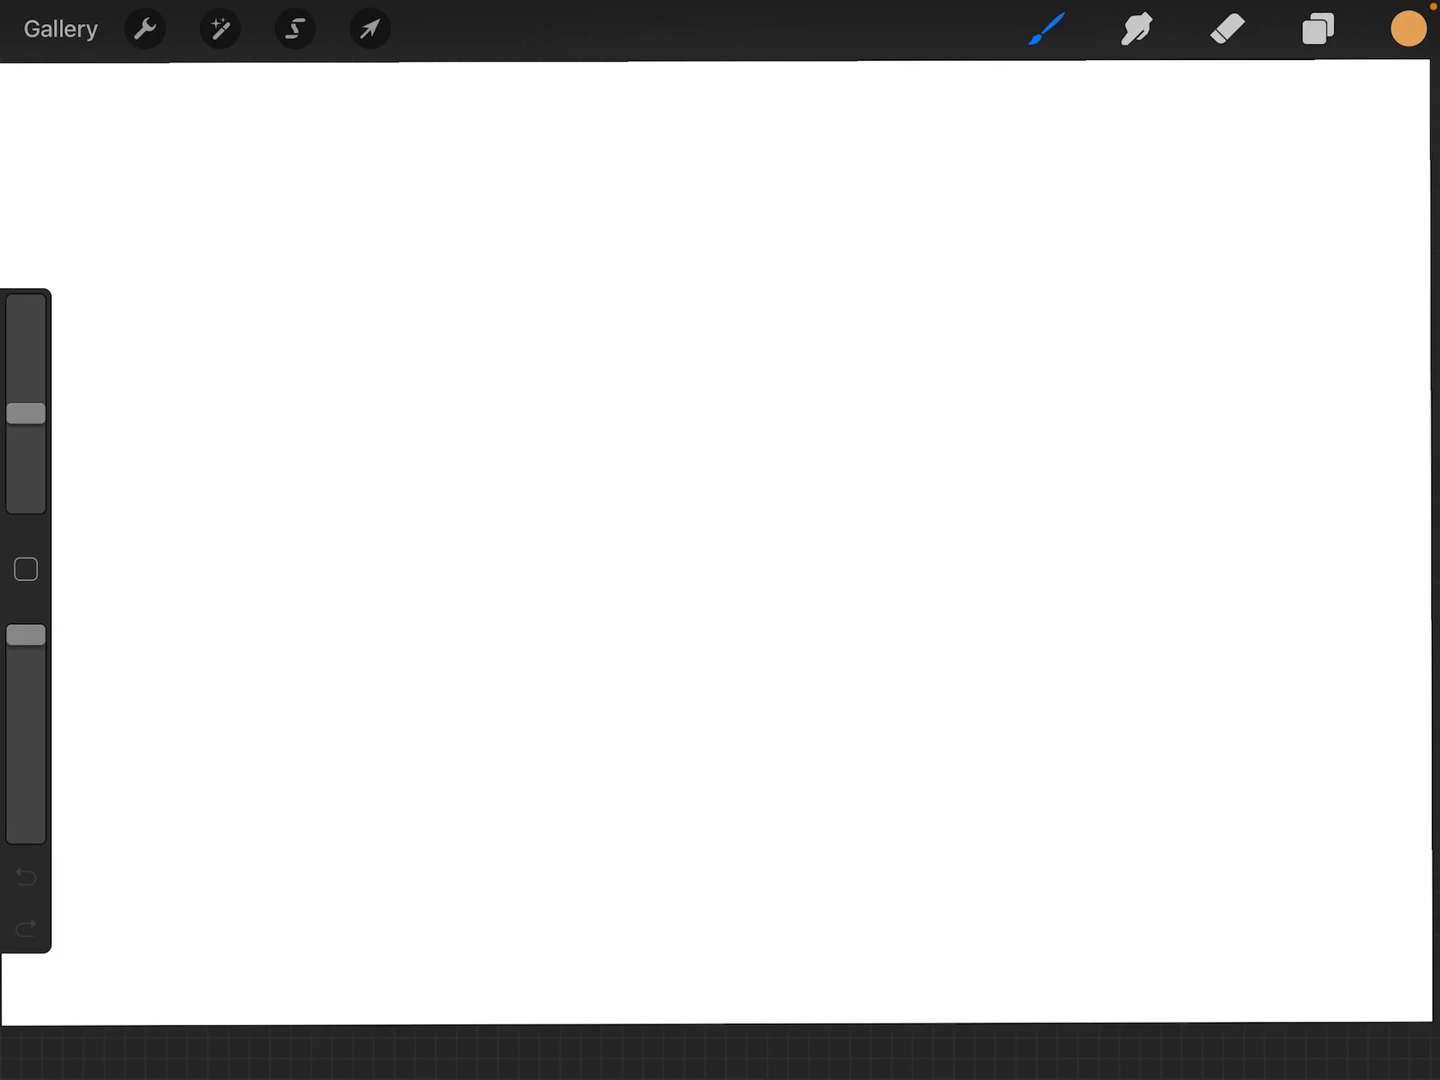
# - Check the canvas actions, then reopen the purple cloud artwork from the Gallery
pyautogui.click(144, 28)
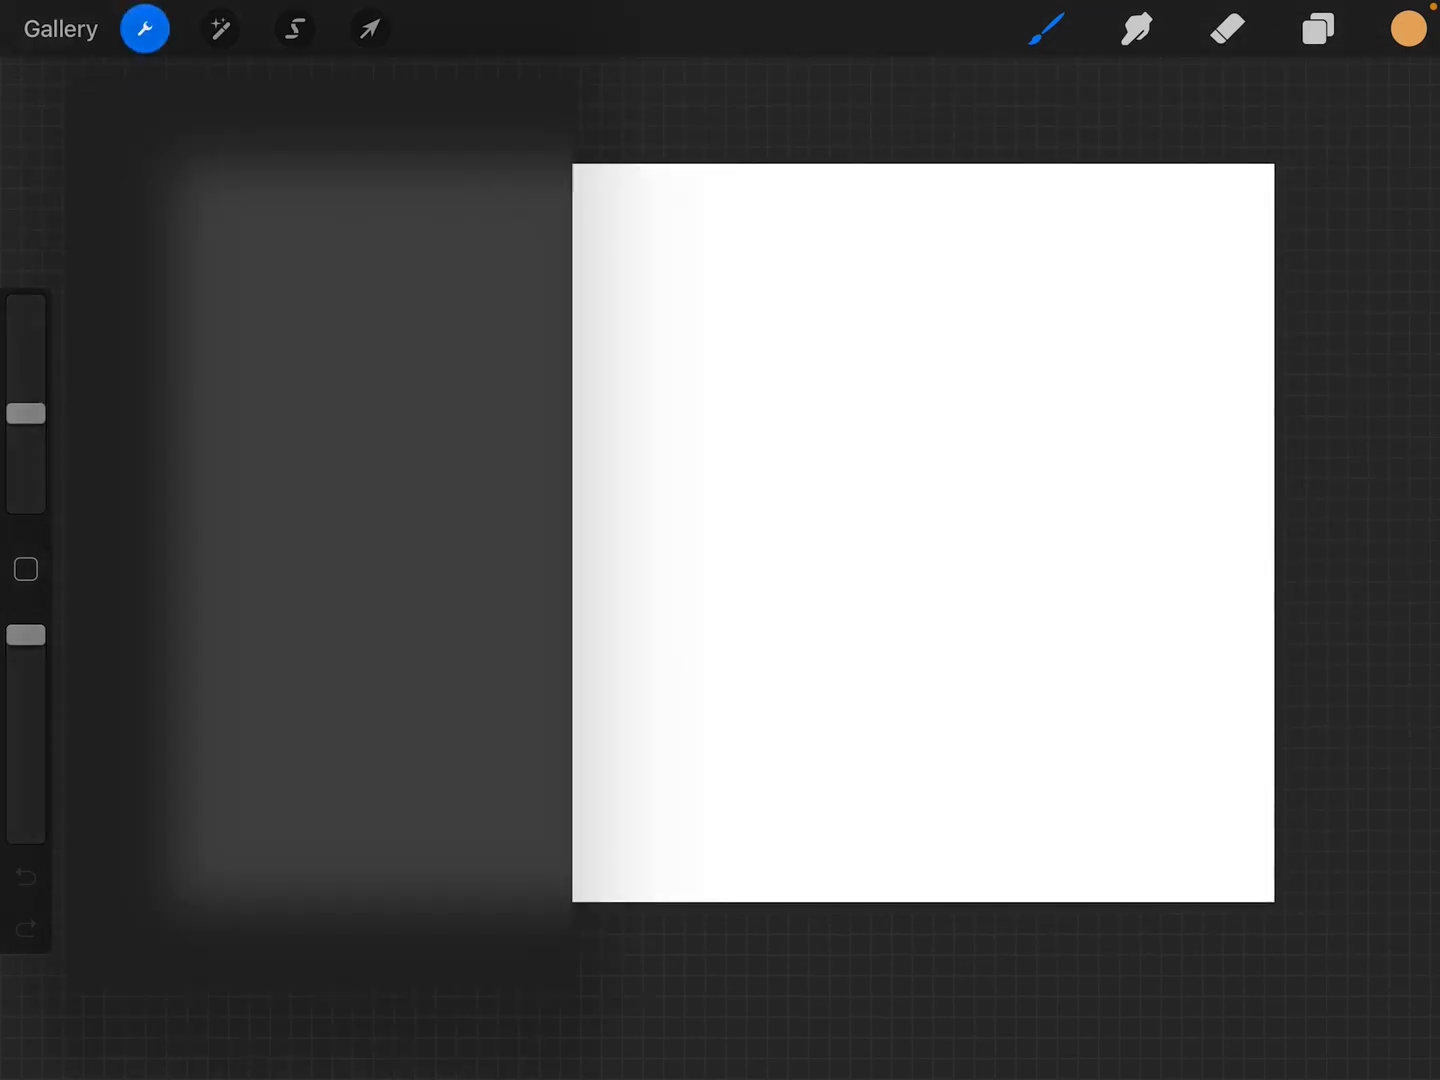
pyautogui.click(144, 28)
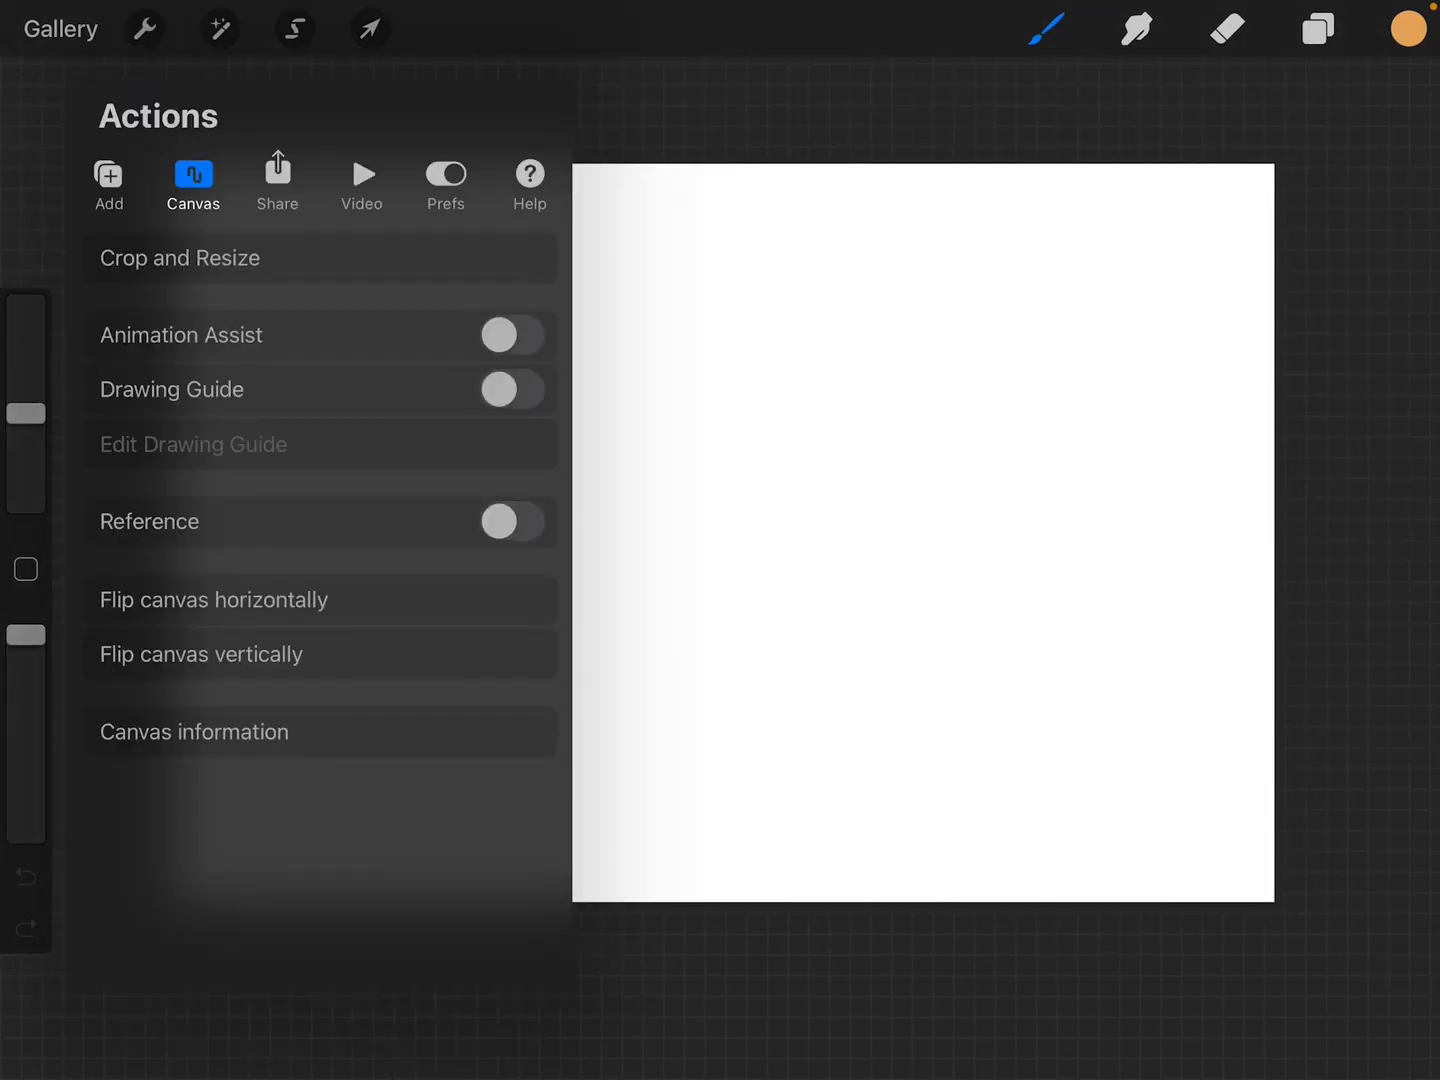
pyautogui.click(194, 732)
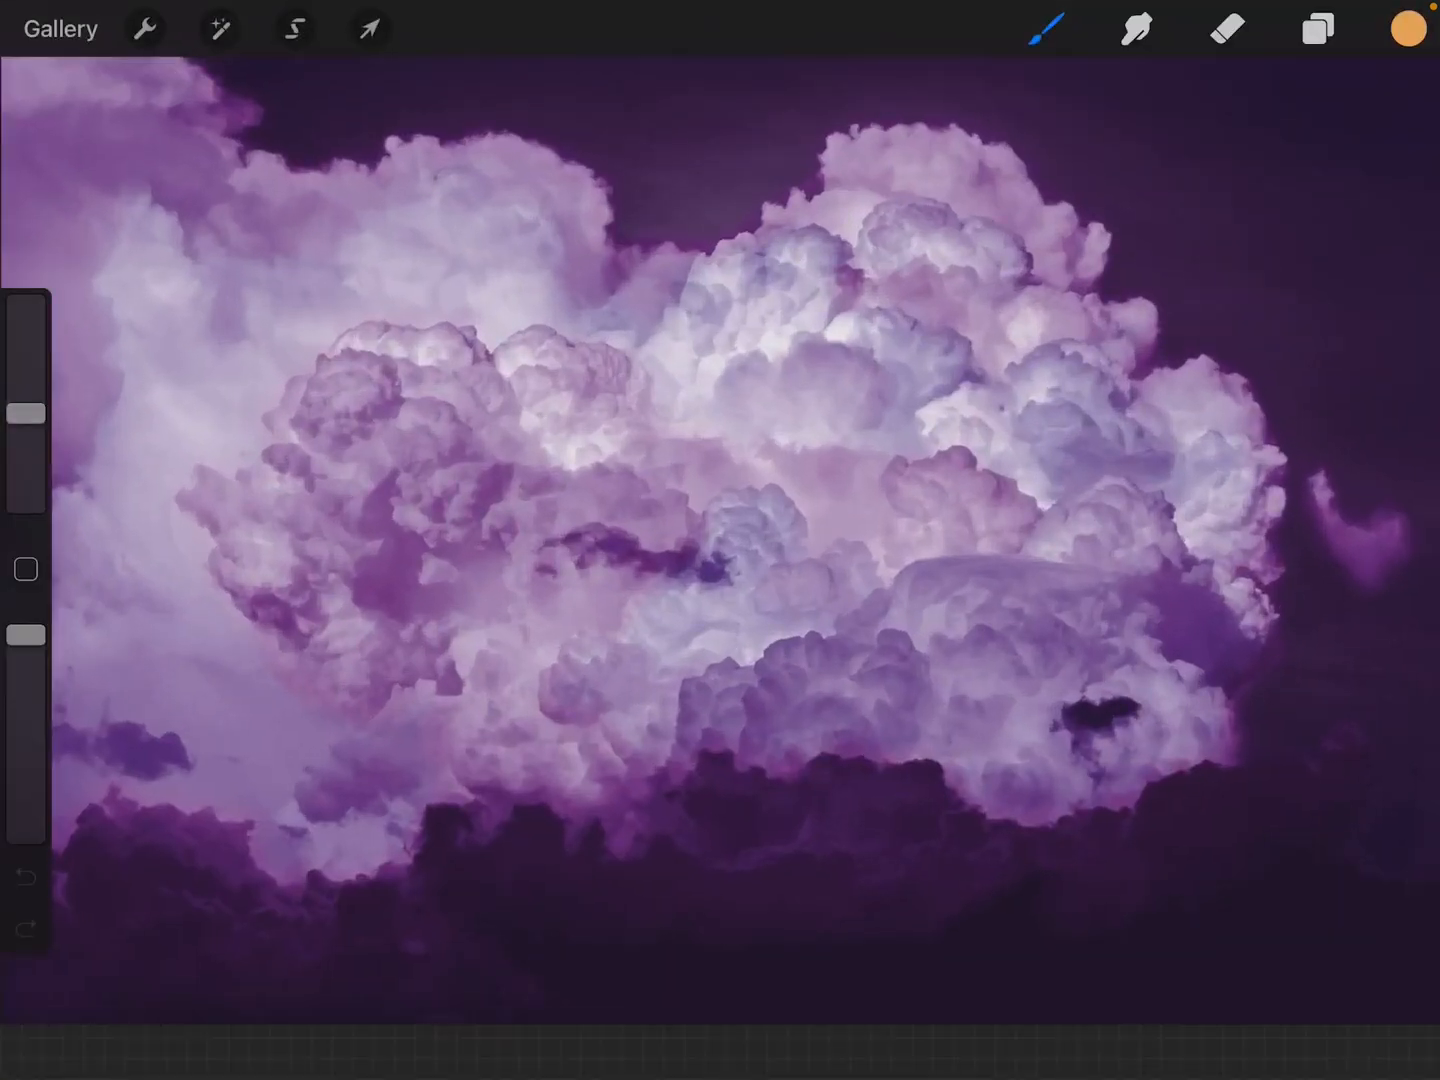
# - Multi-select the cloud and colour layers across the expanded groups and start dragging them out
pyautogui.click(1316, 28)
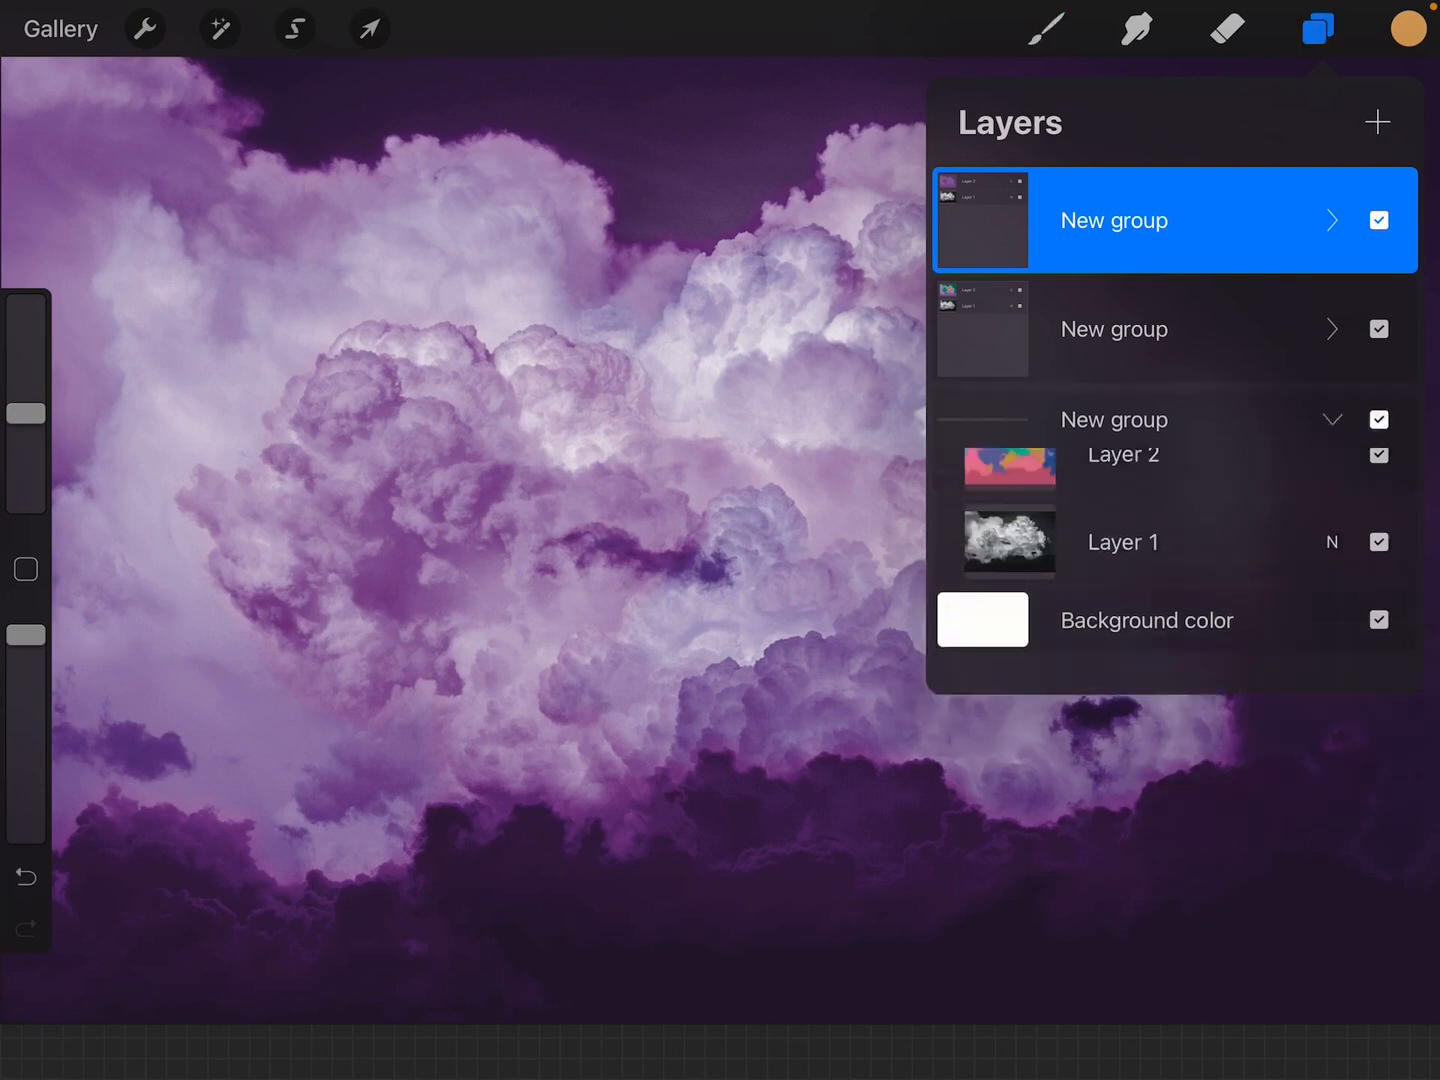
pyautogui.click(1332, 220)
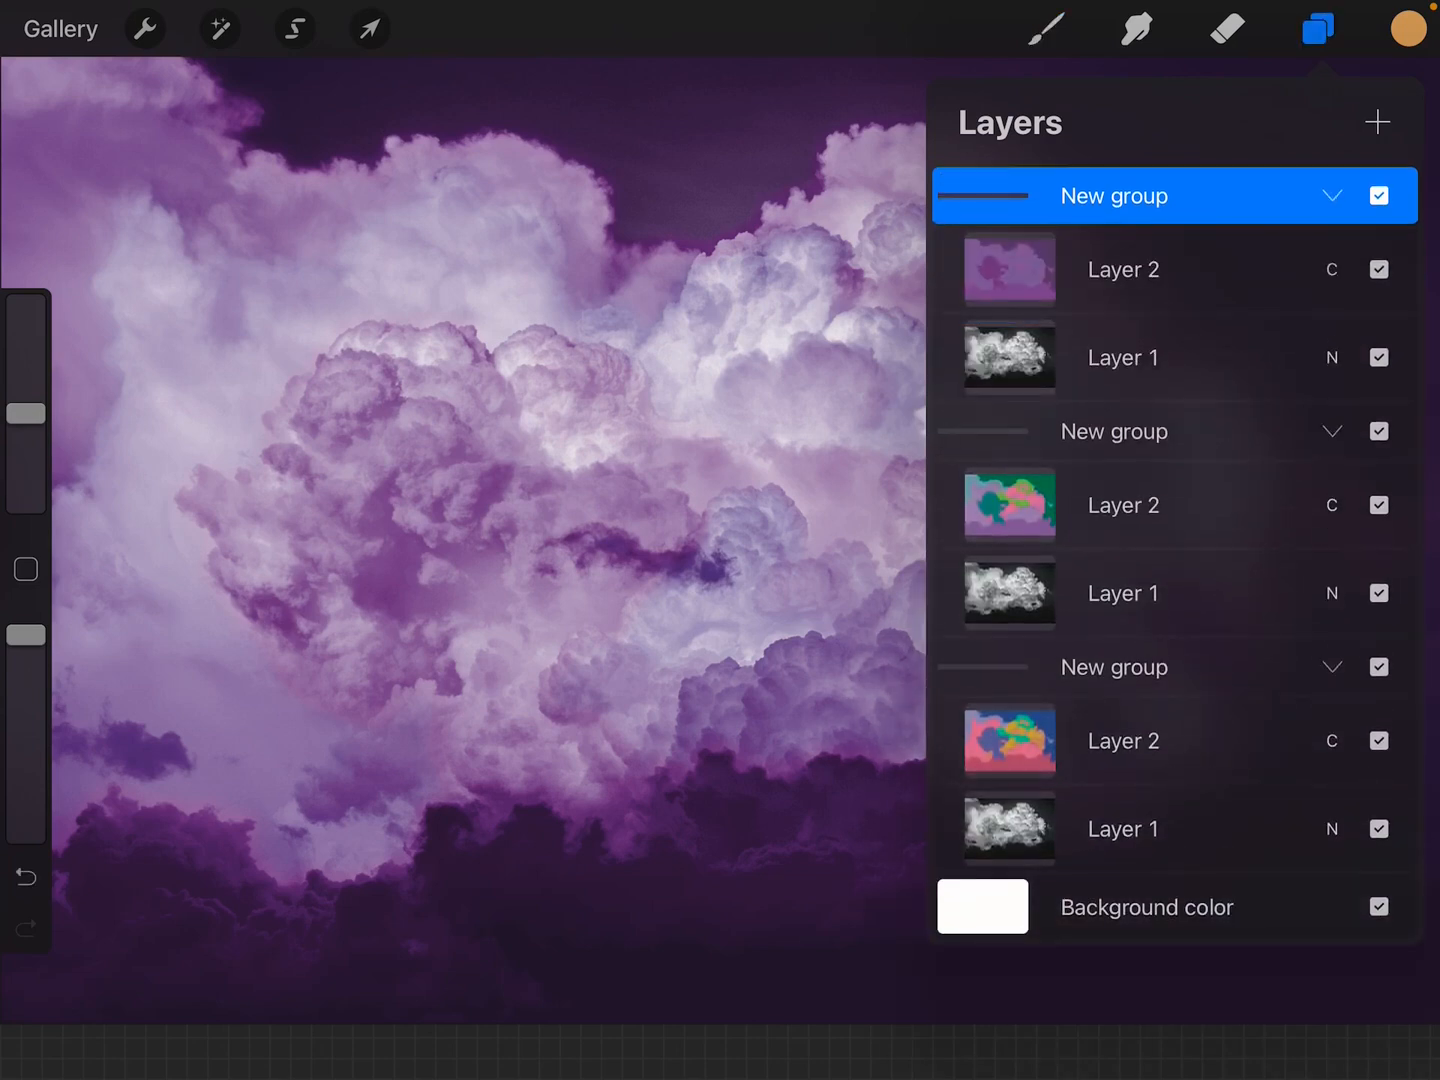
pyautogui.click(1124, 740)
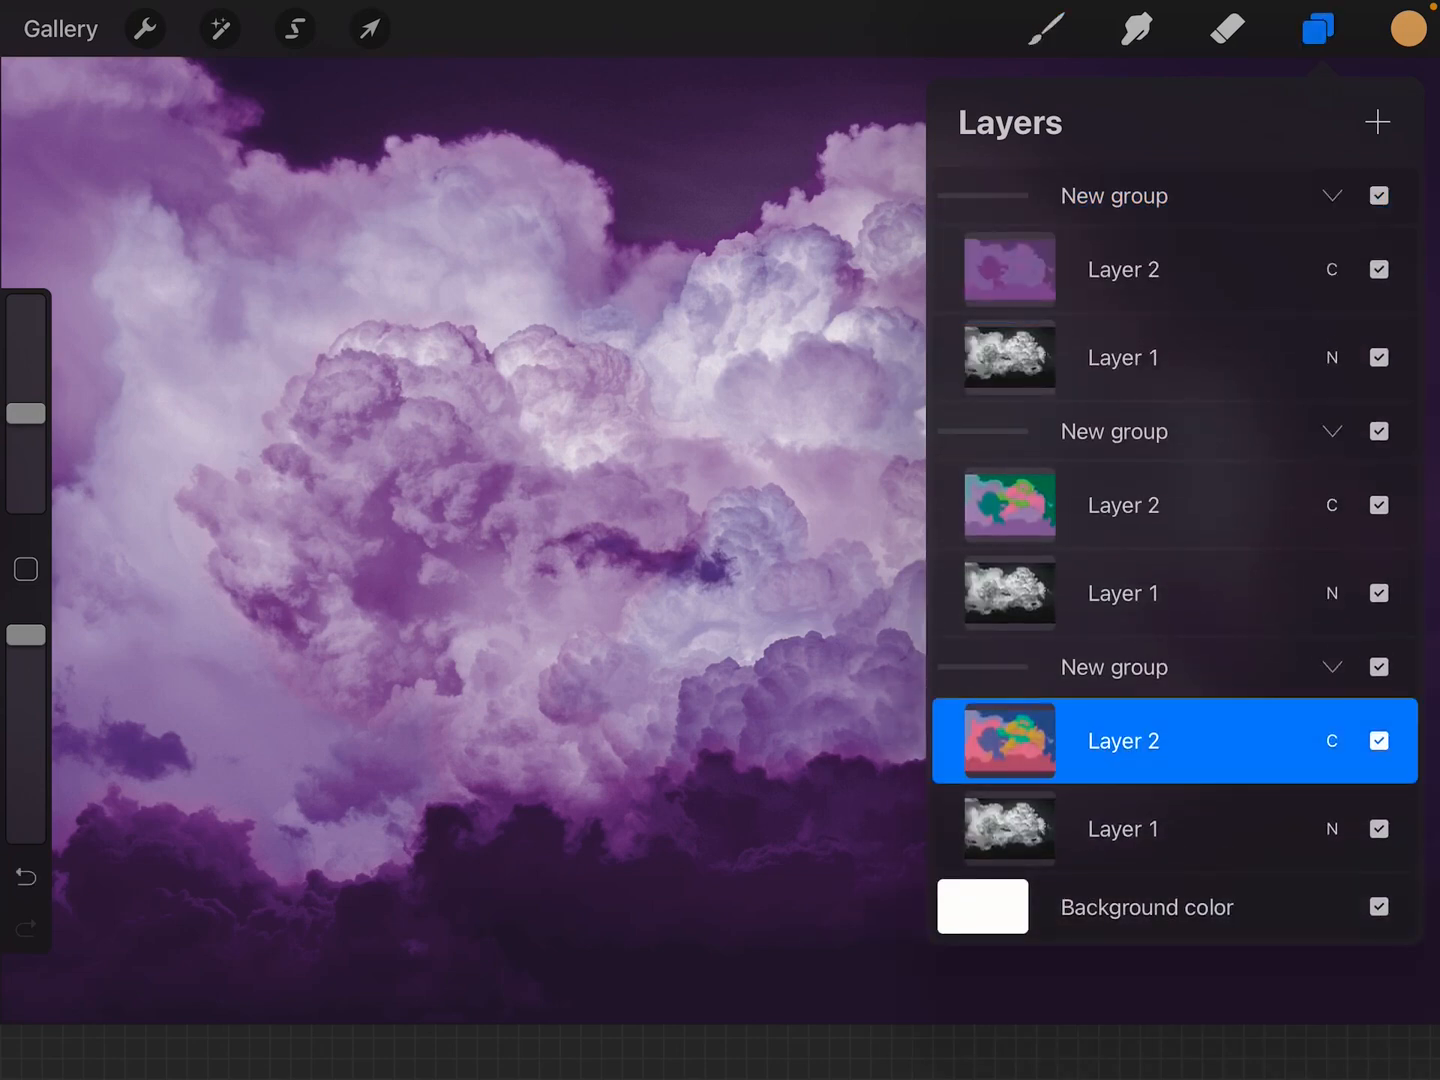
pyautogui.click(1122, 828)
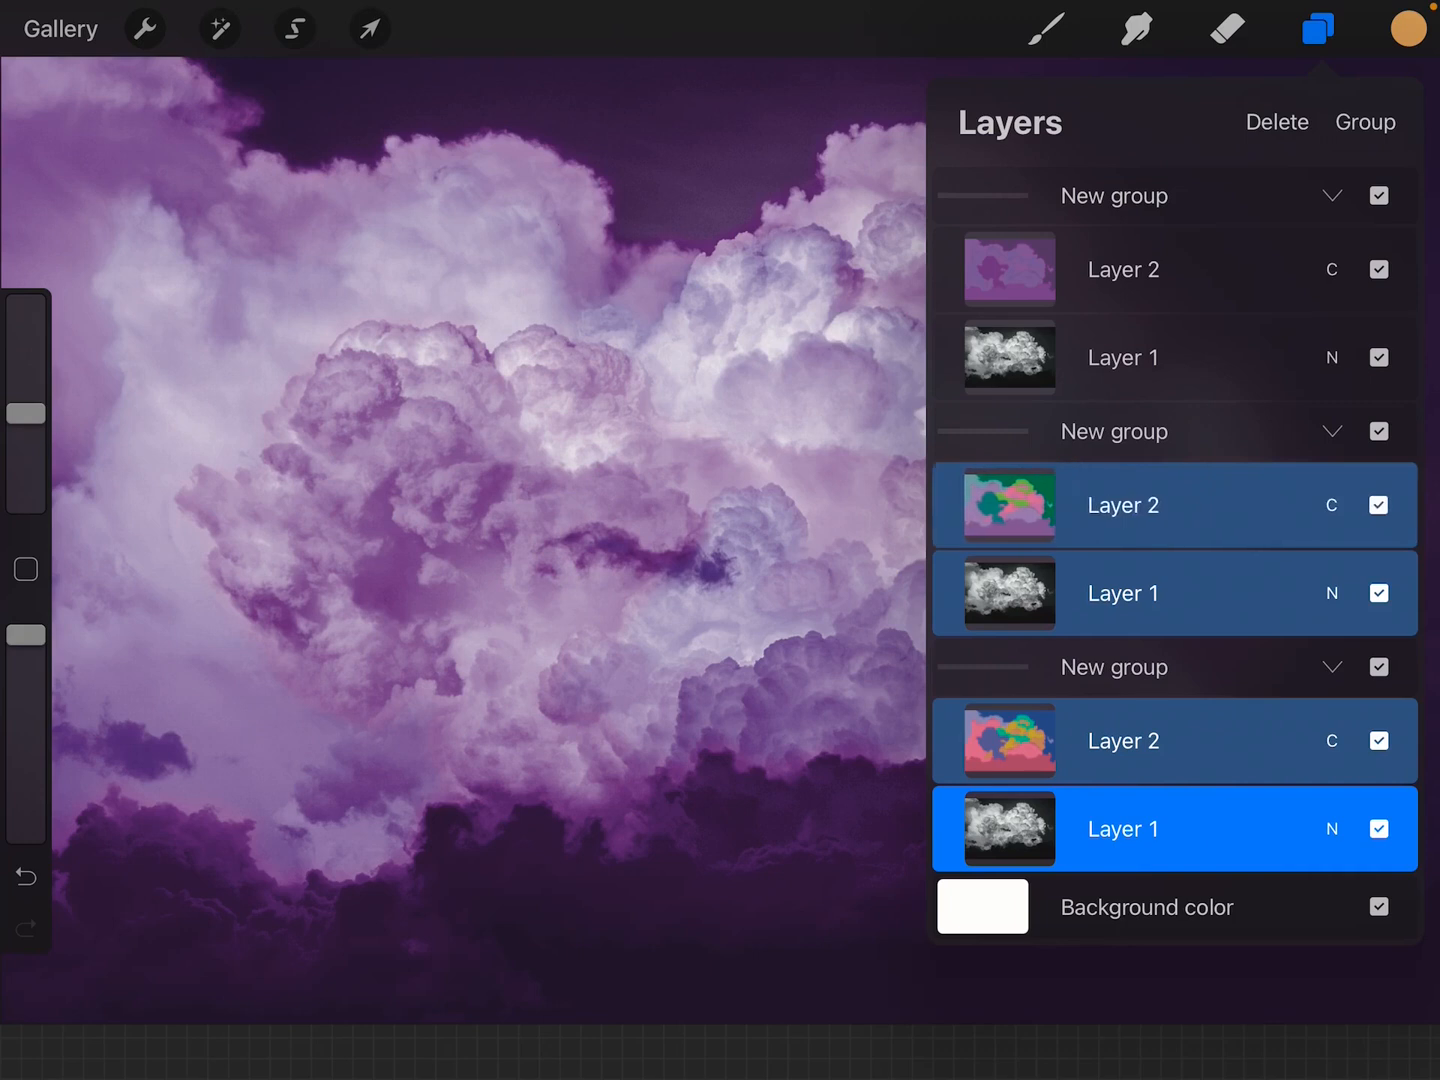
pyautogui.click(1122, 268)
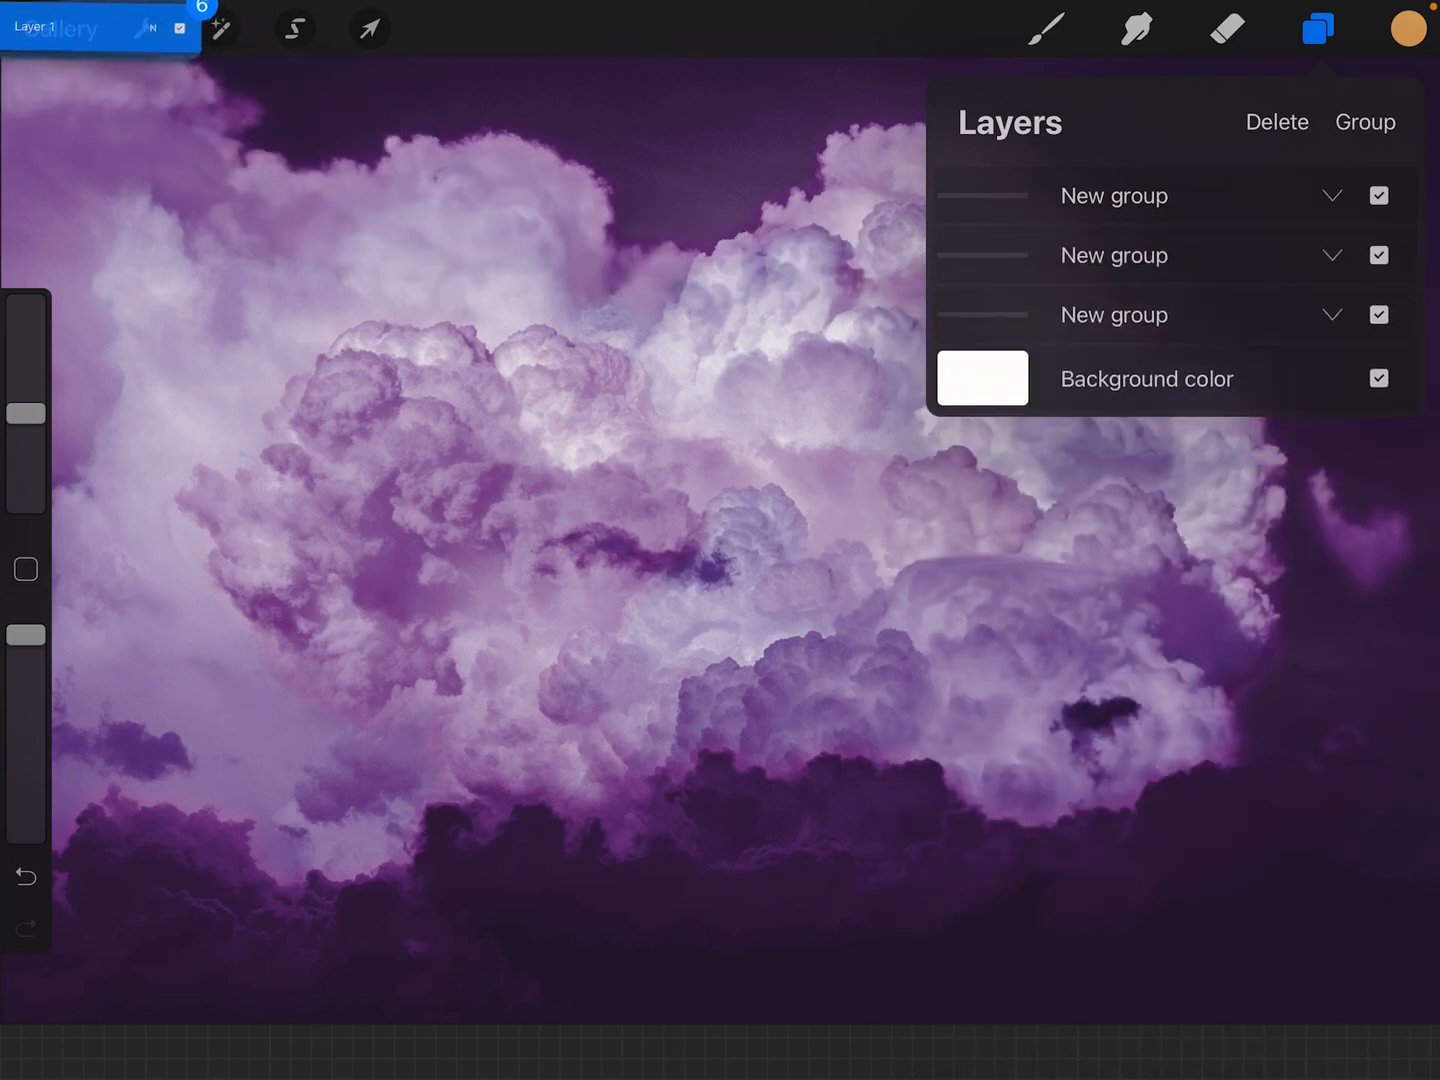
# - Drop the six carried cloud layers onto the target artwork in the Gallery
pyautogui.click(1316, 28)
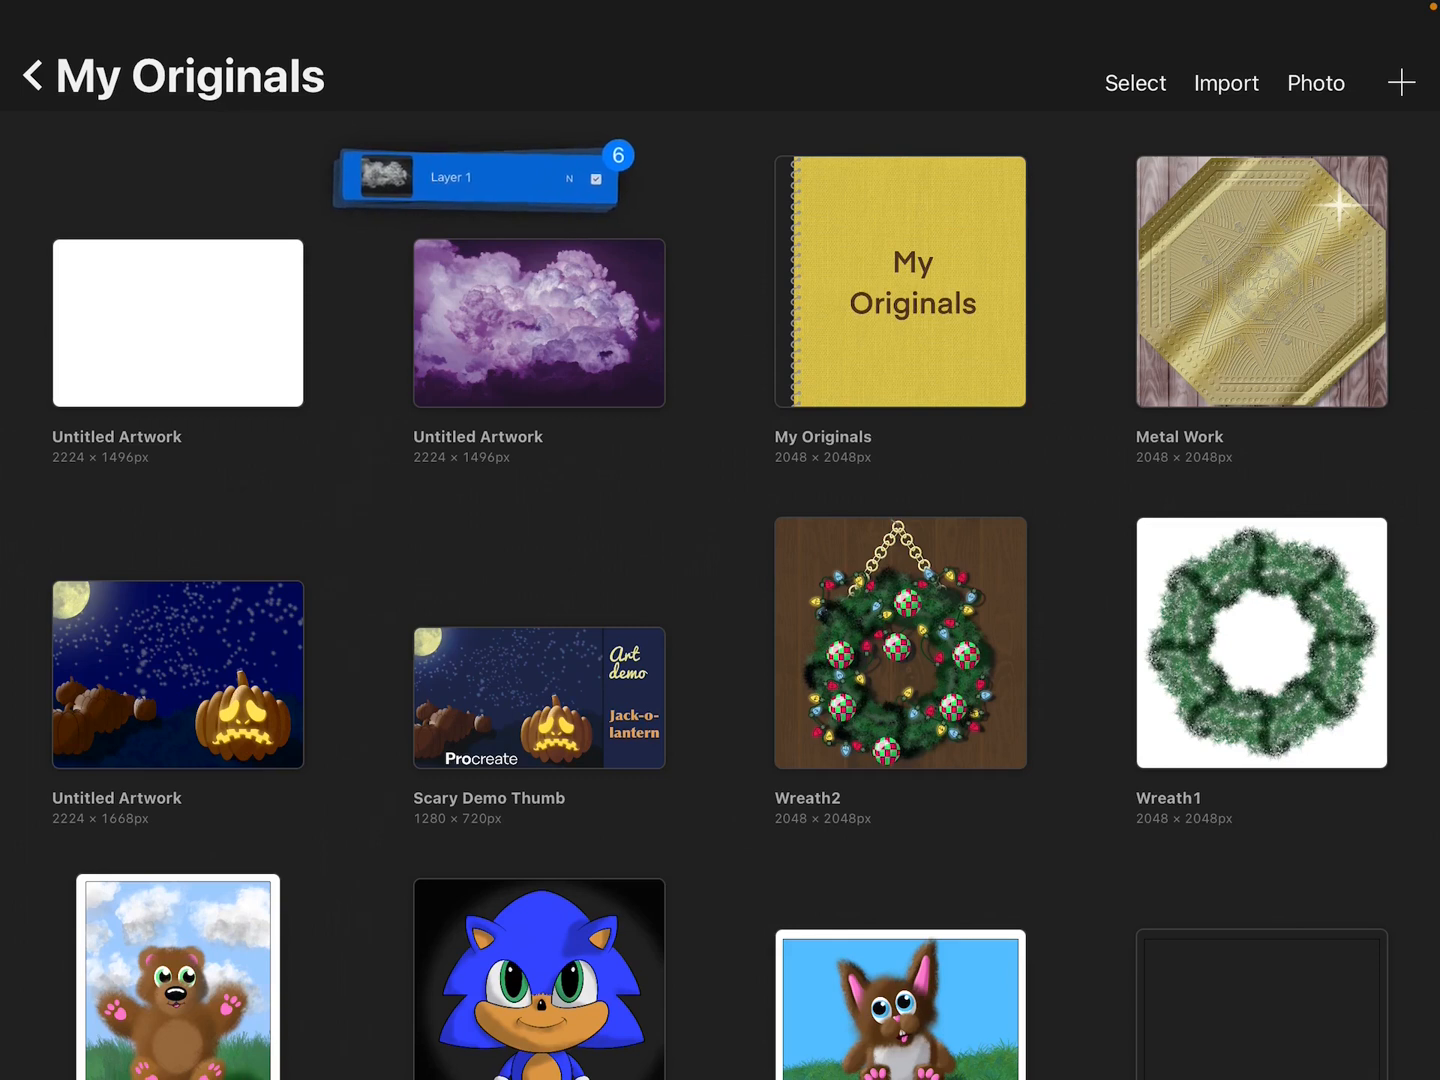
pyautogui.click(176, 324)
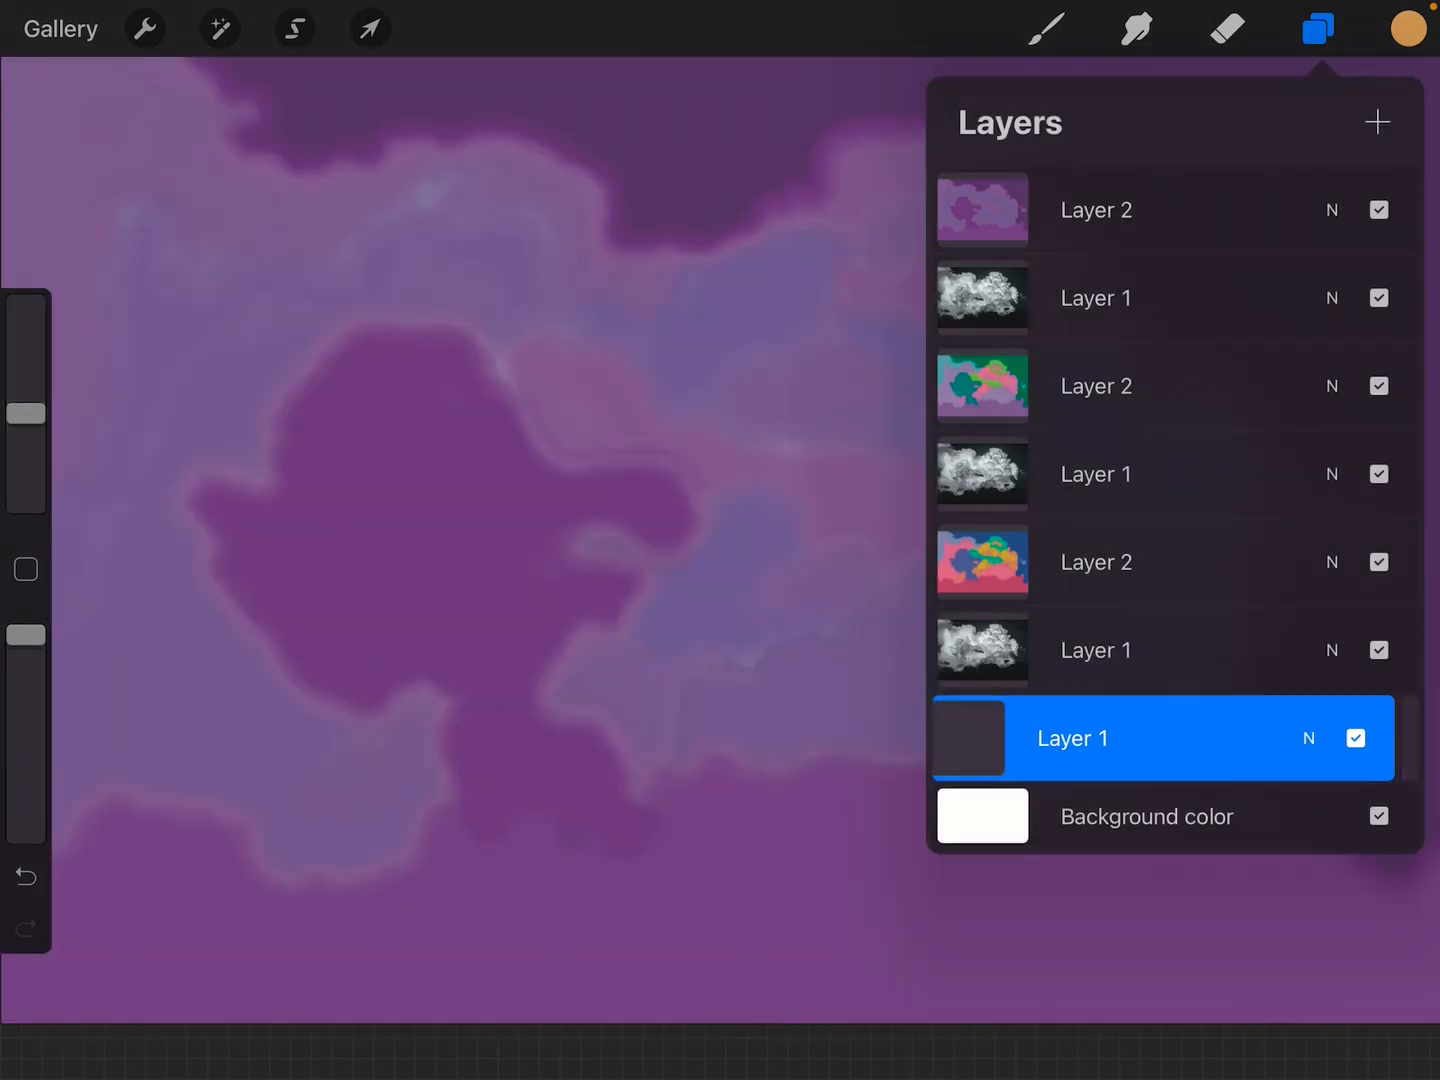
# - Delete the empty Layer 1 from the new canvas
pyautogui.click(1072, 738)
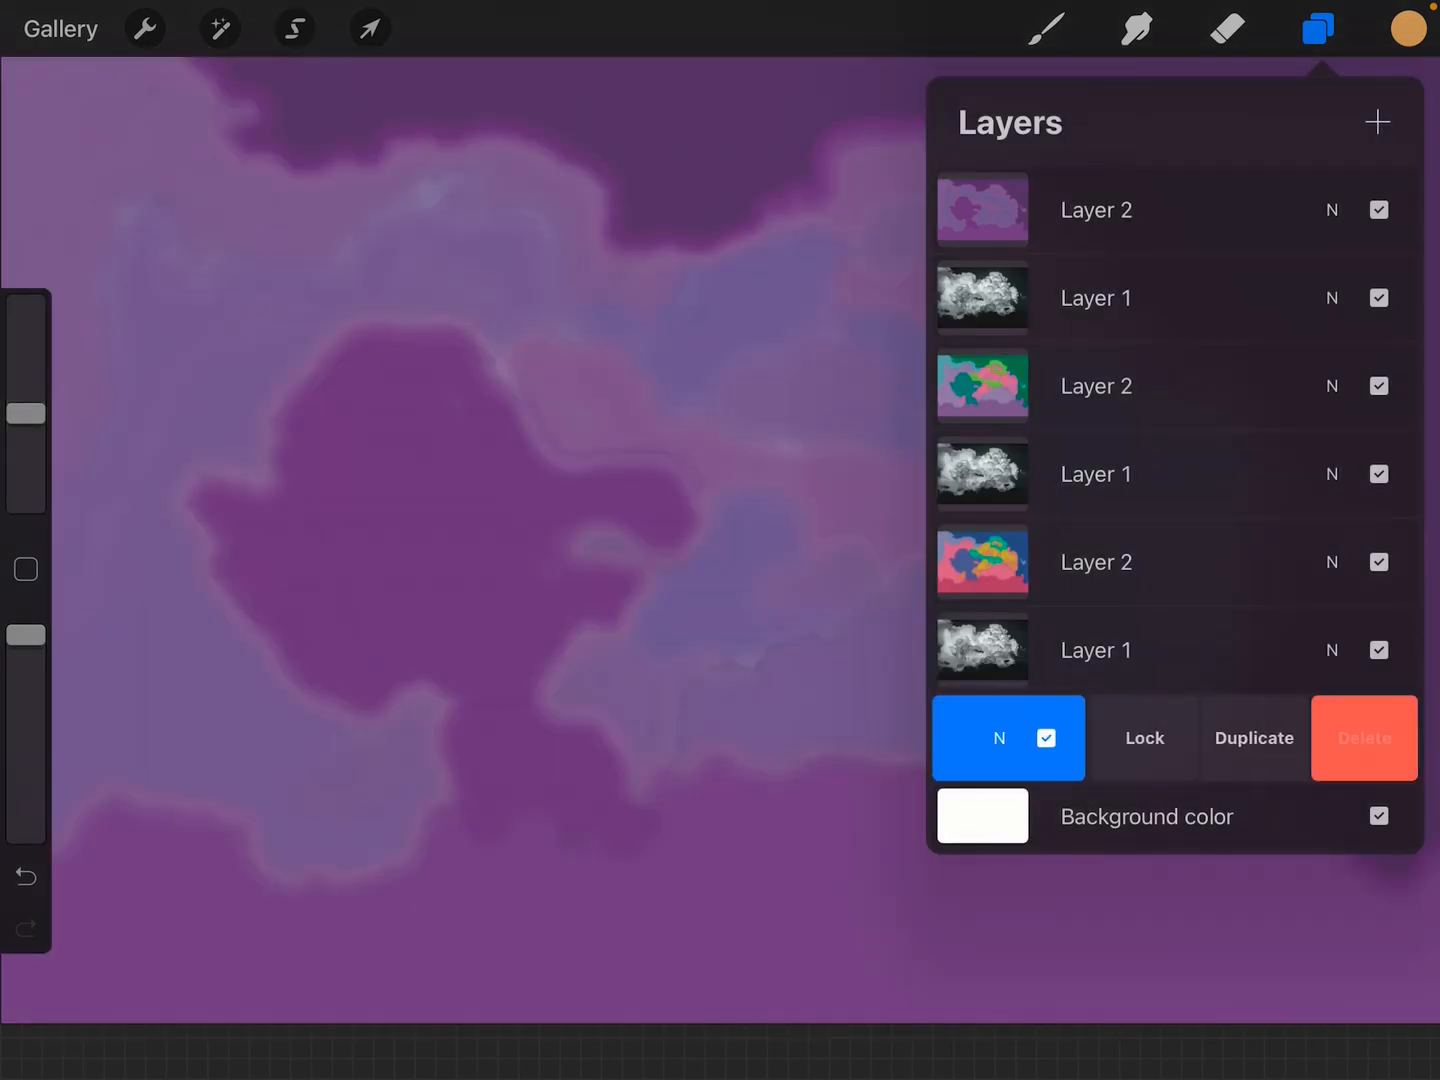
pyautogui.click(1096, 650)
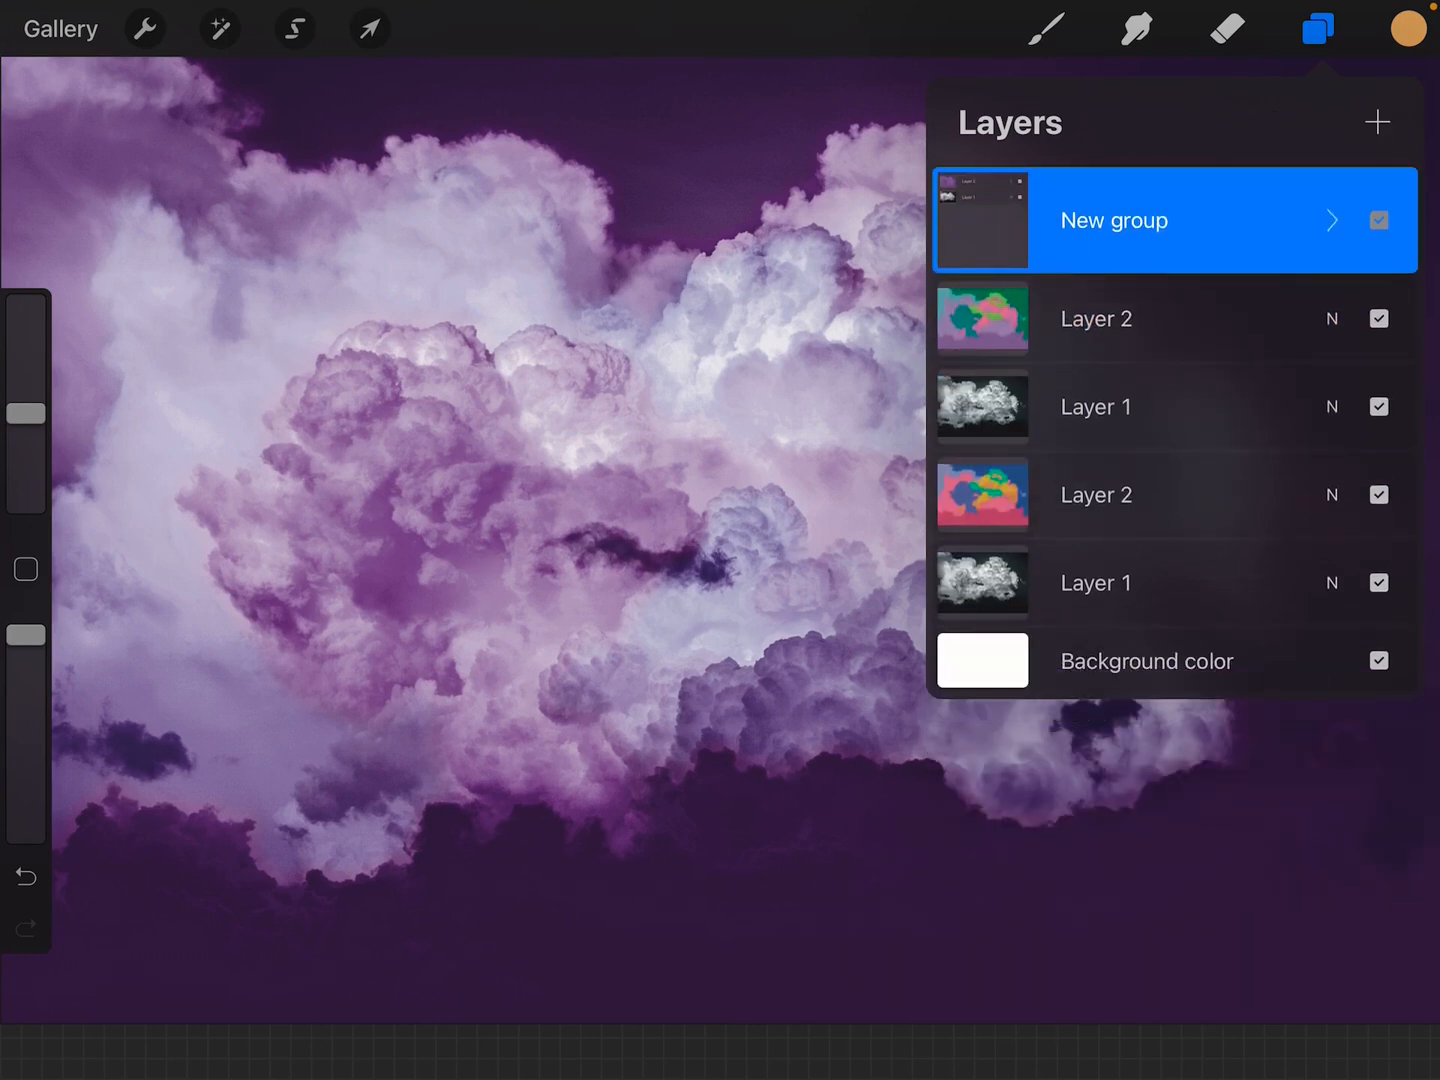
# - Hide the first group and group each remaining Layer 2 and Layer 1 pair, giving three colour groups
pyautogui.click(1378, 220)
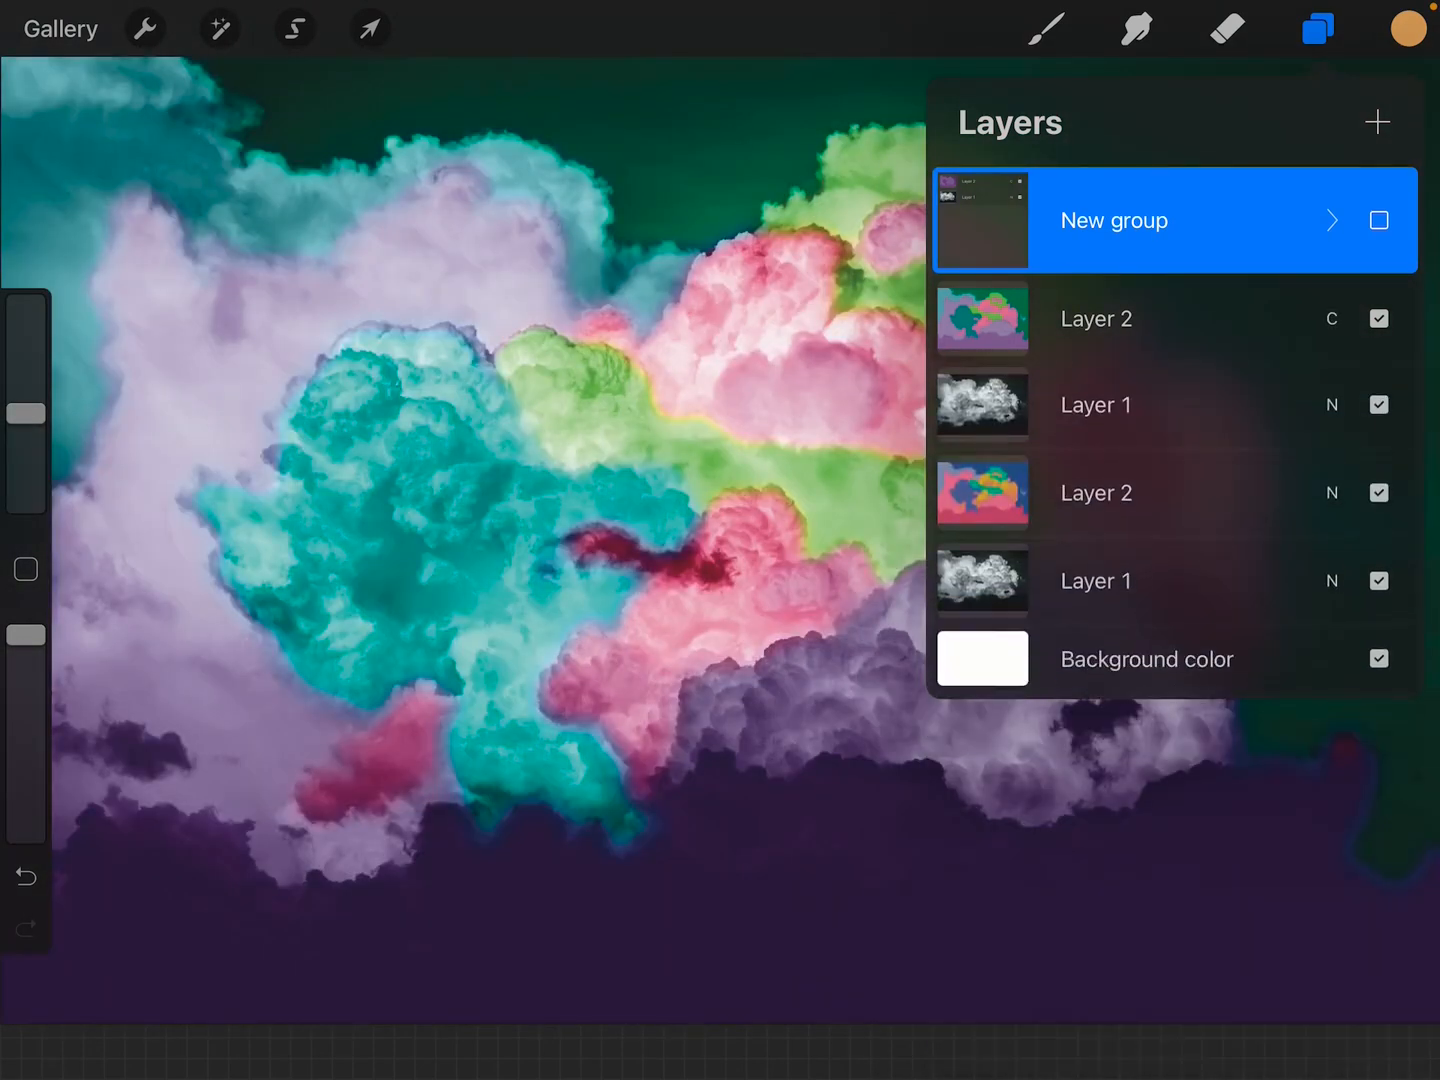
pyautogui.click(1096, 404)
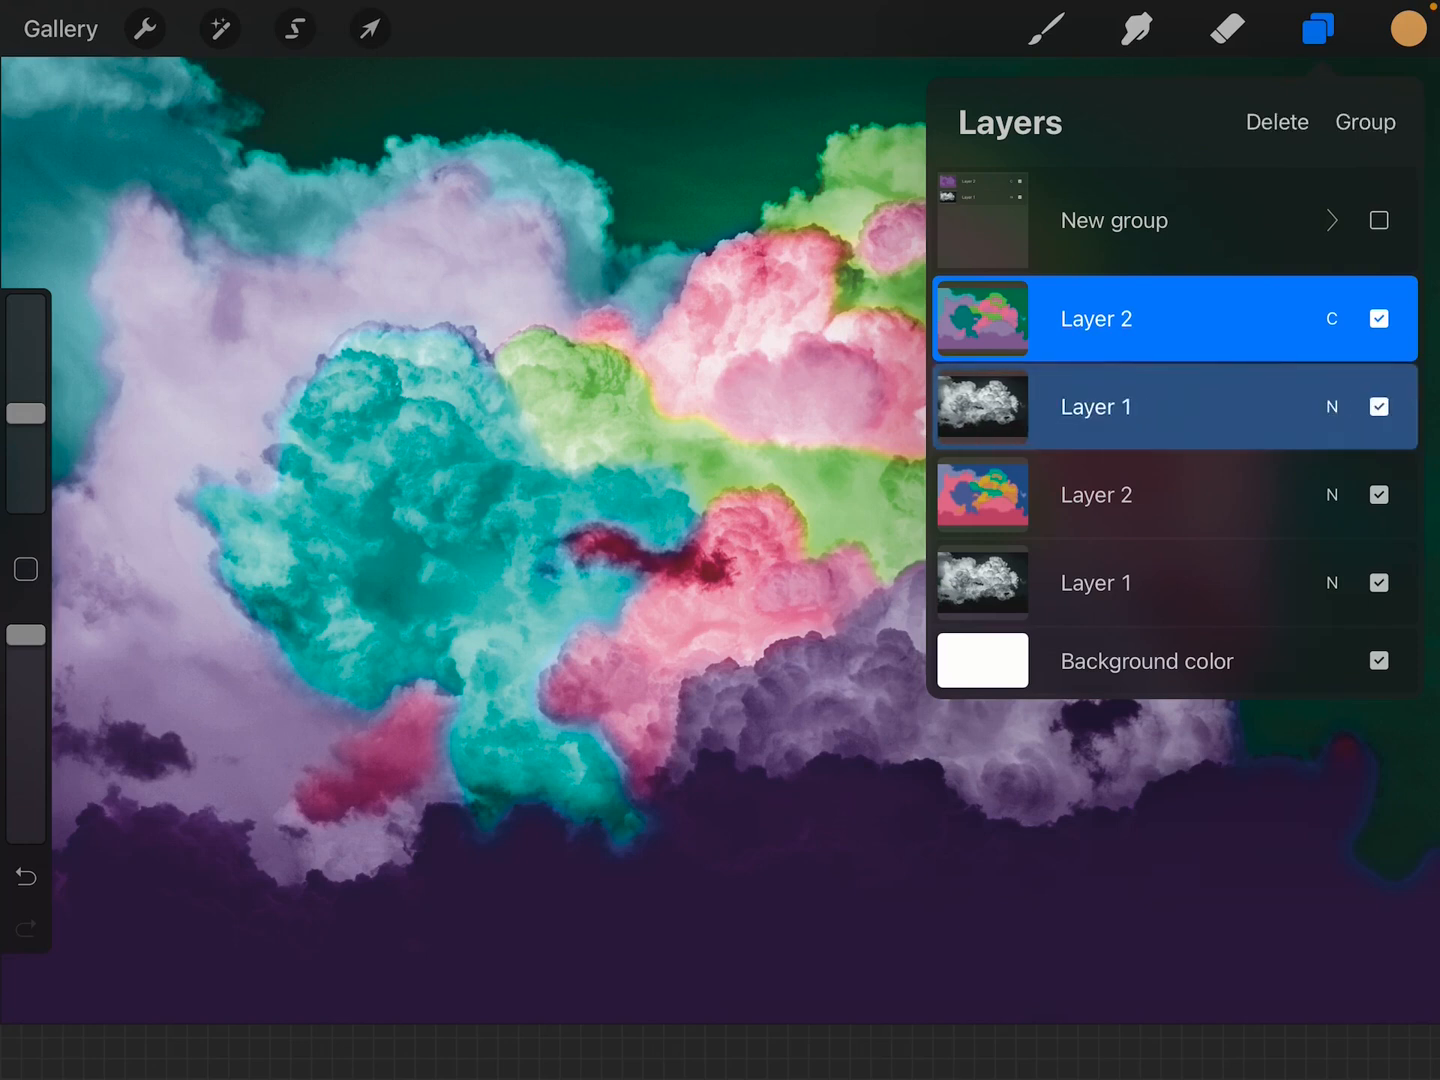
pyautogui.click(1364, 122)
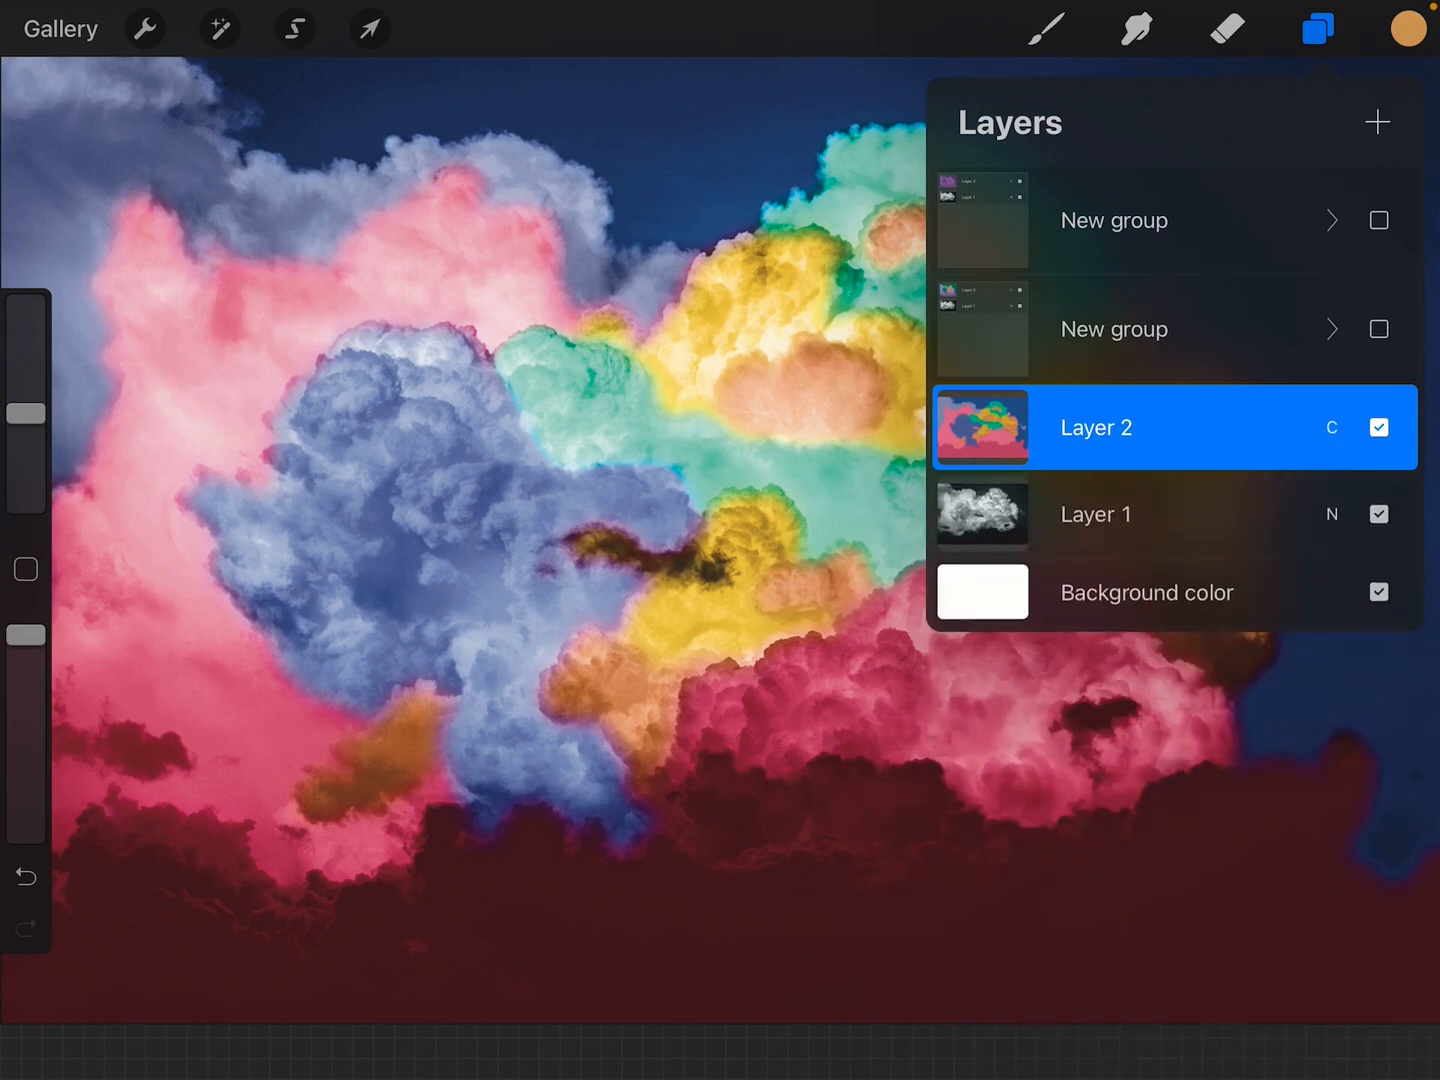
pyautogui.click(1096, 514)
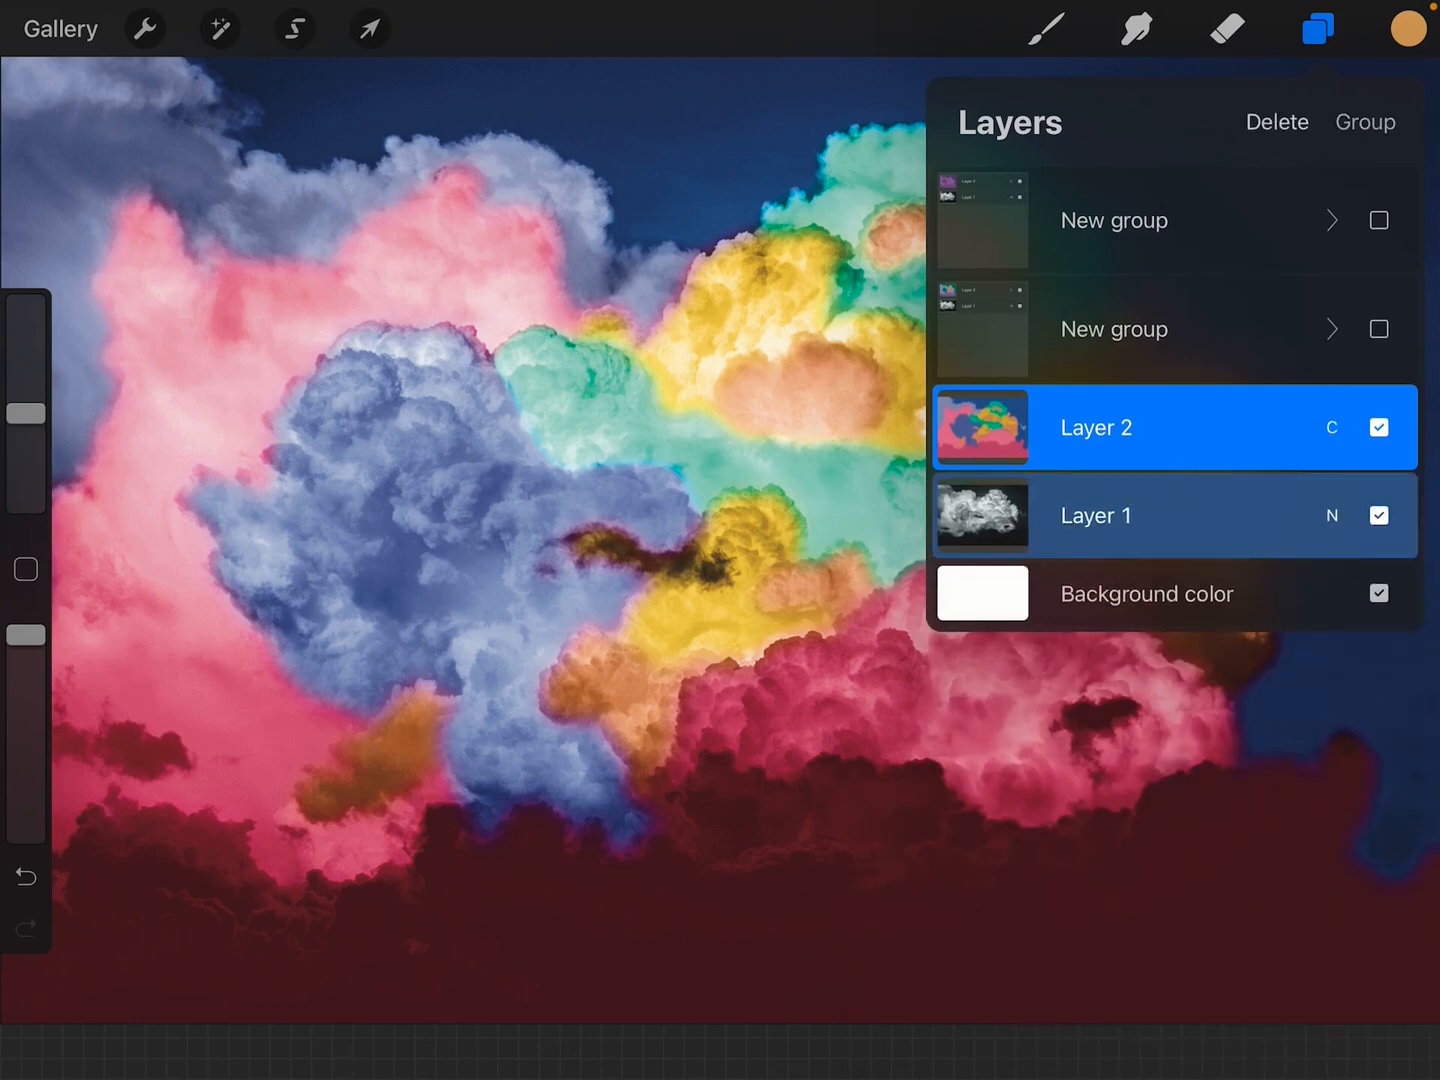
pyautogui.click(1364, 120)
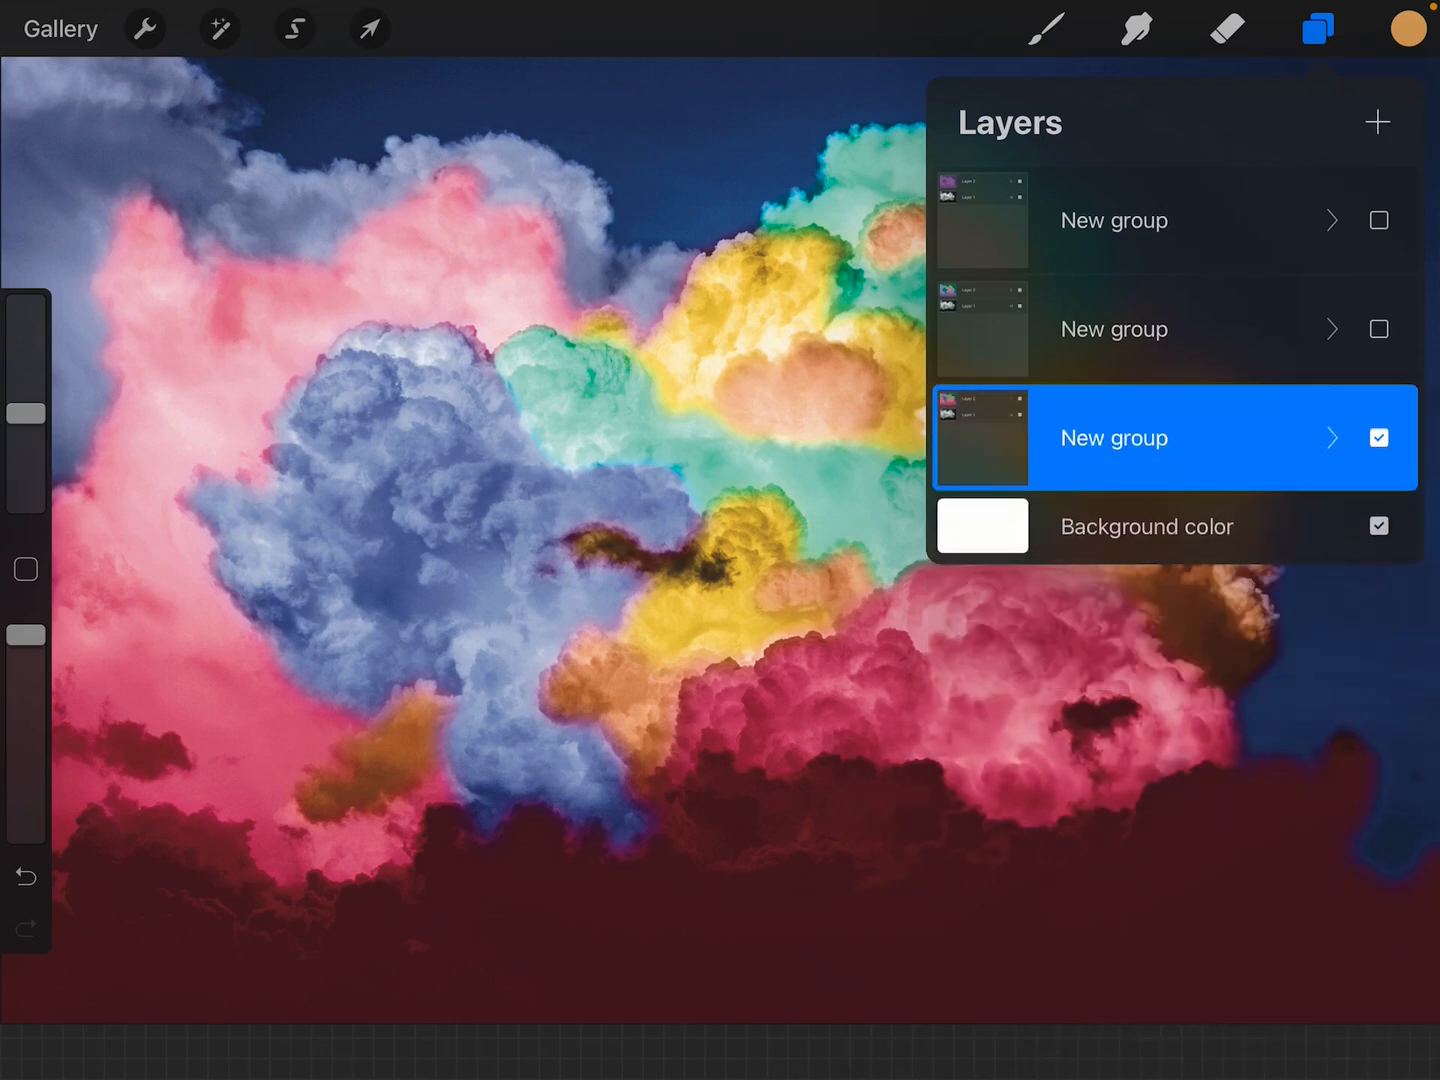
# - Make the second and top colour groups visible again so the purple version shows
pyautogui.click(1378, 328)
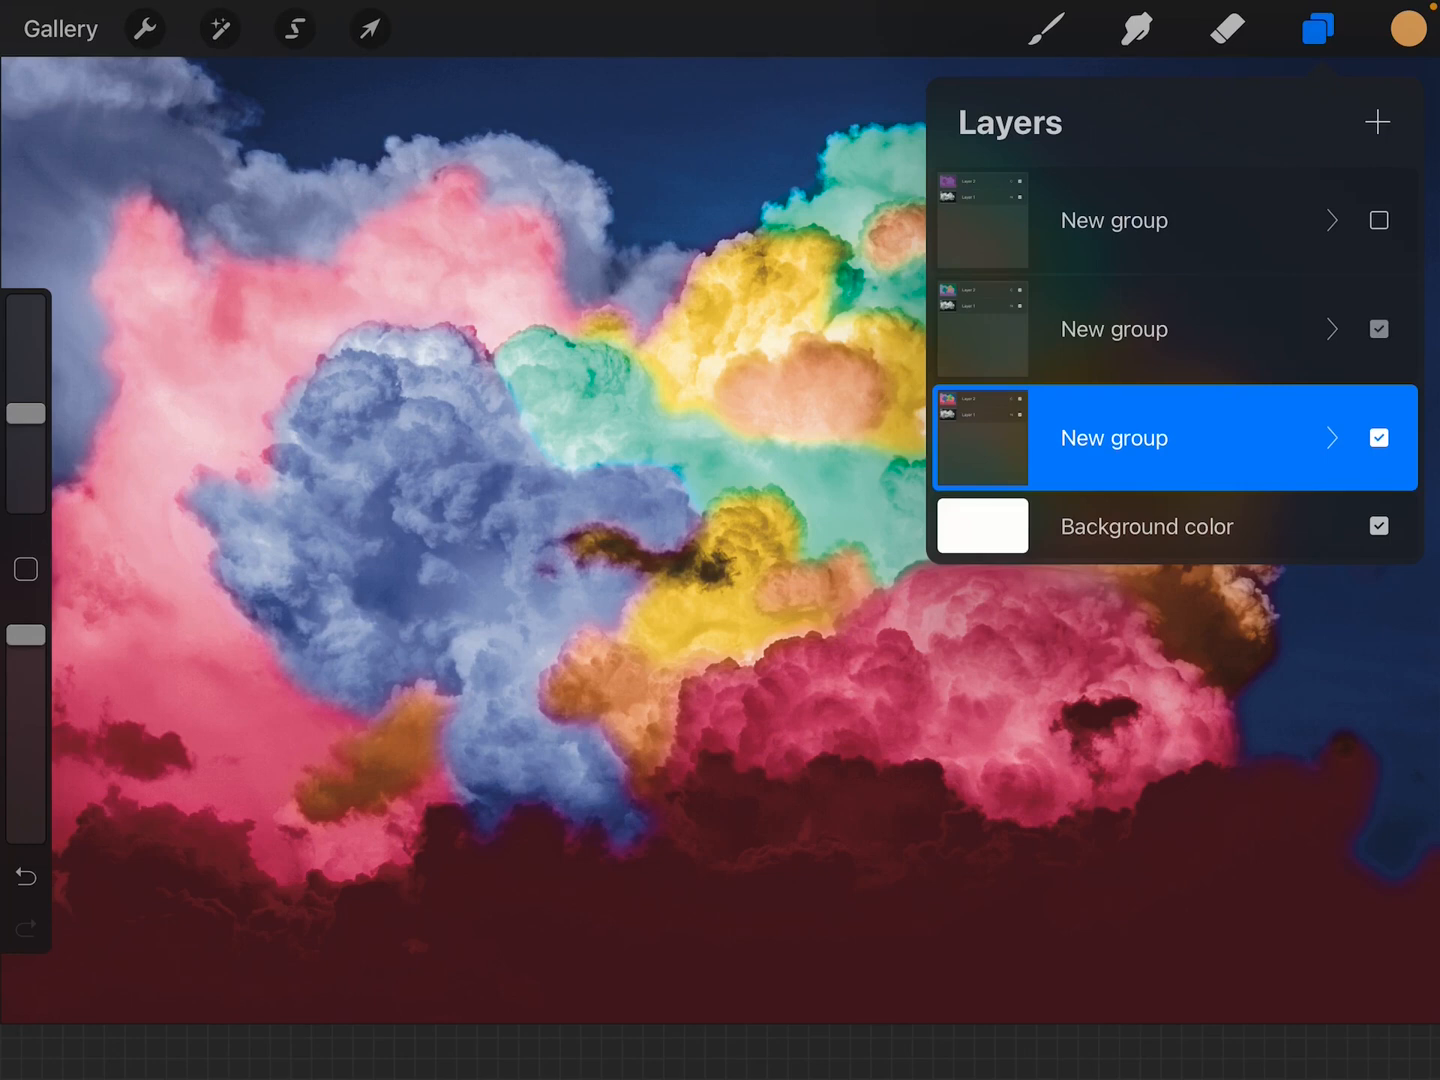
pyautogui.click(1378, 220)
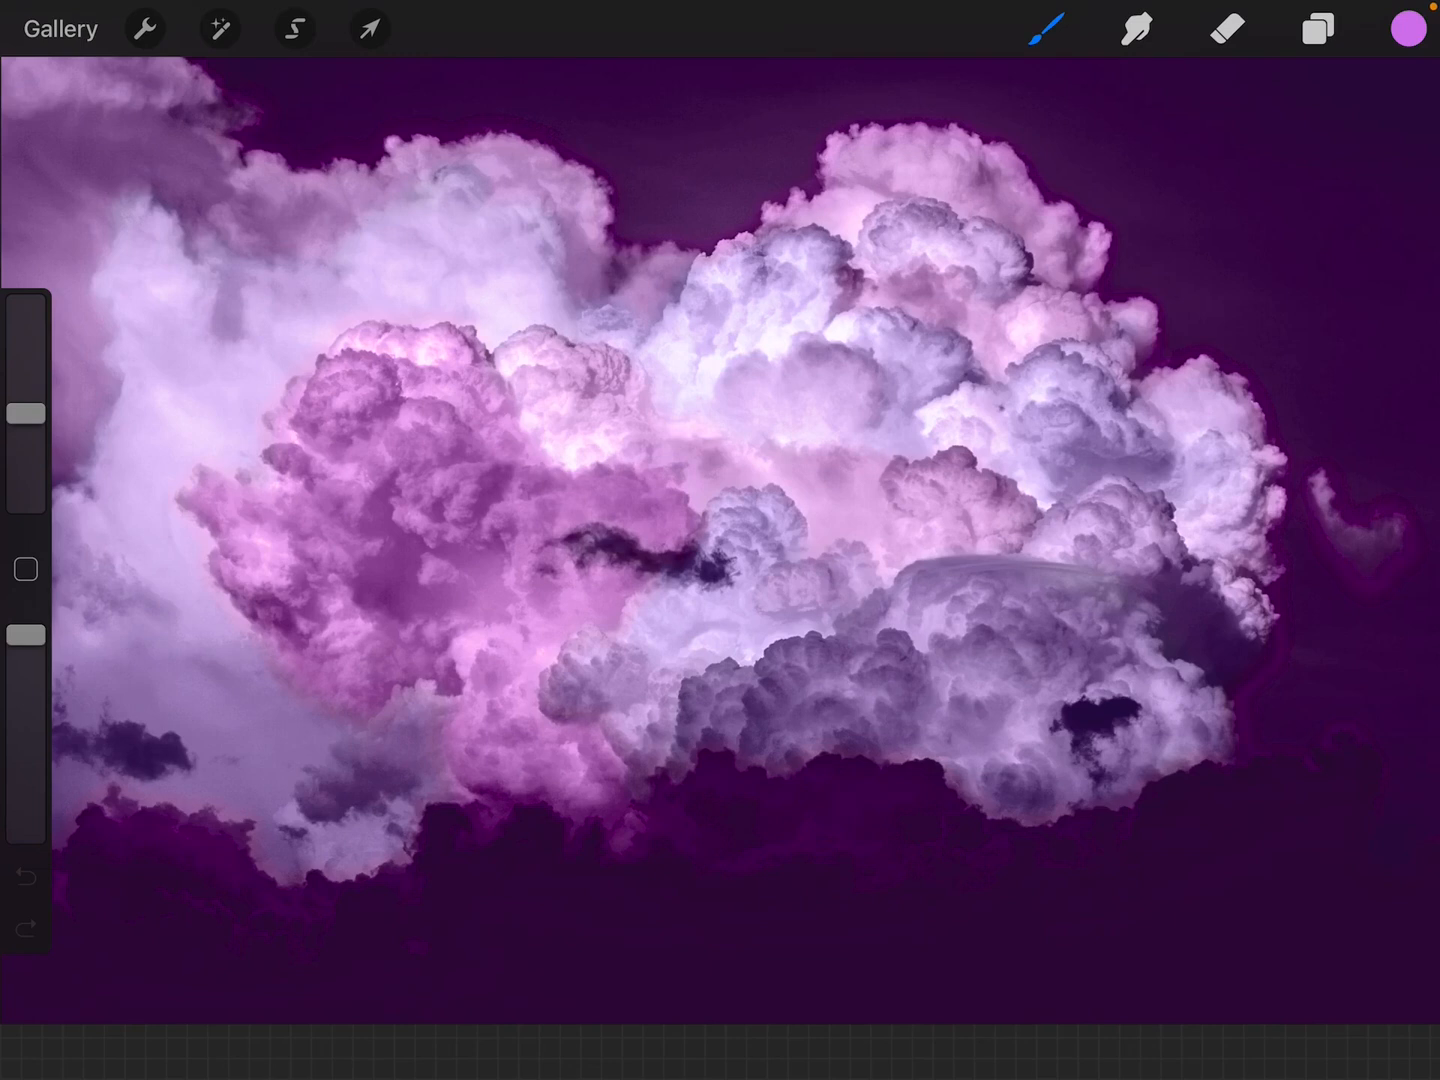
# - Glance at the layers list, then bring up the canvas actions for the cloud artwork
pyautogui.click(1316, 28)
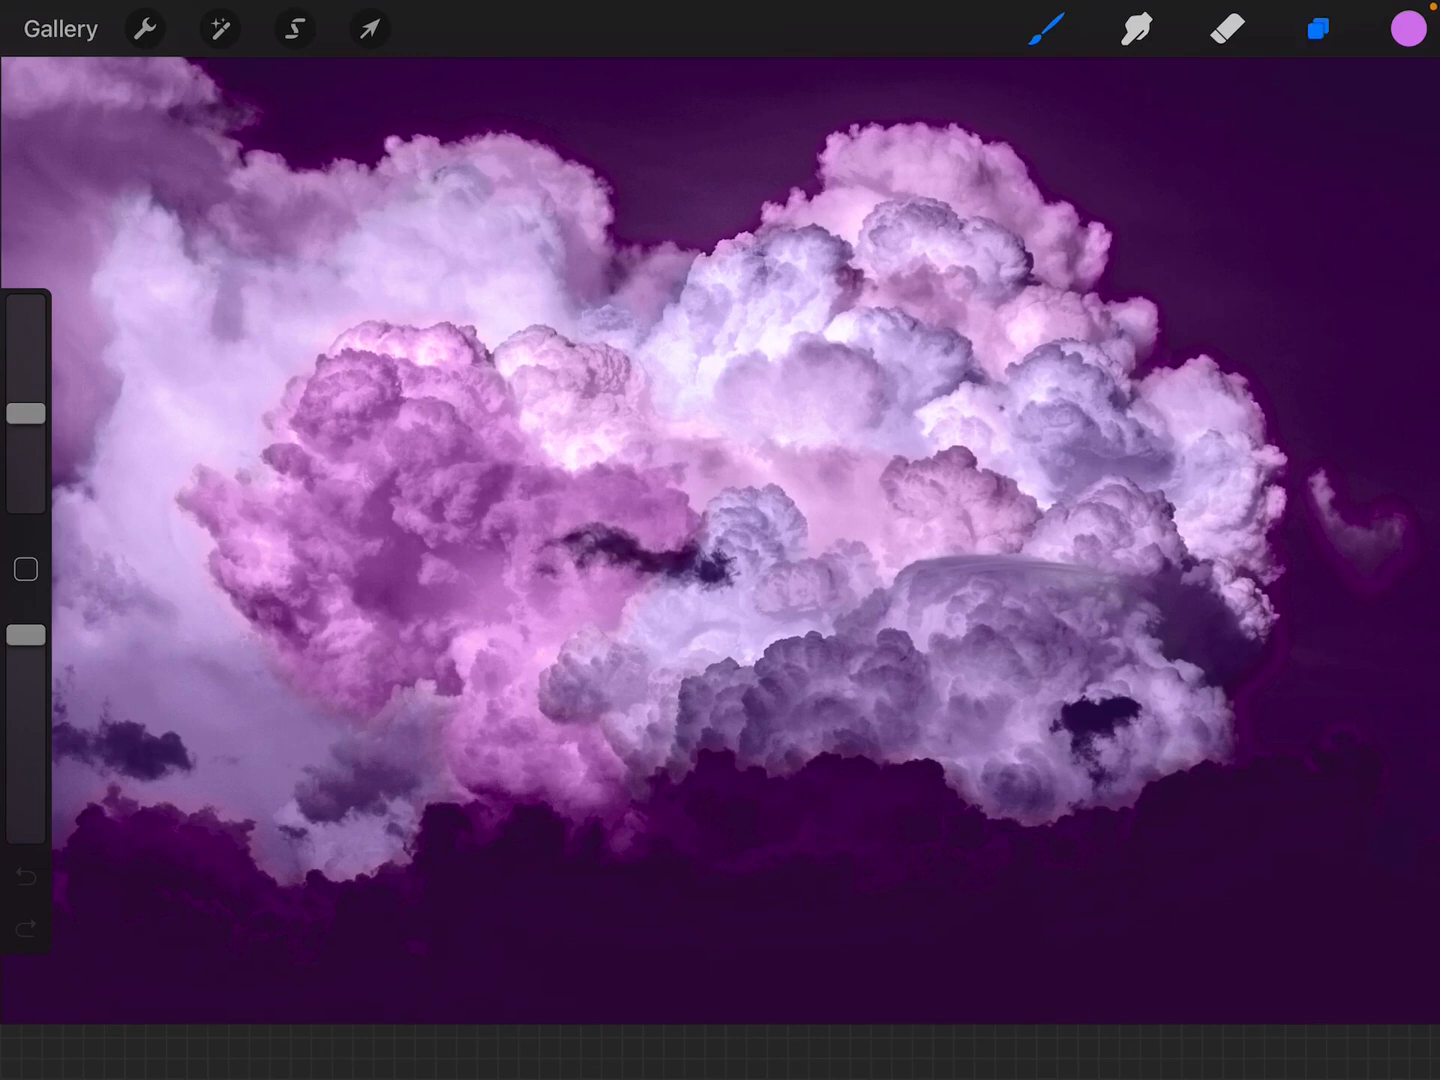
pyautogui.click(1316, 28)
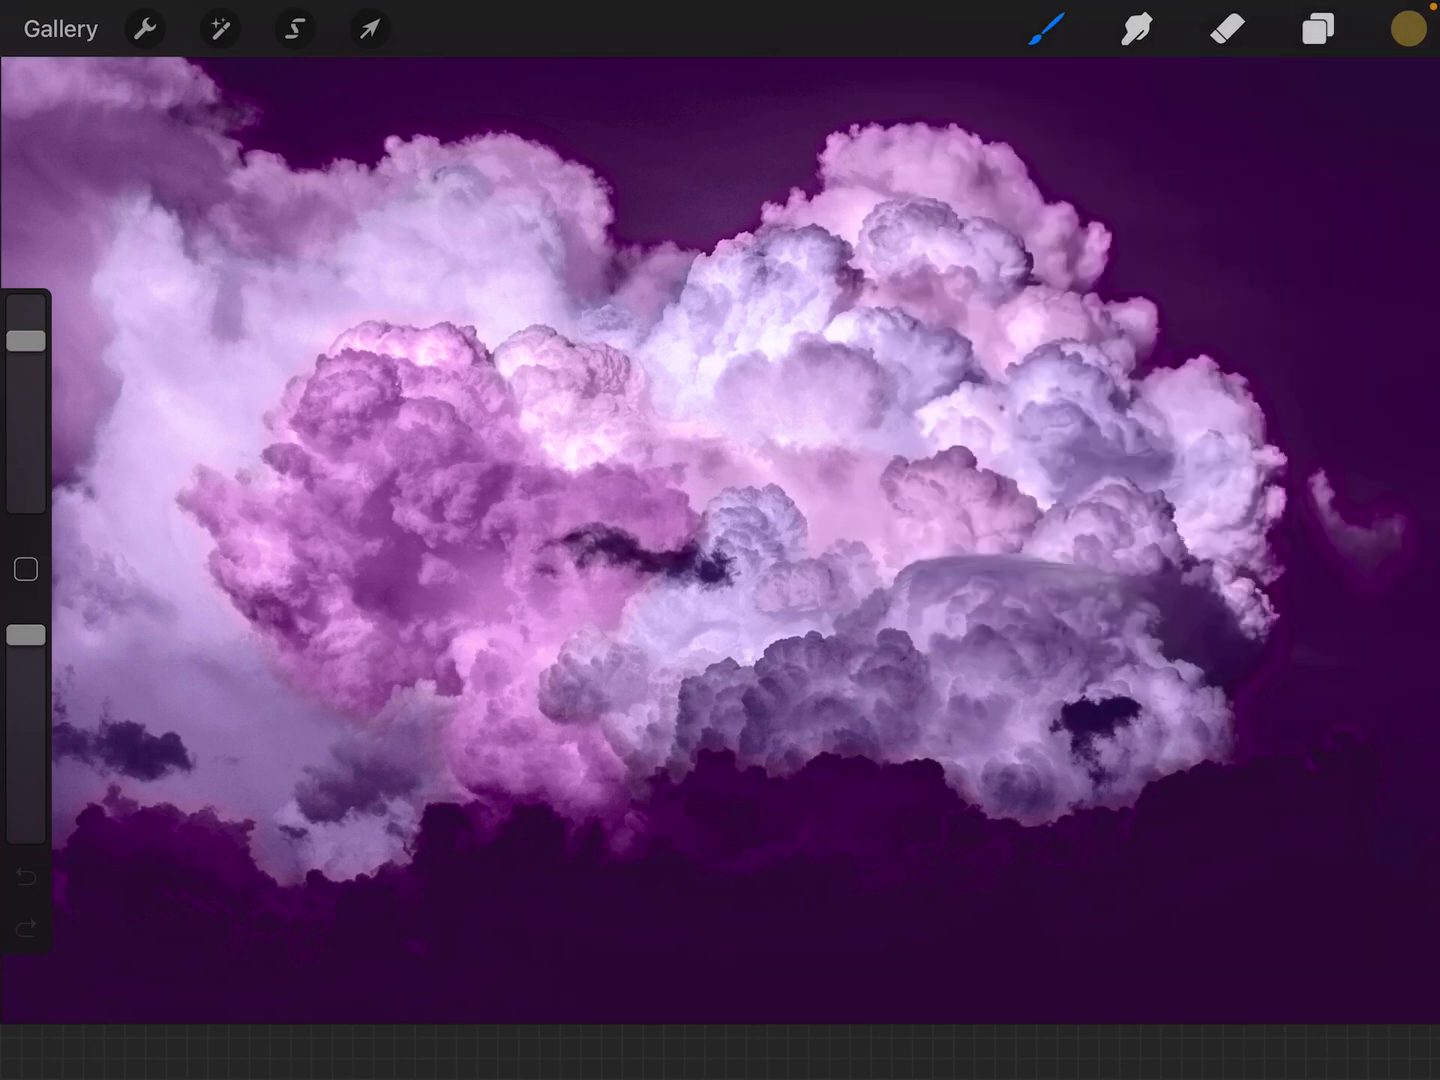
pyautogui.click(144, 28)
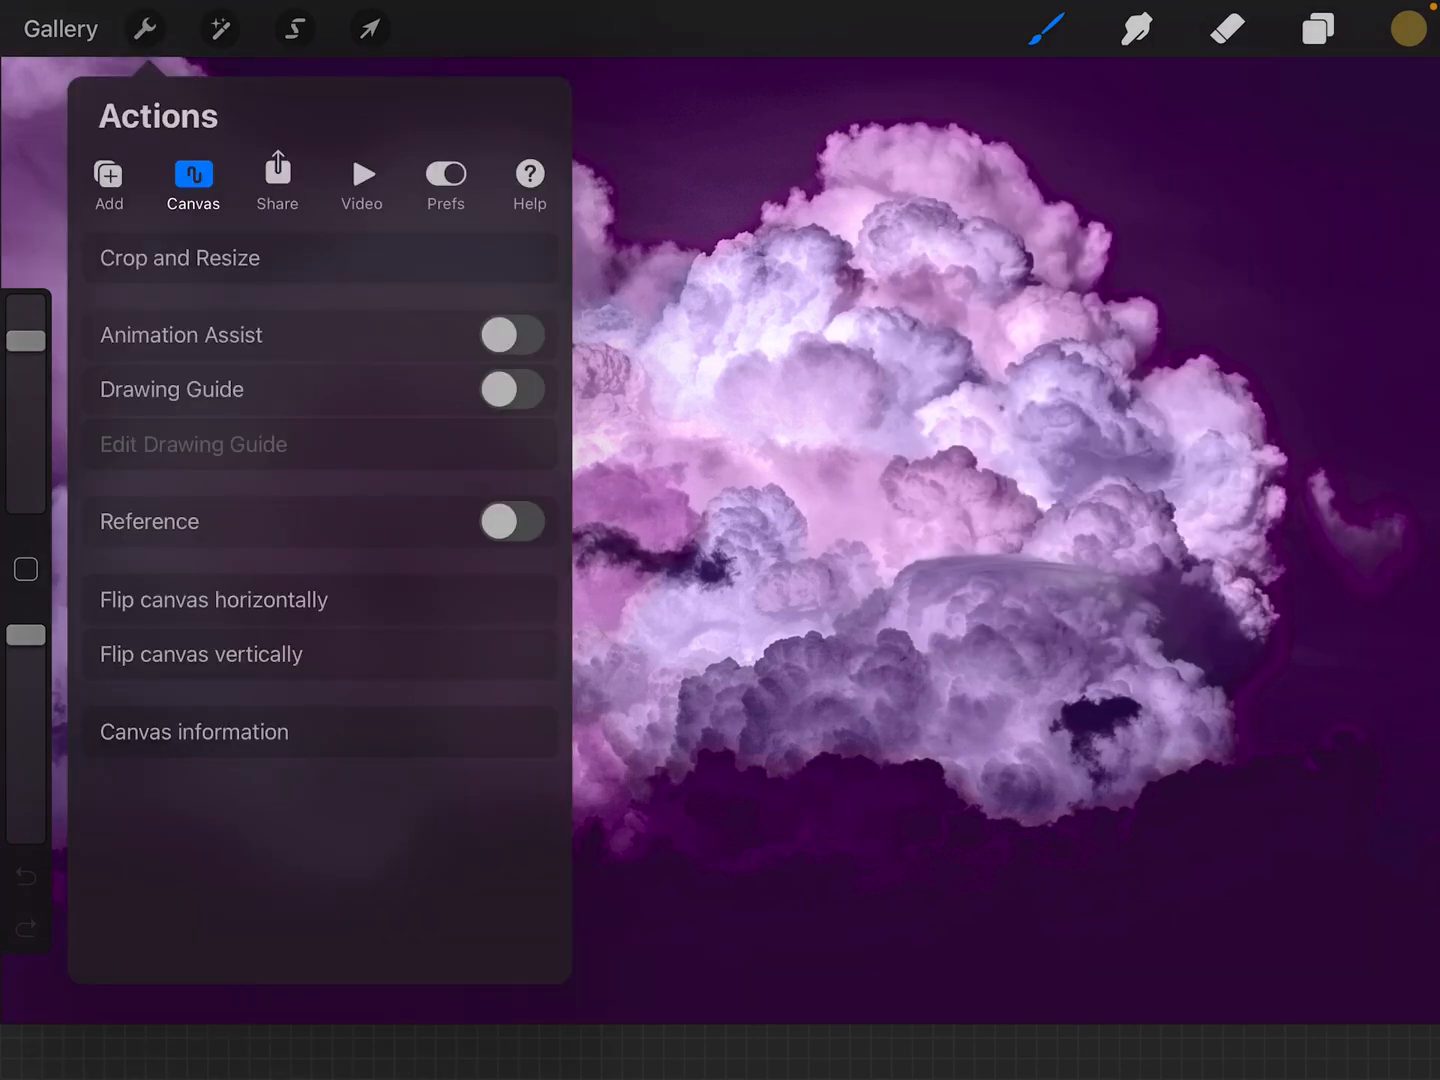
pyautogui.click(180, 258)
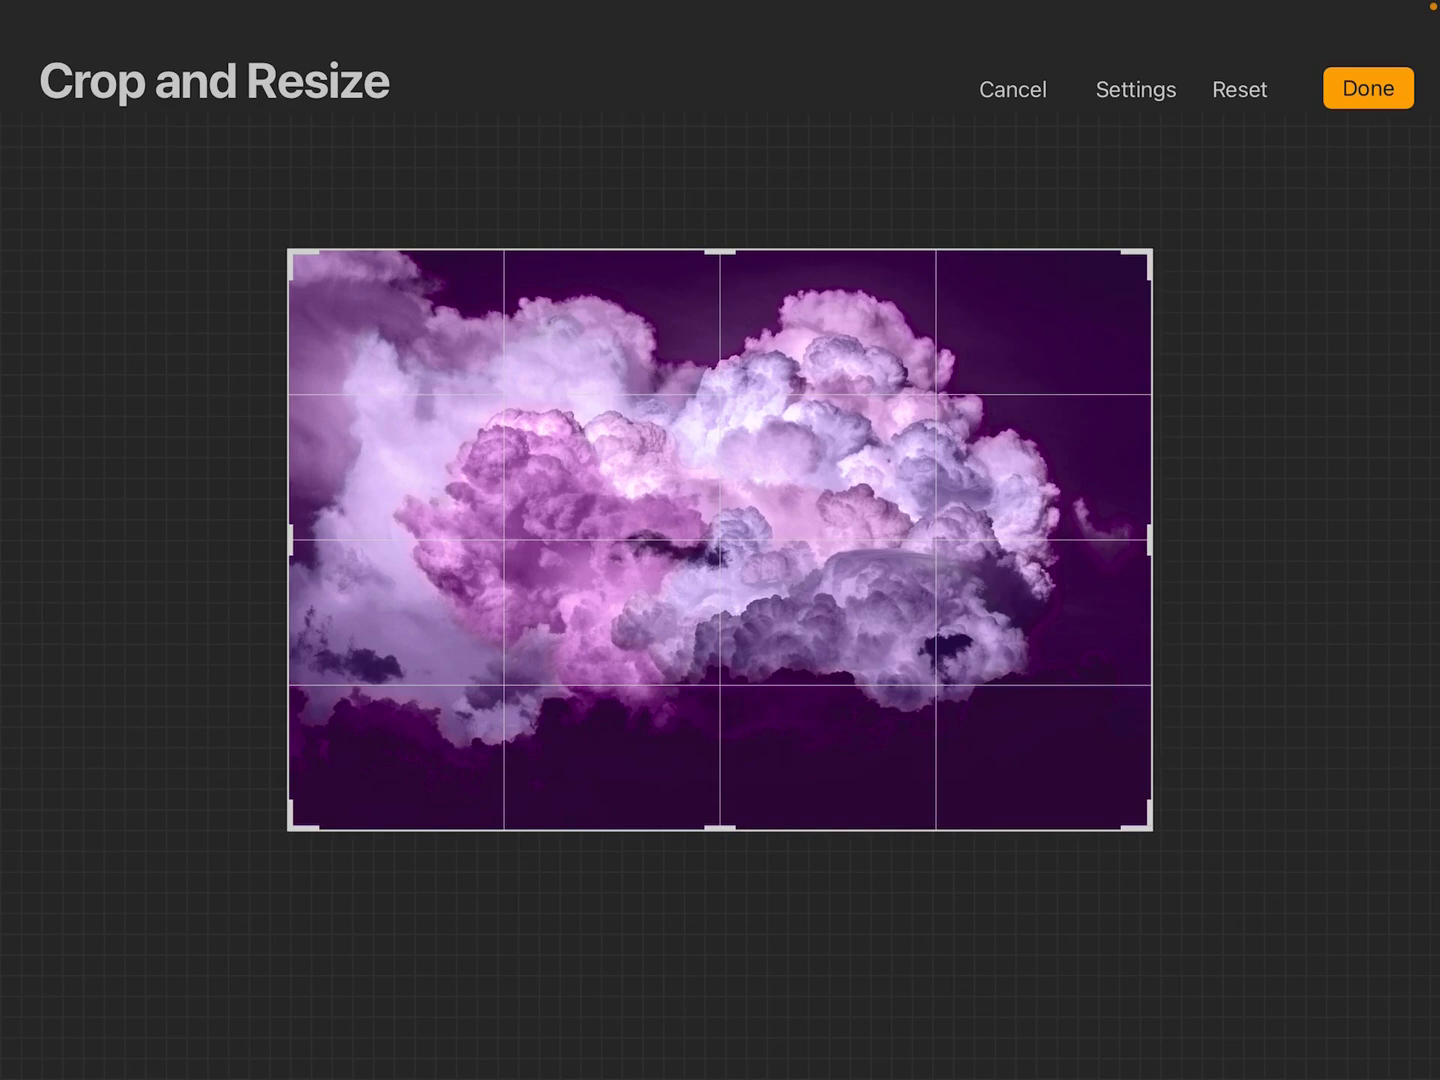
pyautogui.click(1136, 88)
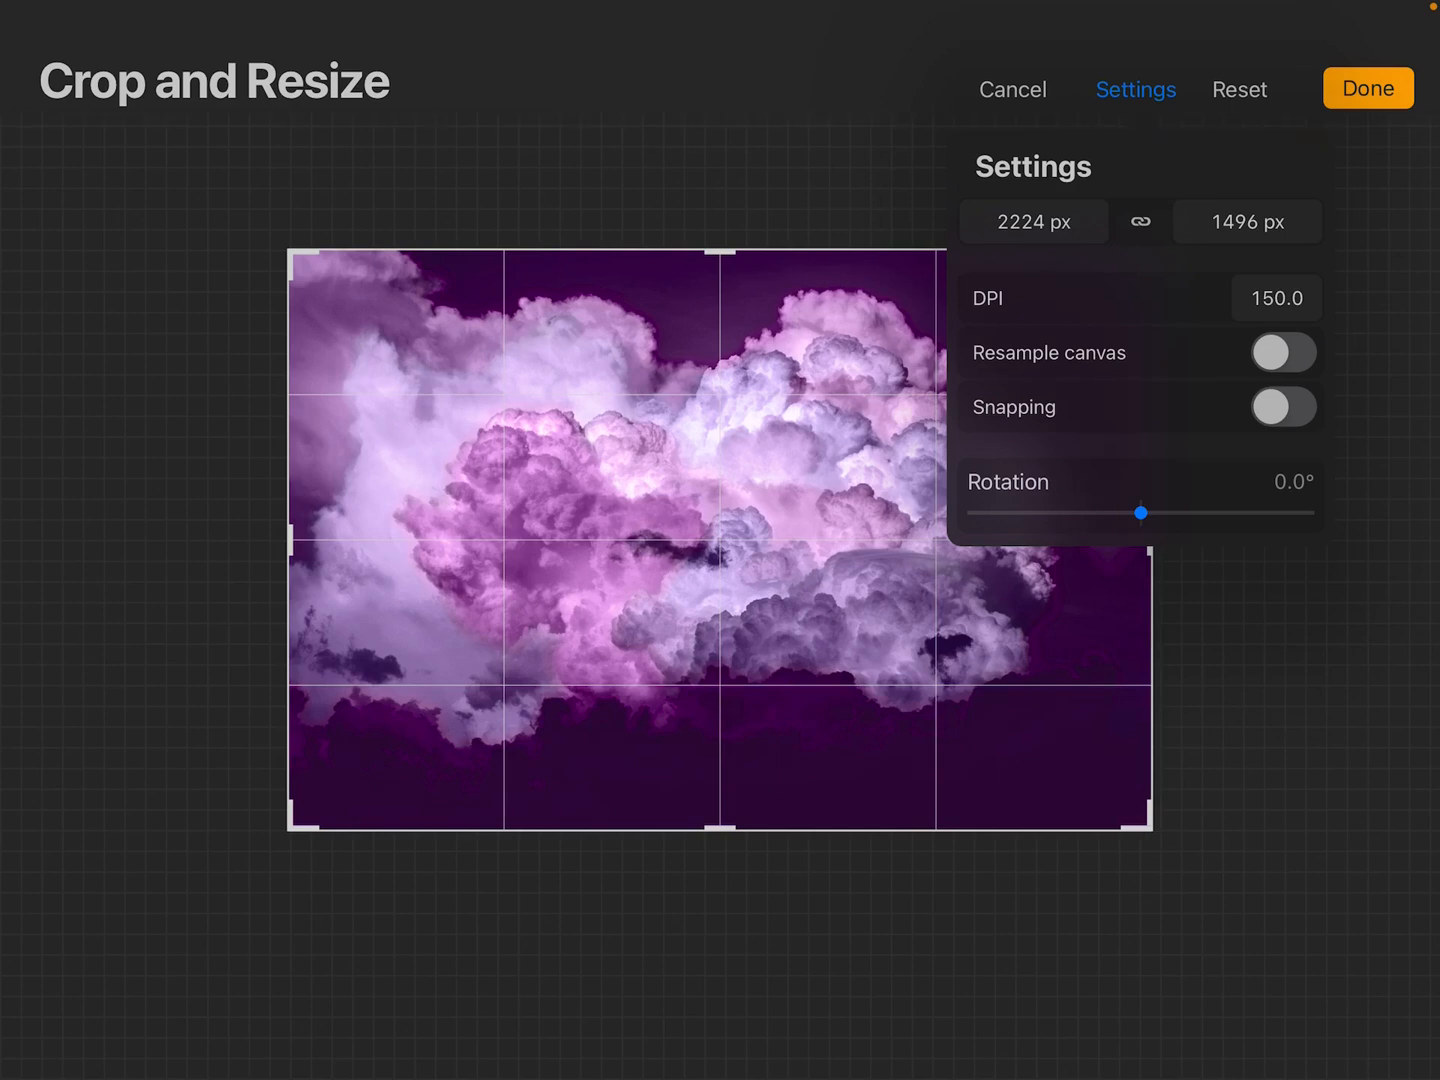
pyautogui.click(1368, 88)
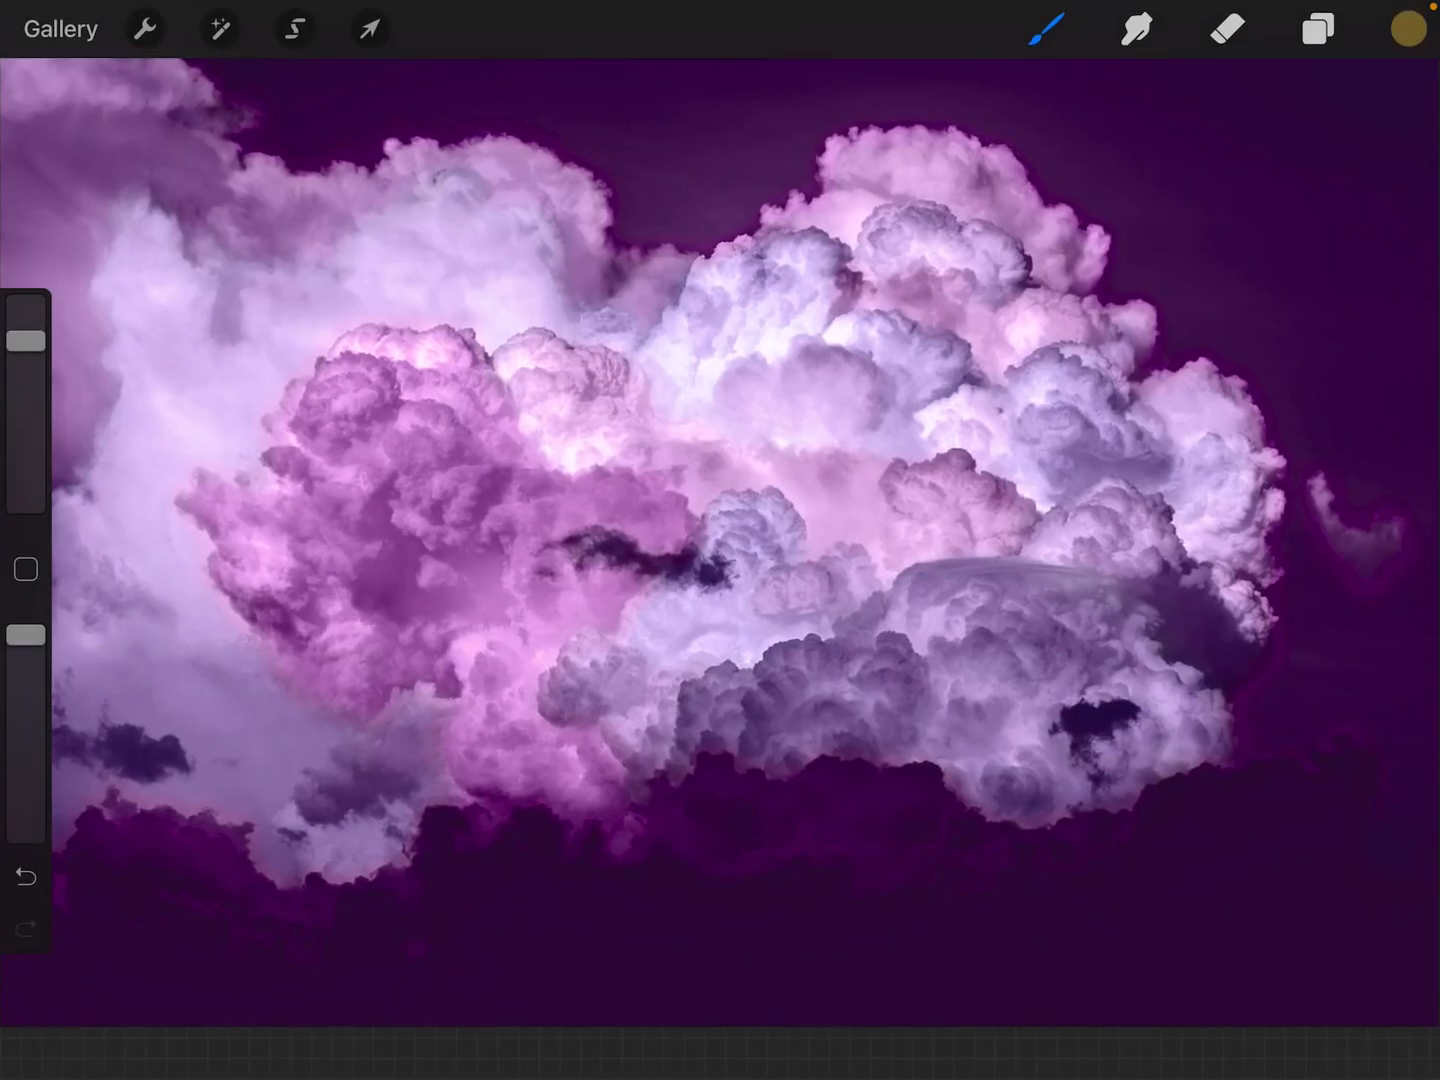
pyautogui.click(1318, 28)
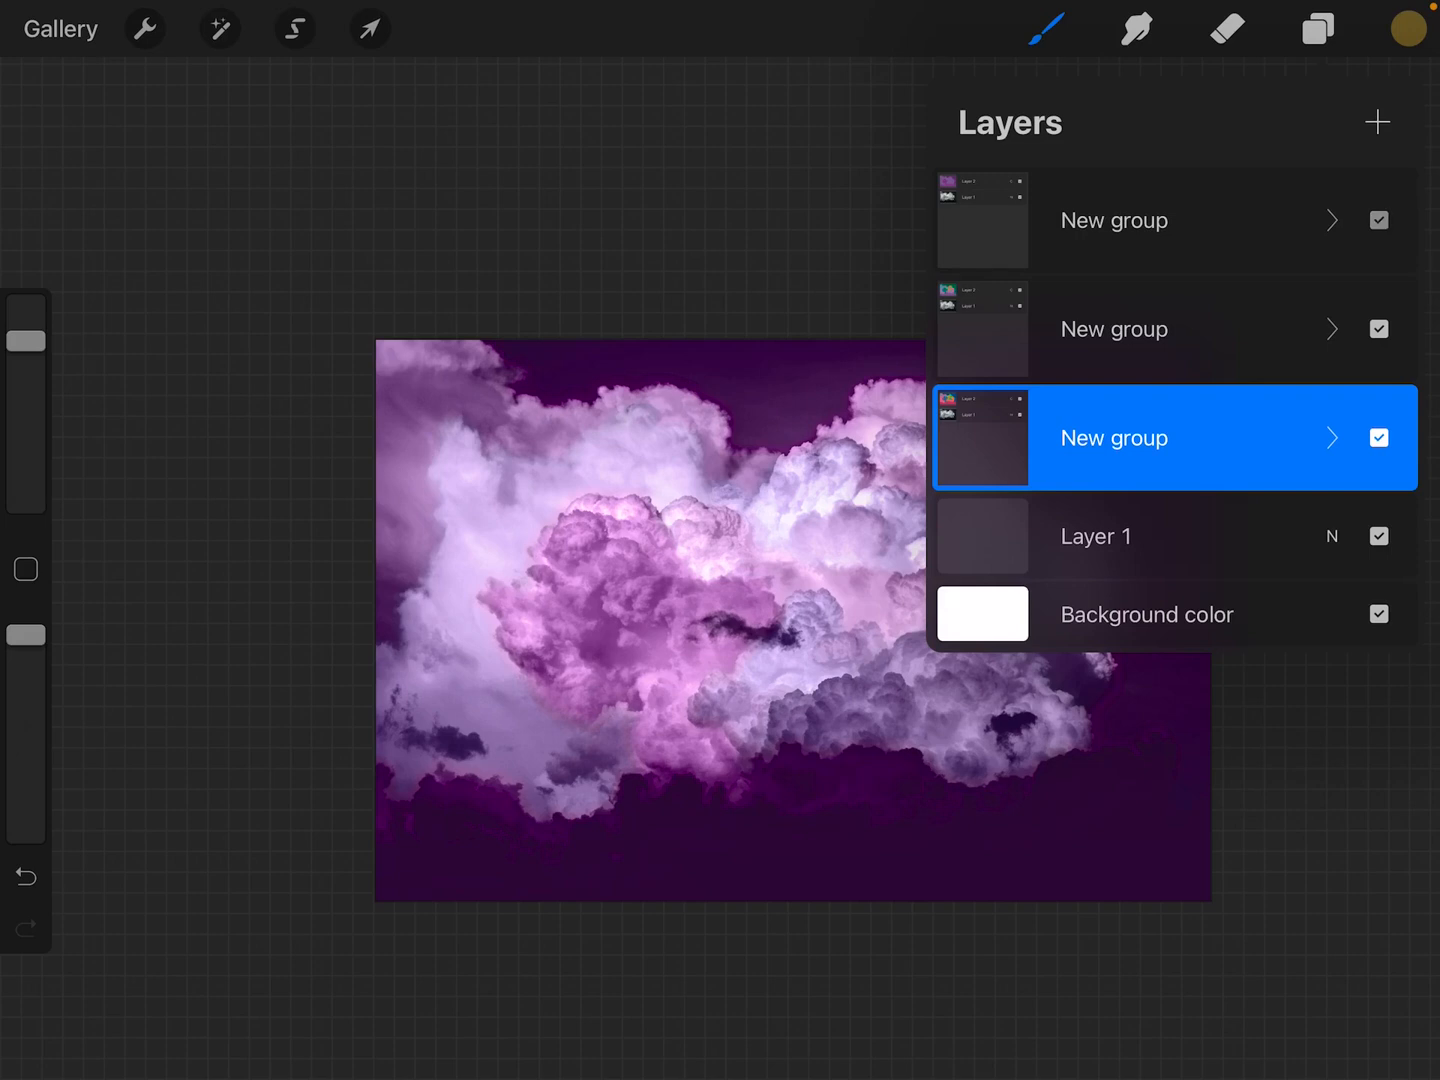
pyautogui.click(1378, 220)
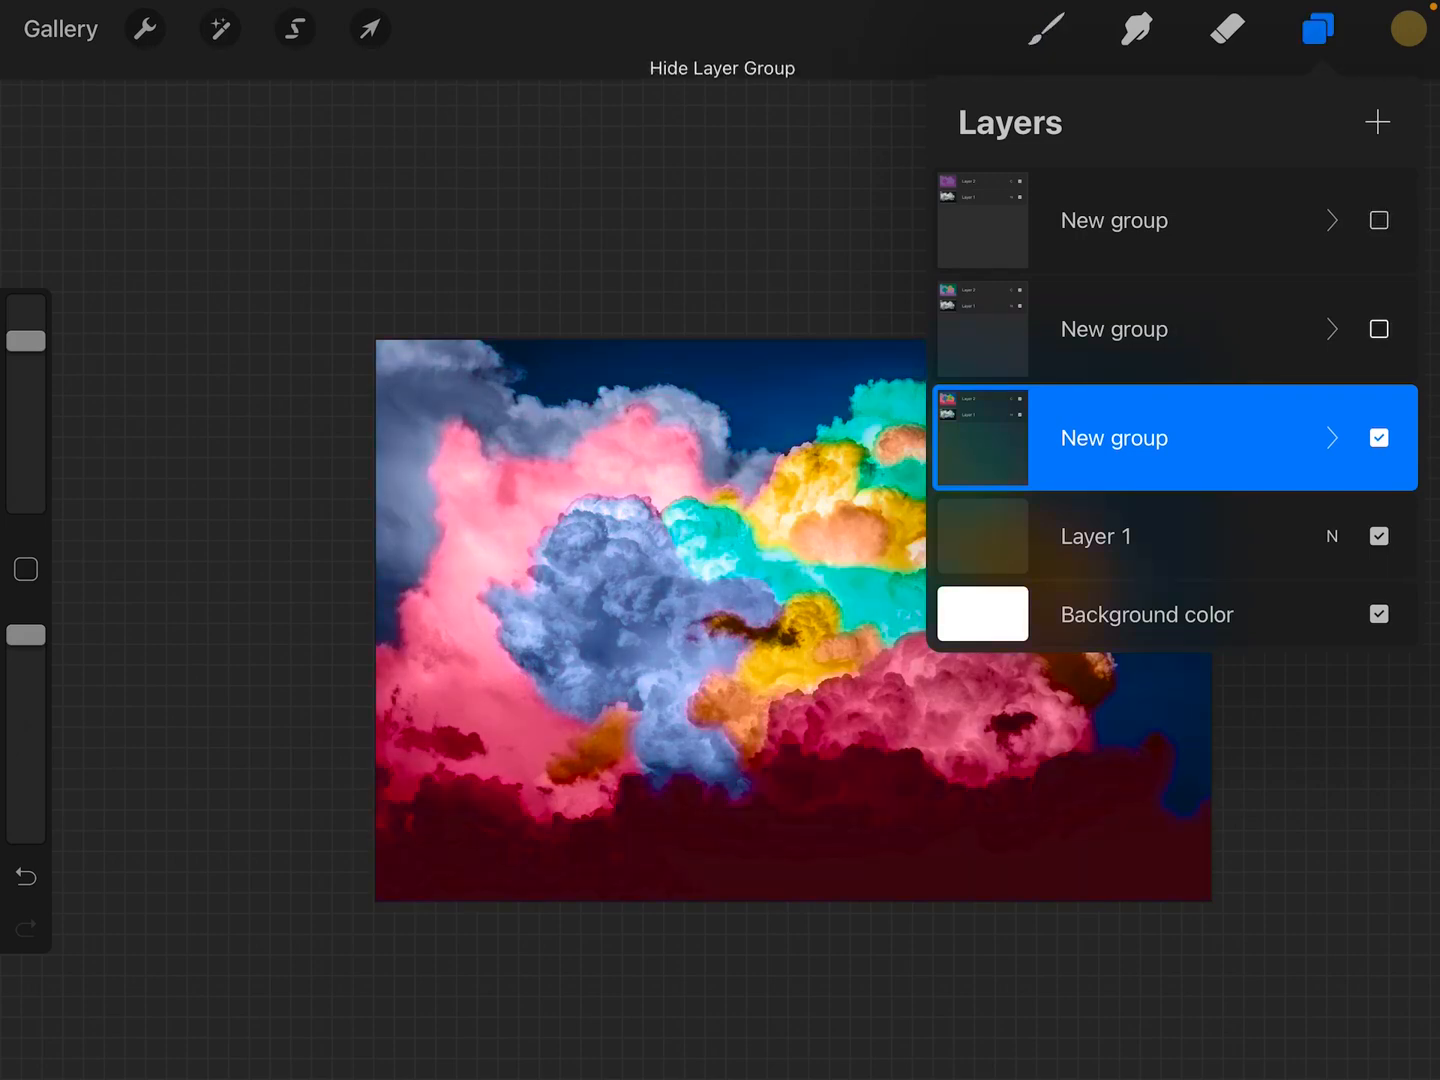
pyautogui.click(1380, 220)
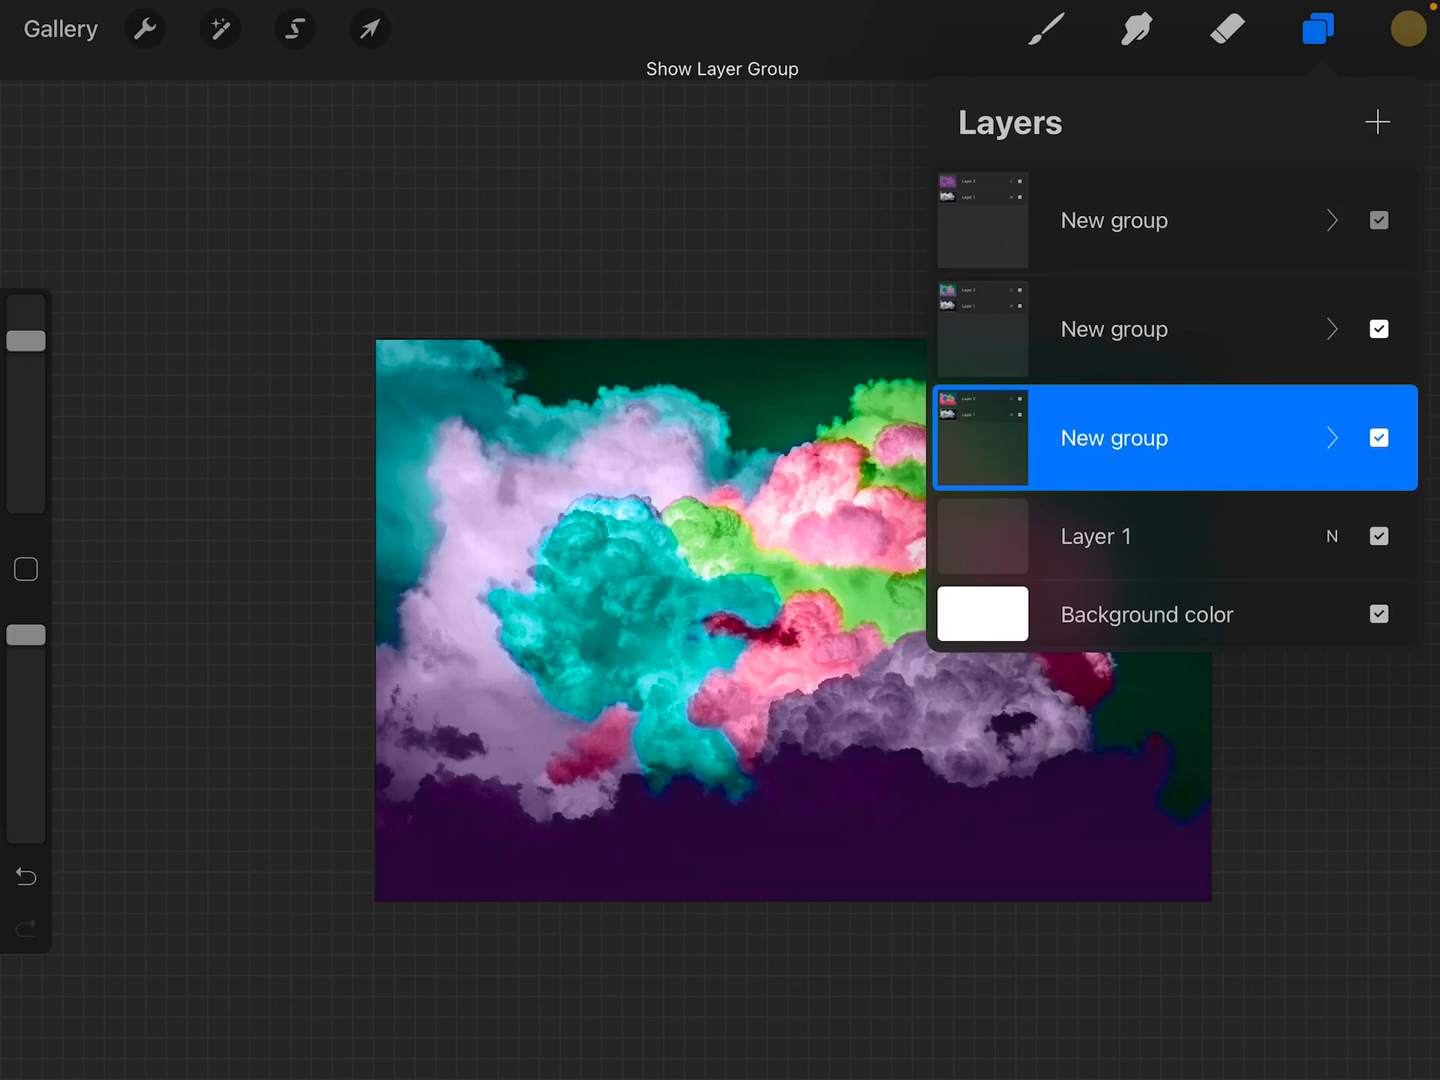
pyautogui.click(1316, 28)
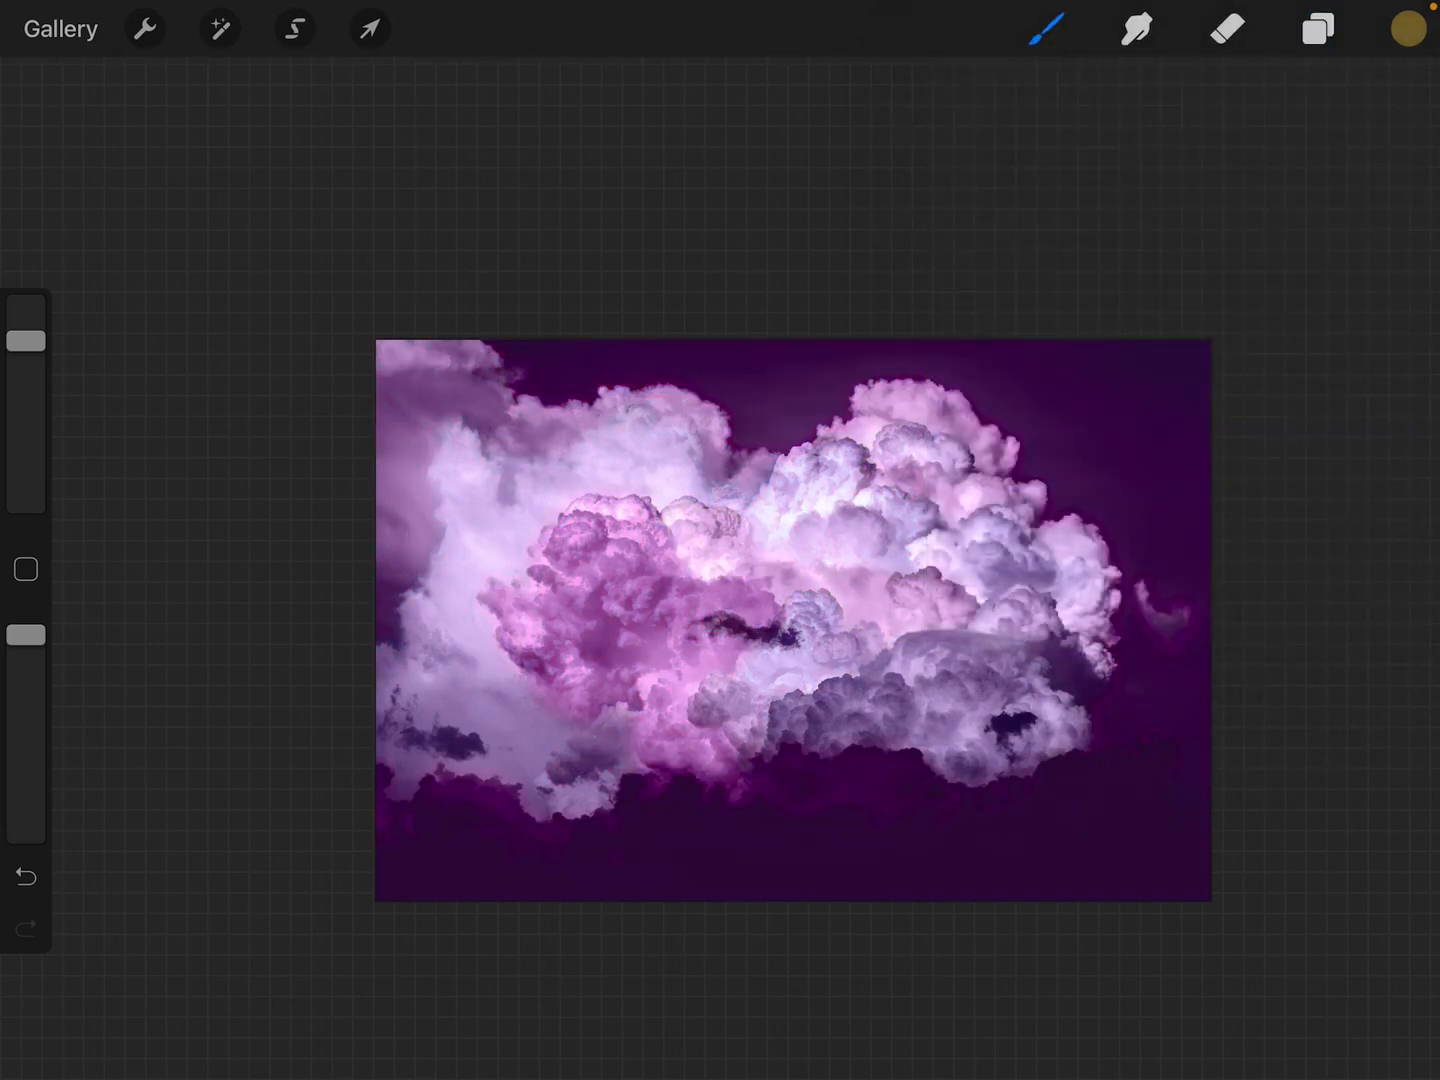
pyautogui.click(144, 28)
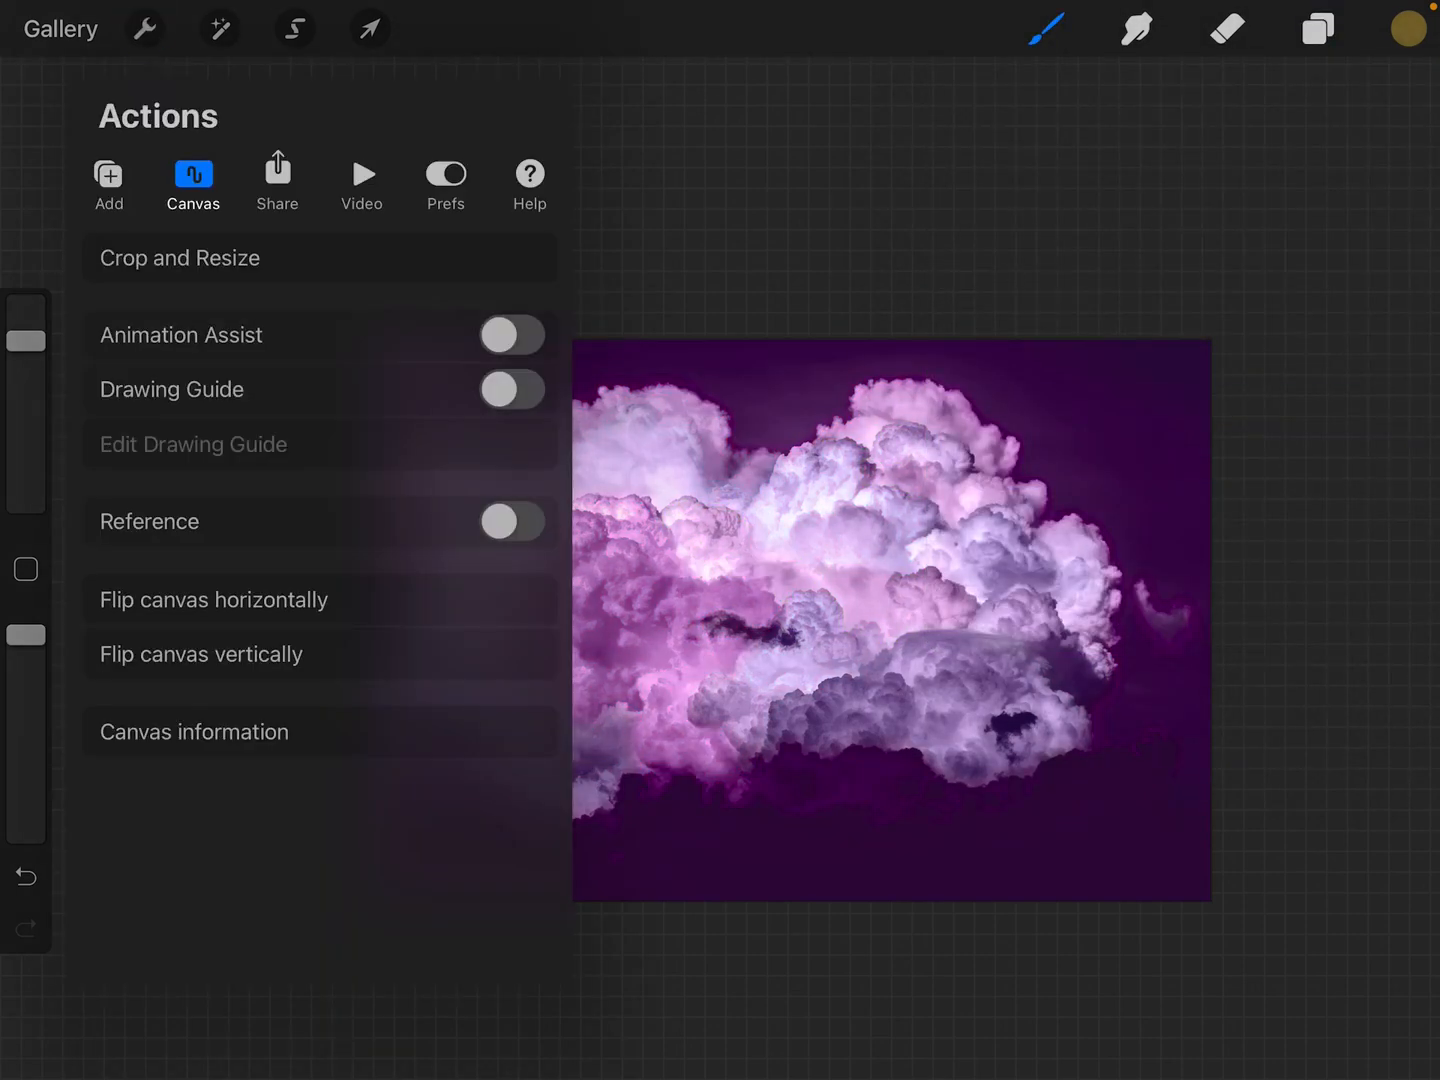
# - In Crop and Resize settings, set the canvas resolution to 300 DPI and apply it
pyautogui.click(180, 258)
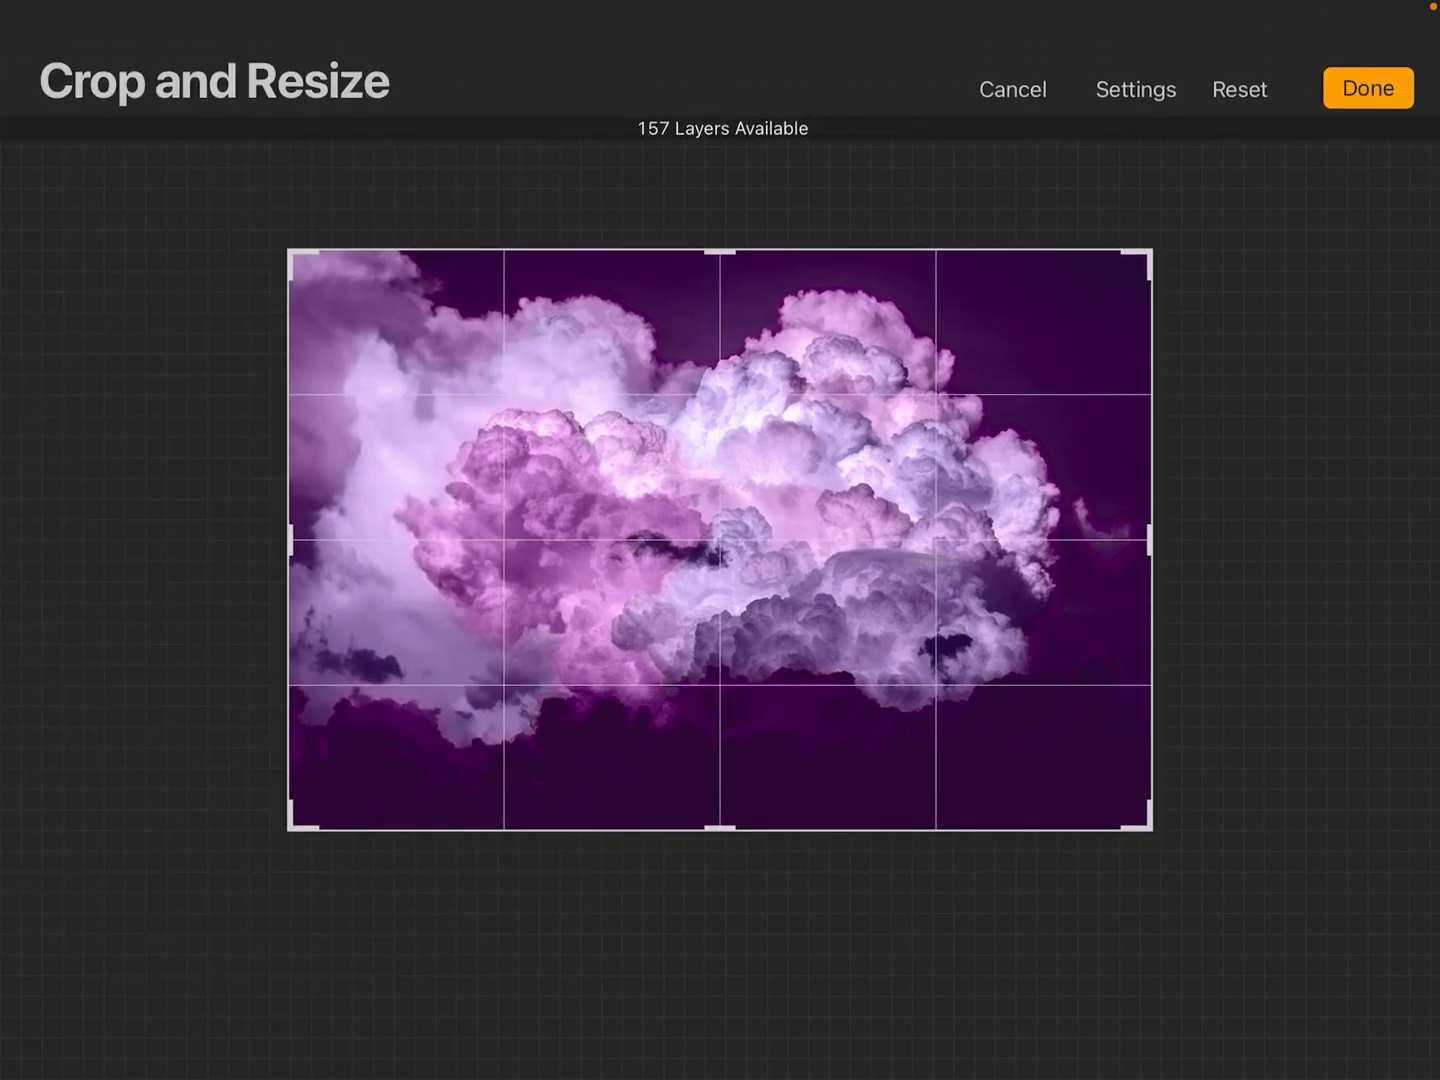
pyautogui.click(1136, 88)
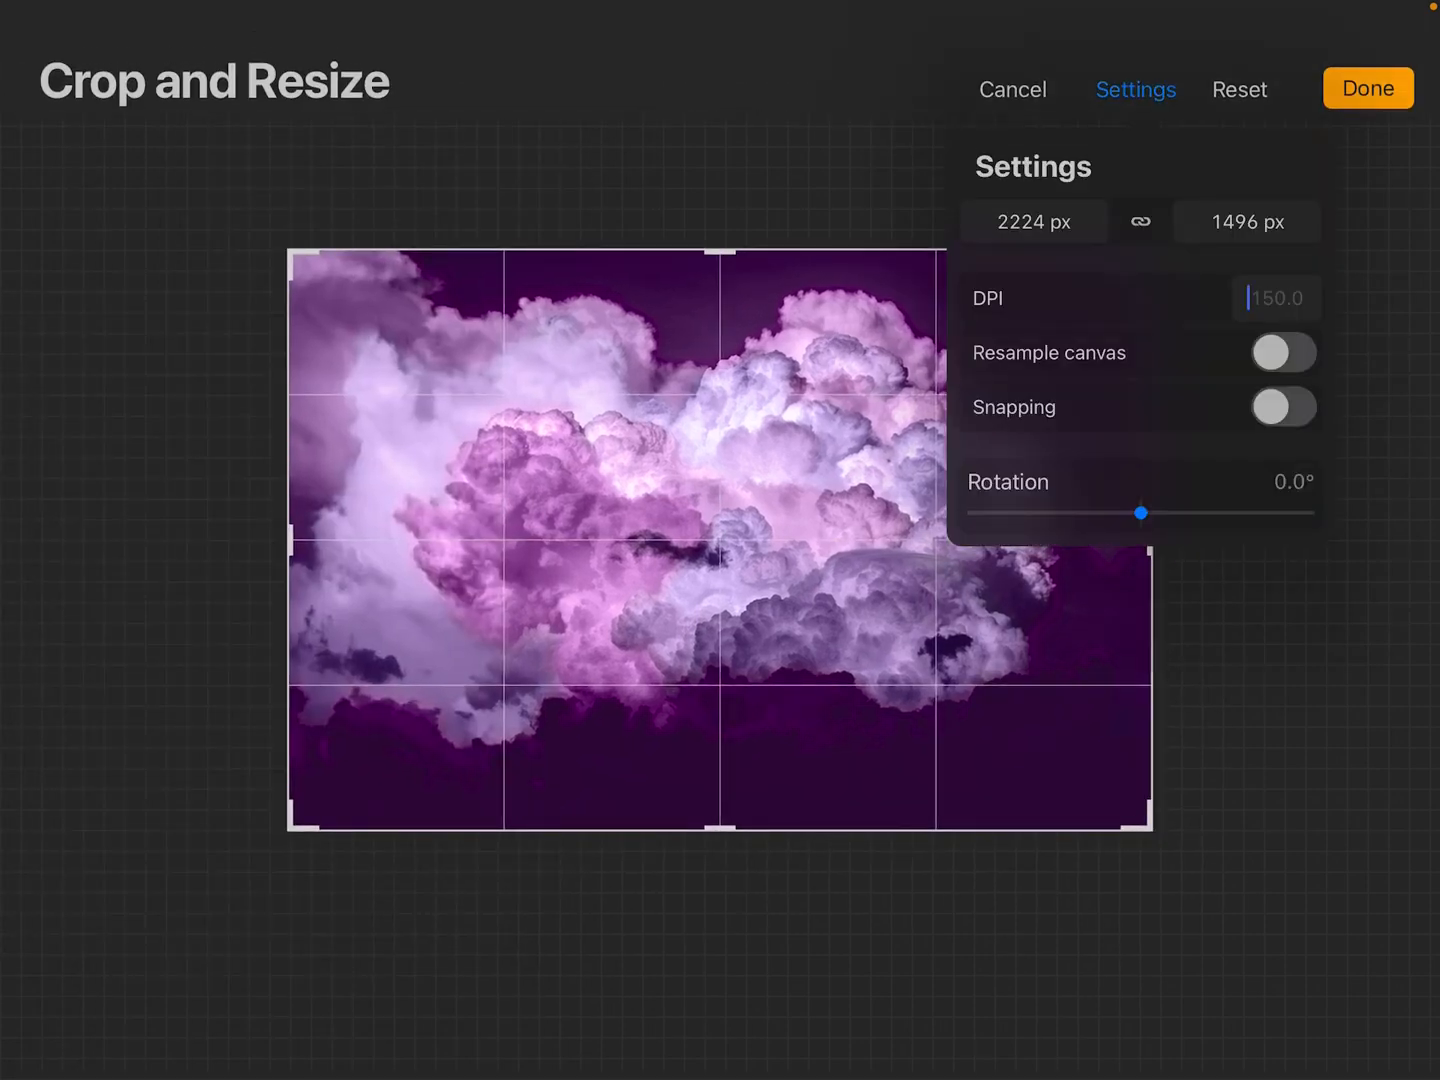
pyautogui.click(1276, 298)
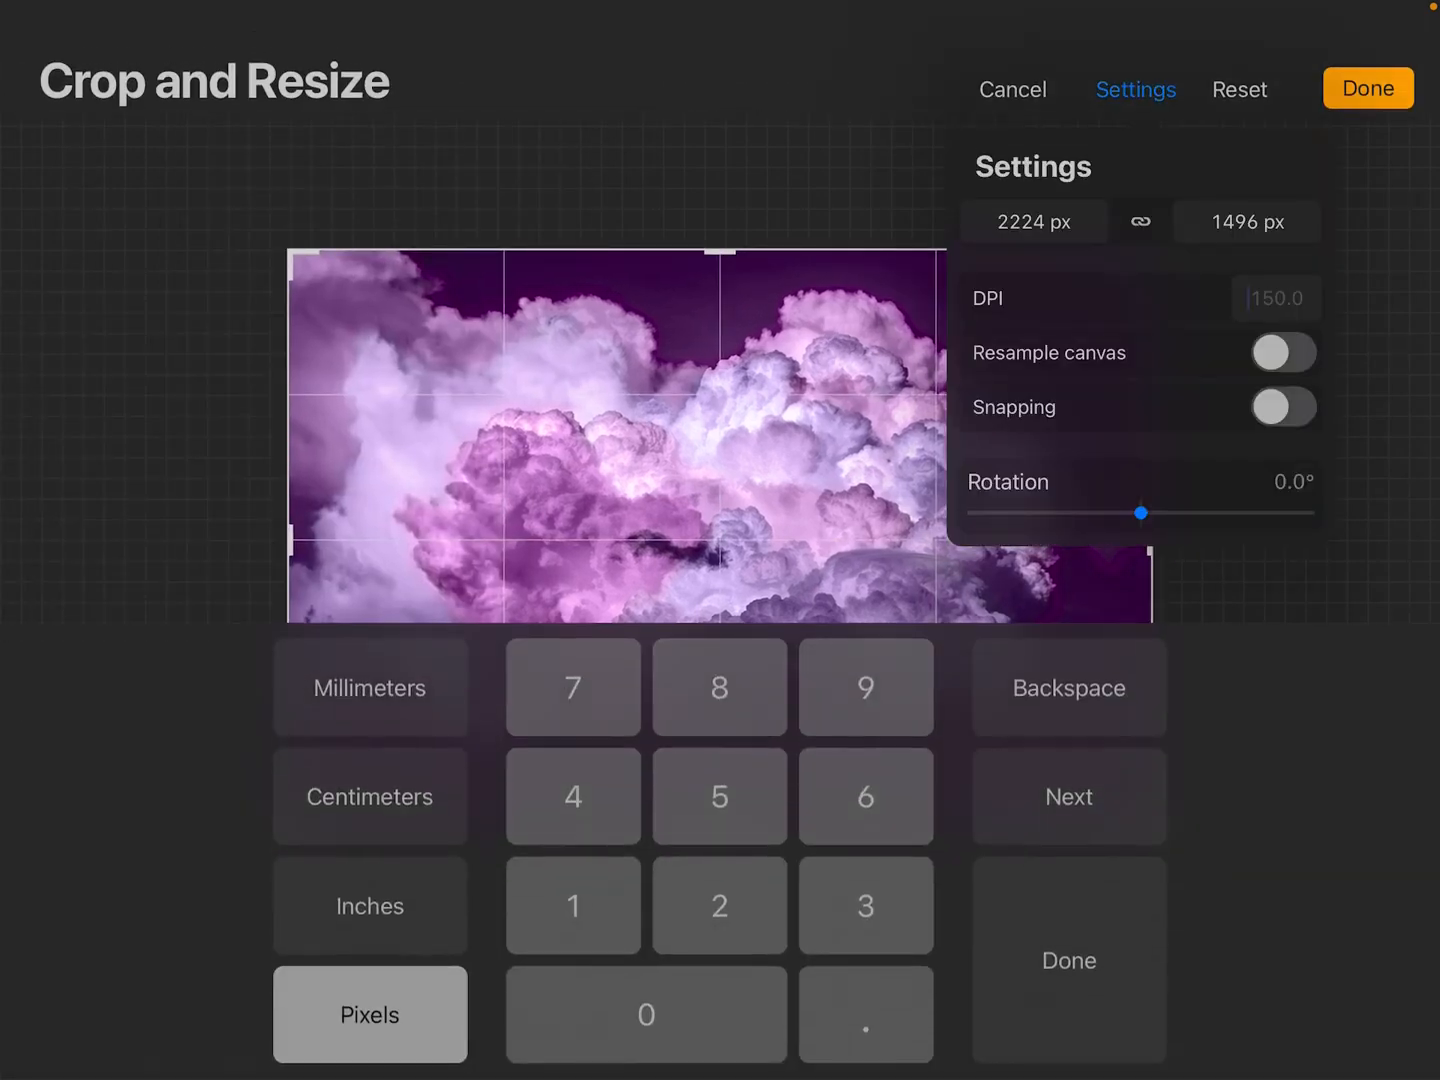
pyautogui.write('300.0')
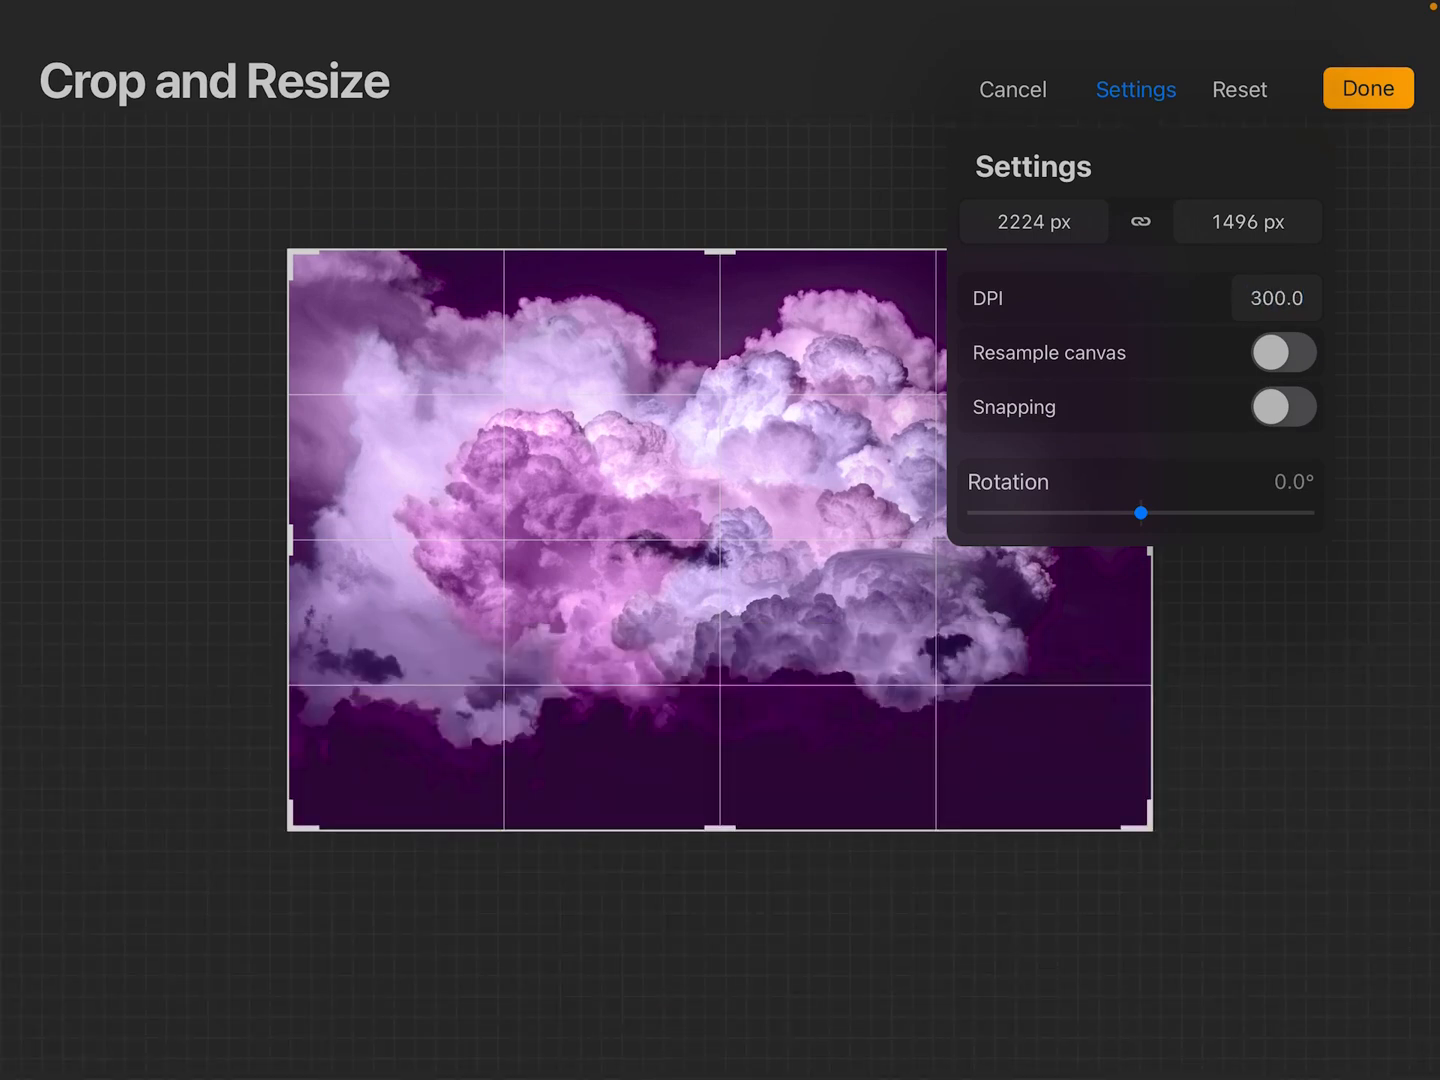
pyautogui.click(1368, 88)
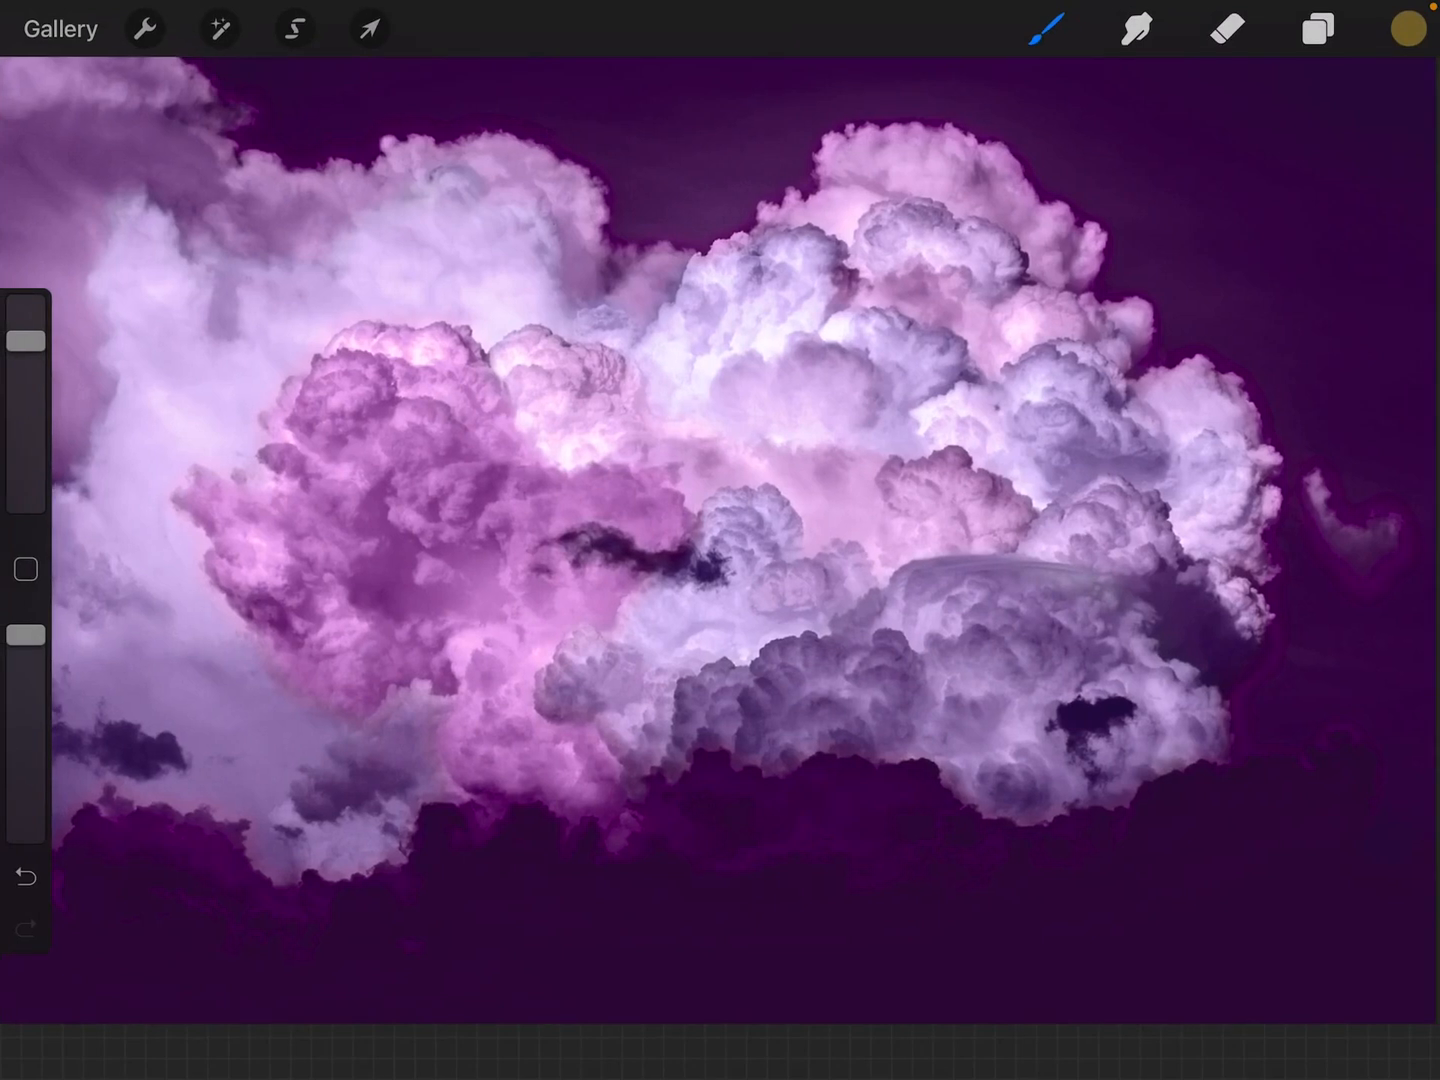
# - Check the layers list and toggle the top colour group after the resize
pyautogui.click(1318, 28)
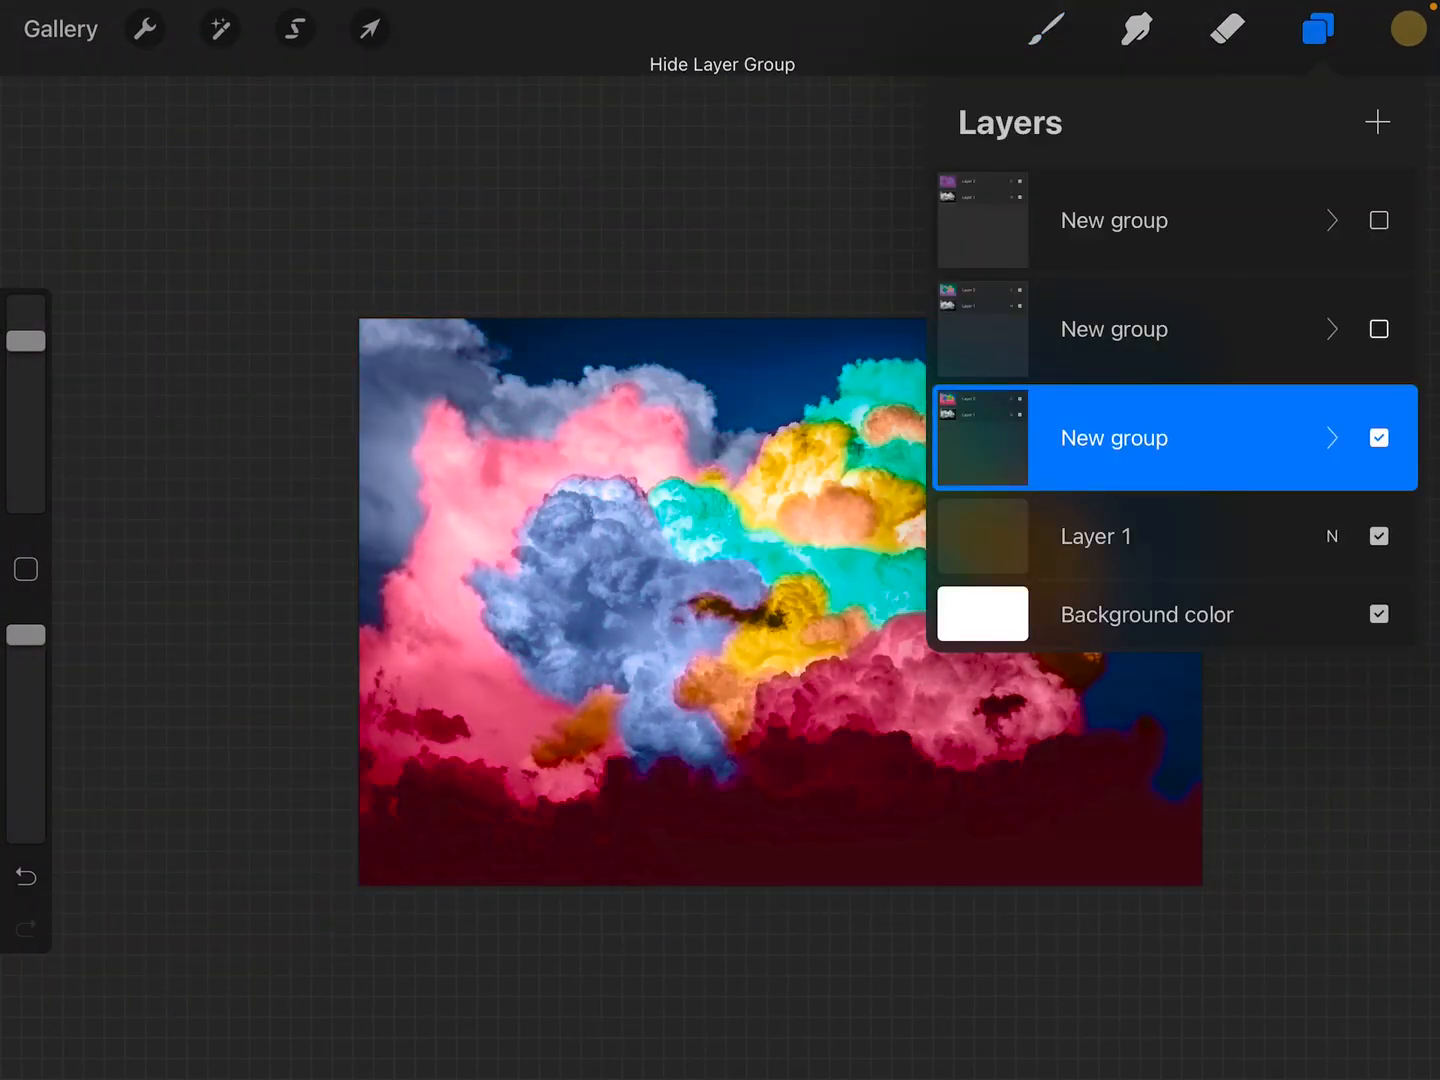
pyautogui.click(1378, 220)
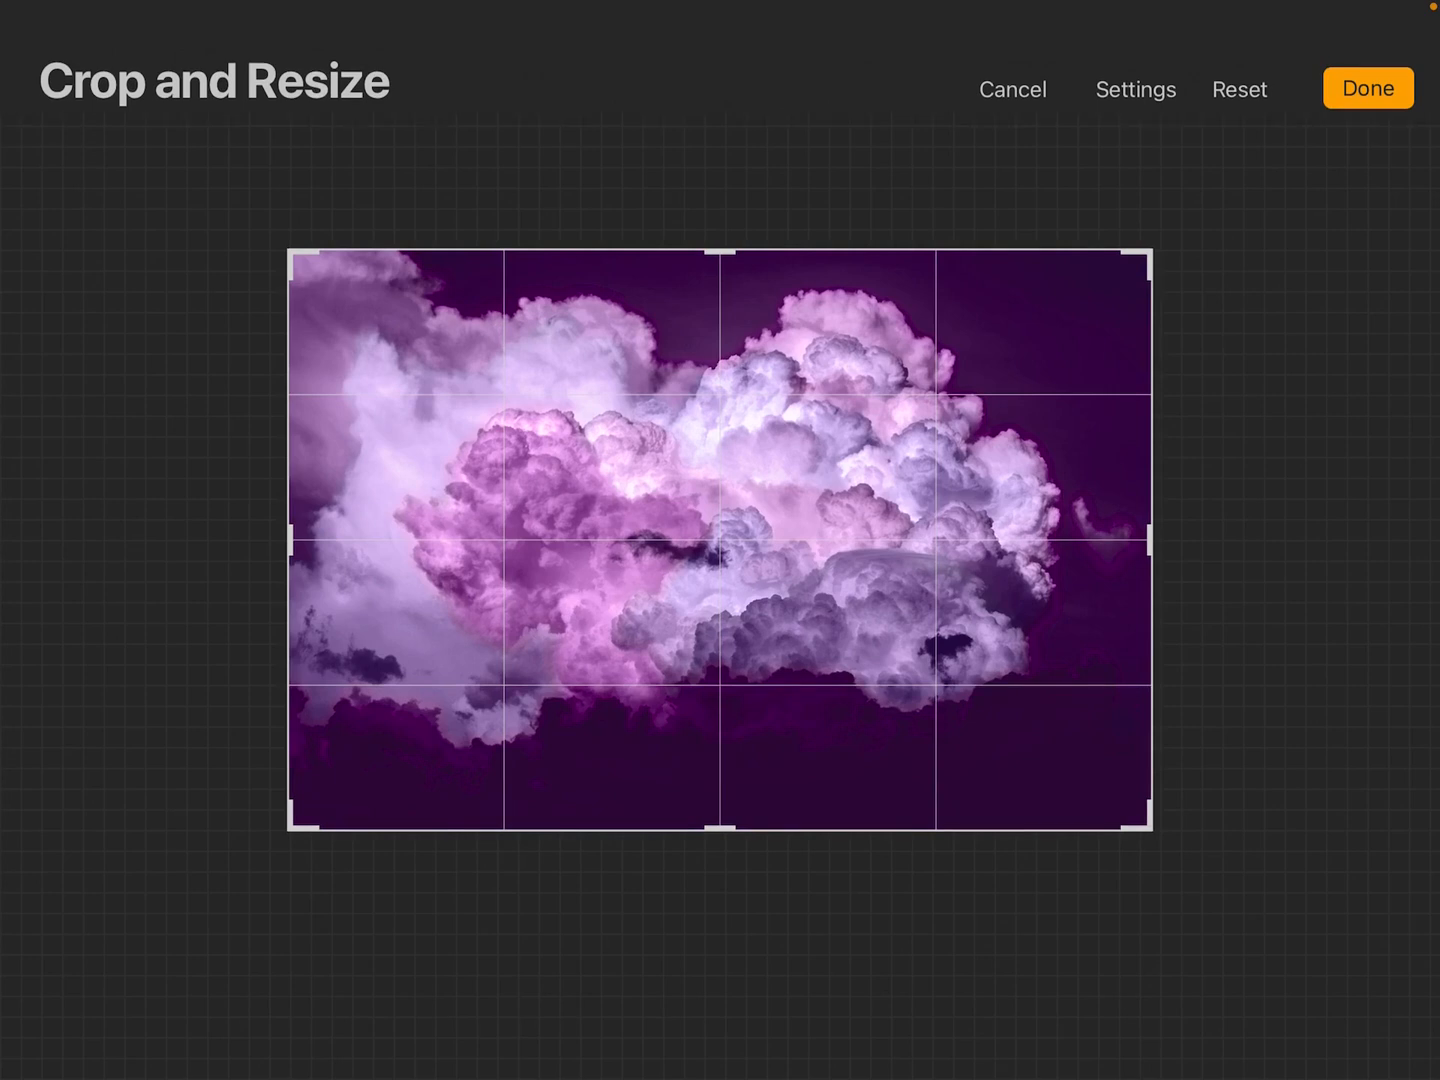
# - Enter 500 DPI, switch on Resample canvas and apply the resize with Done
pyautogui.click(1136, 88)
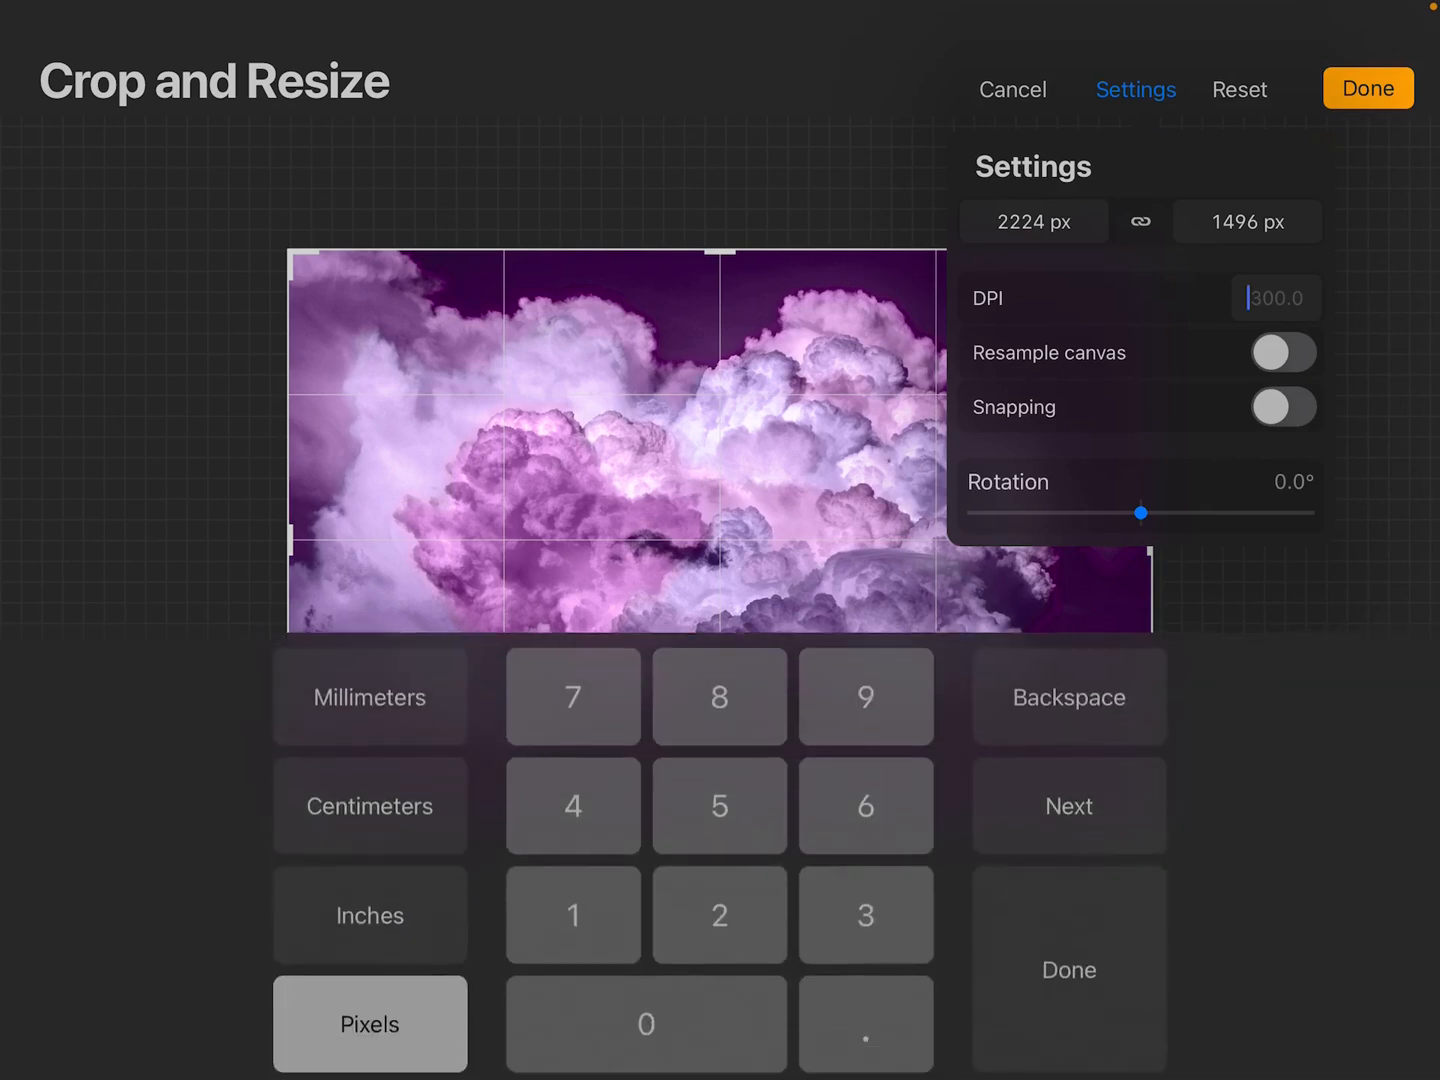
pyautogui.write('500')
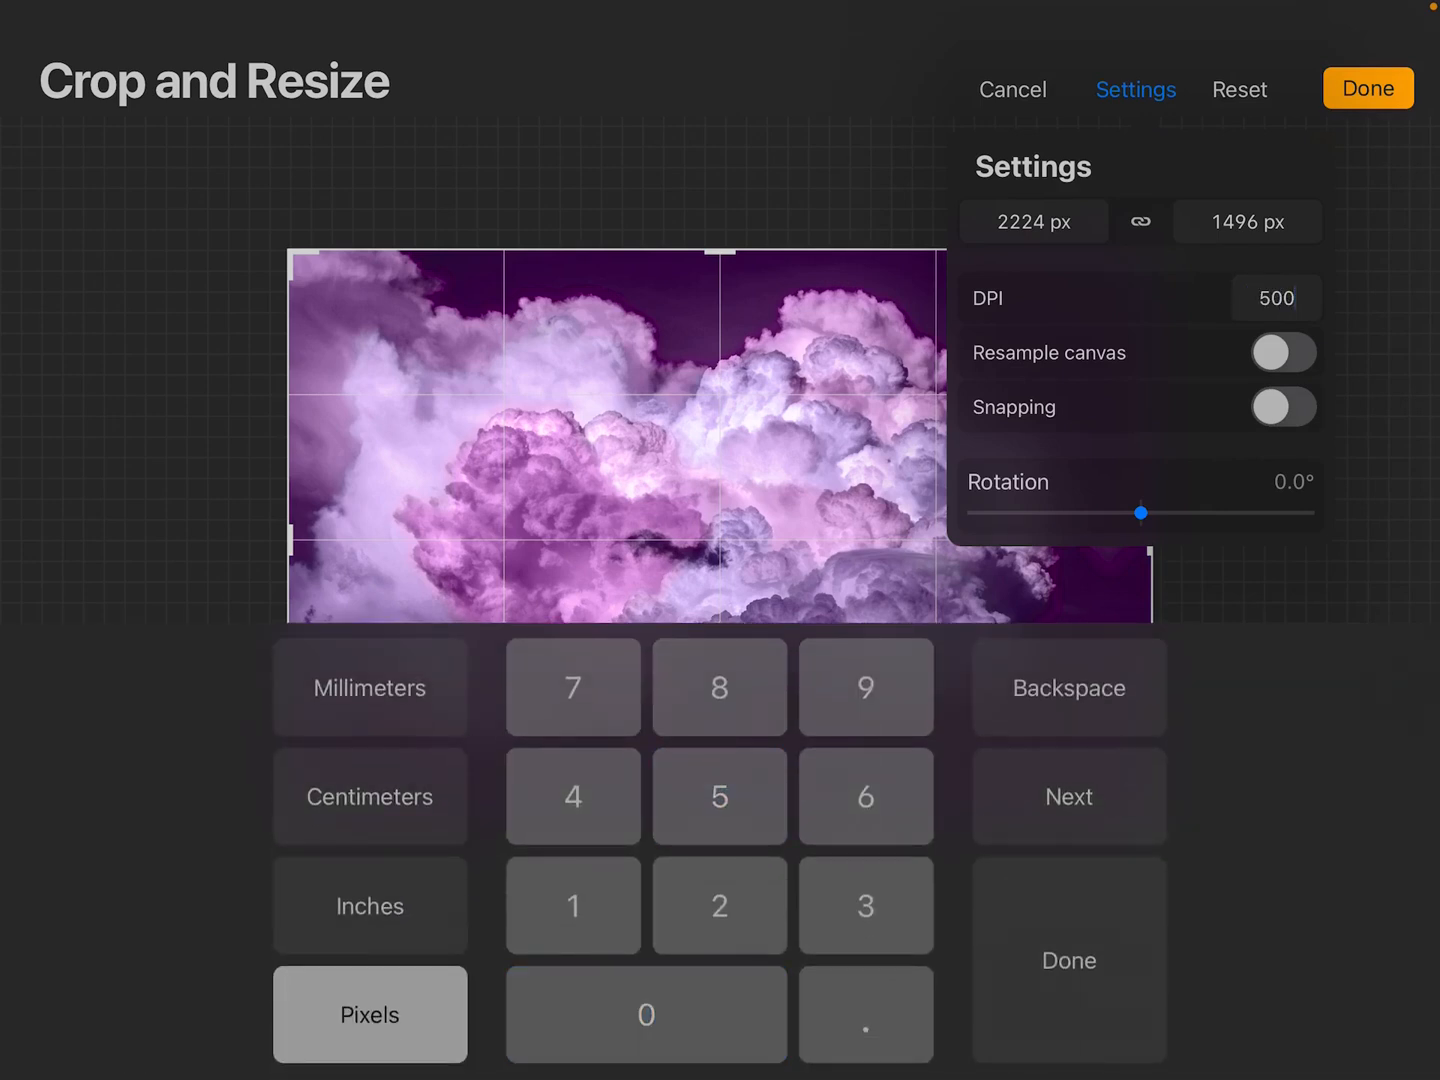
pyautogui.click(1284, 352)
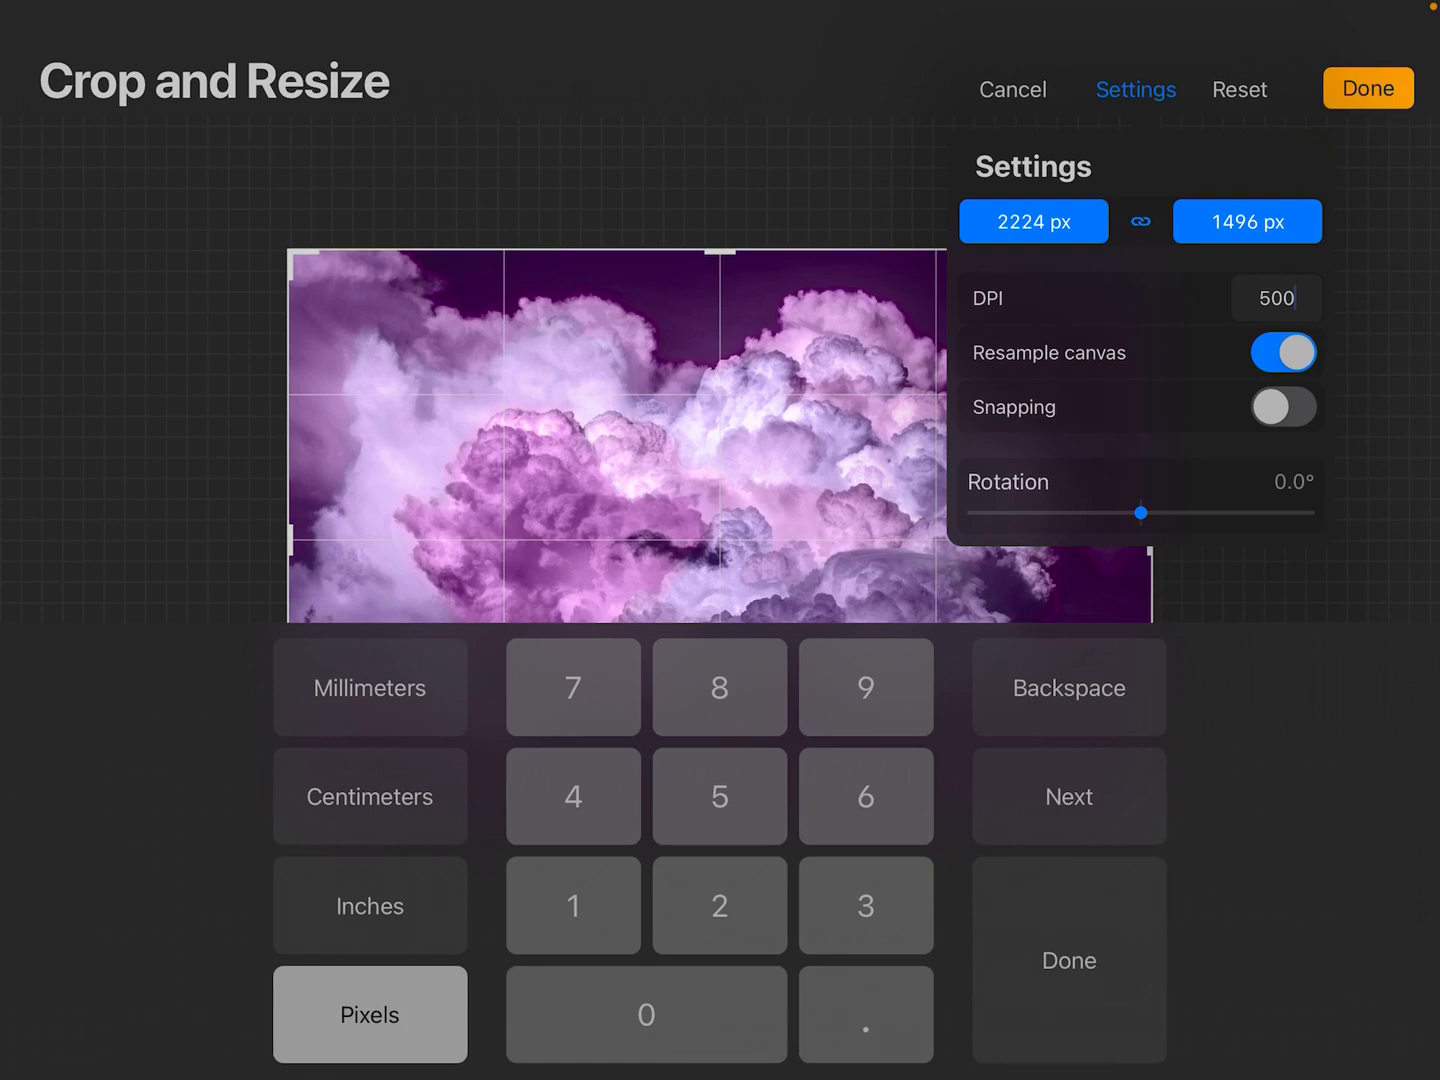
pyautogui.click(1276, 298)
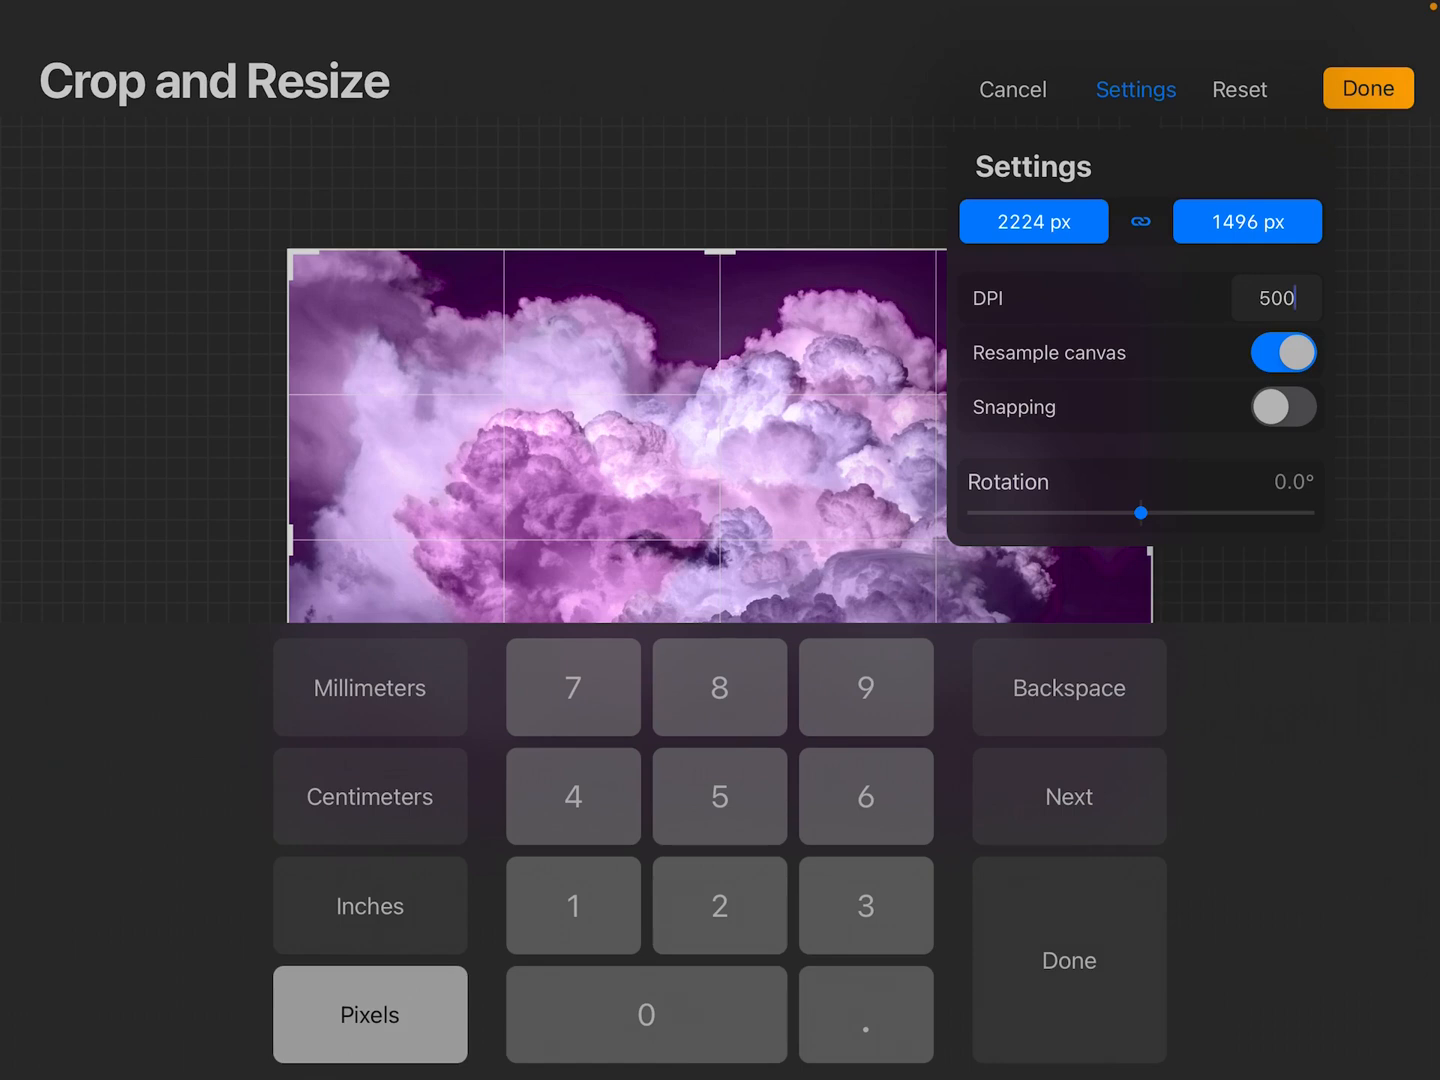
pyautogui.click(1368, 88)
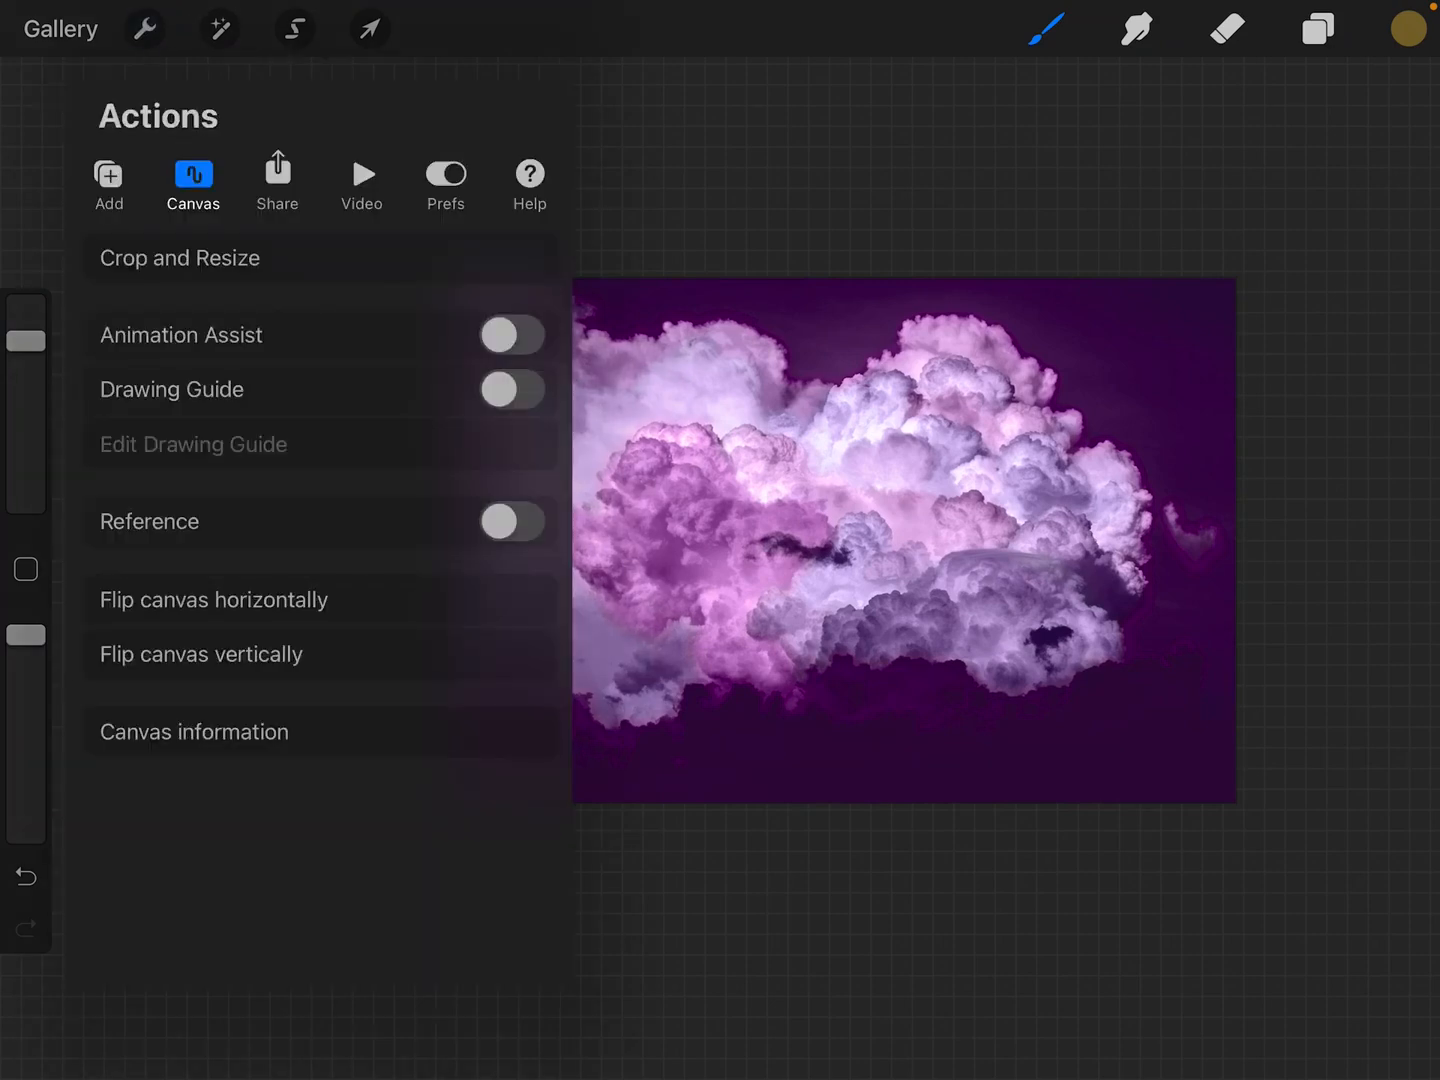
# - Check that Crop and Resize Settings now shows 500.0 DPI at 2224 × 1496 px, then exit
pyautogui.click(180, 256)
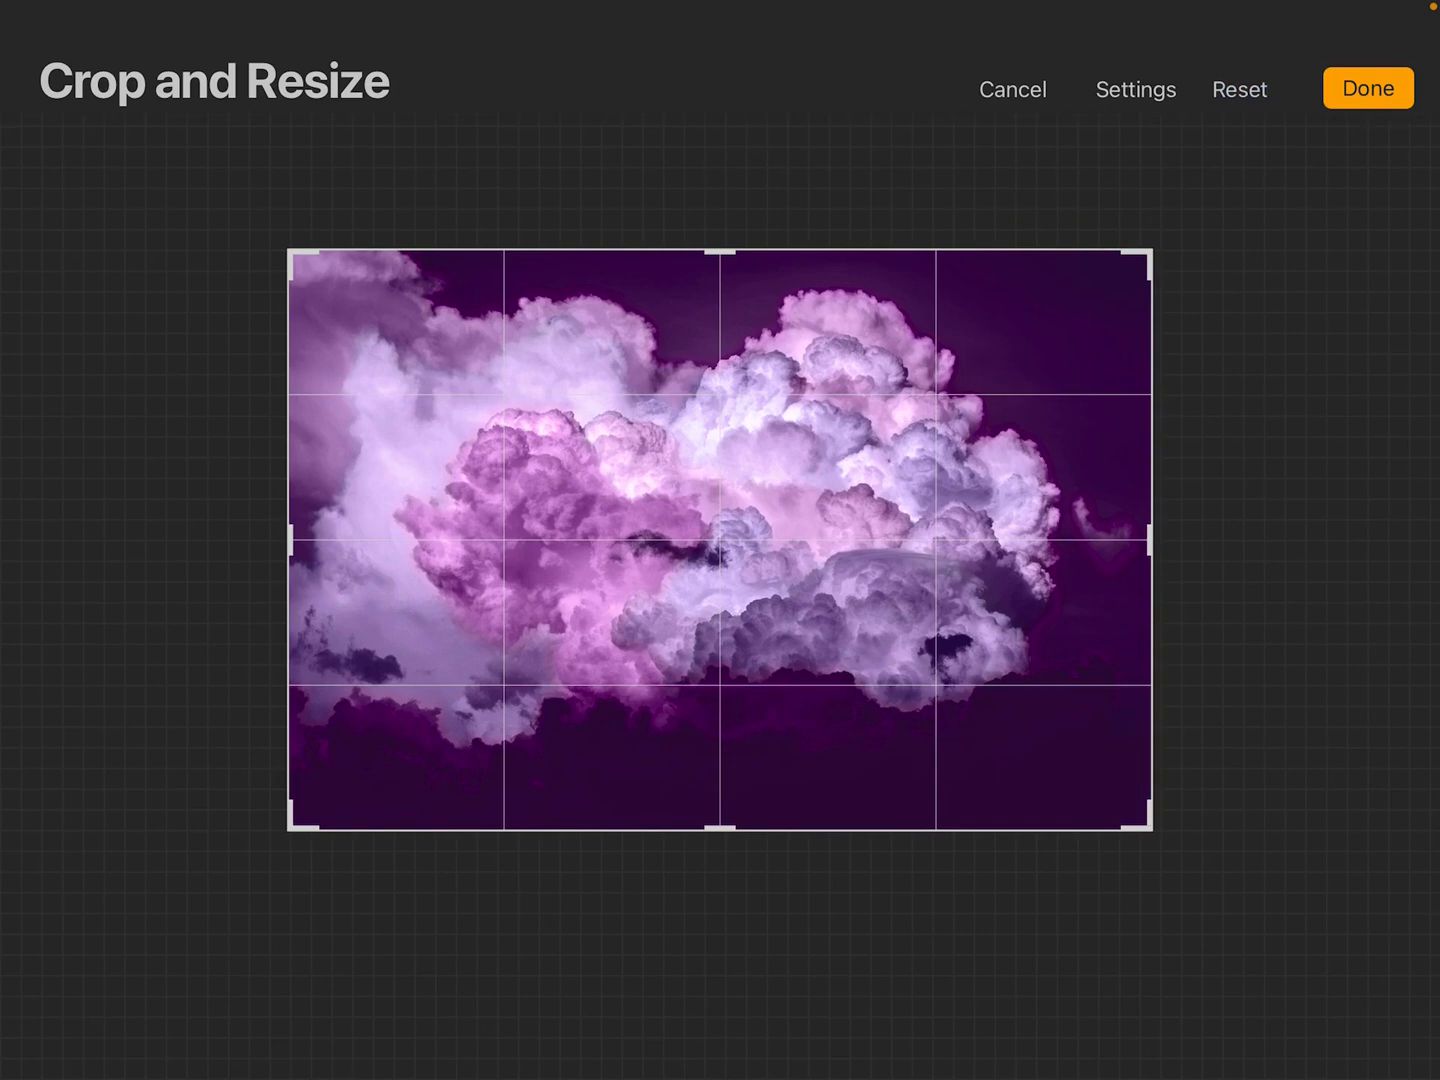
pyautogui.click(1136, 88)
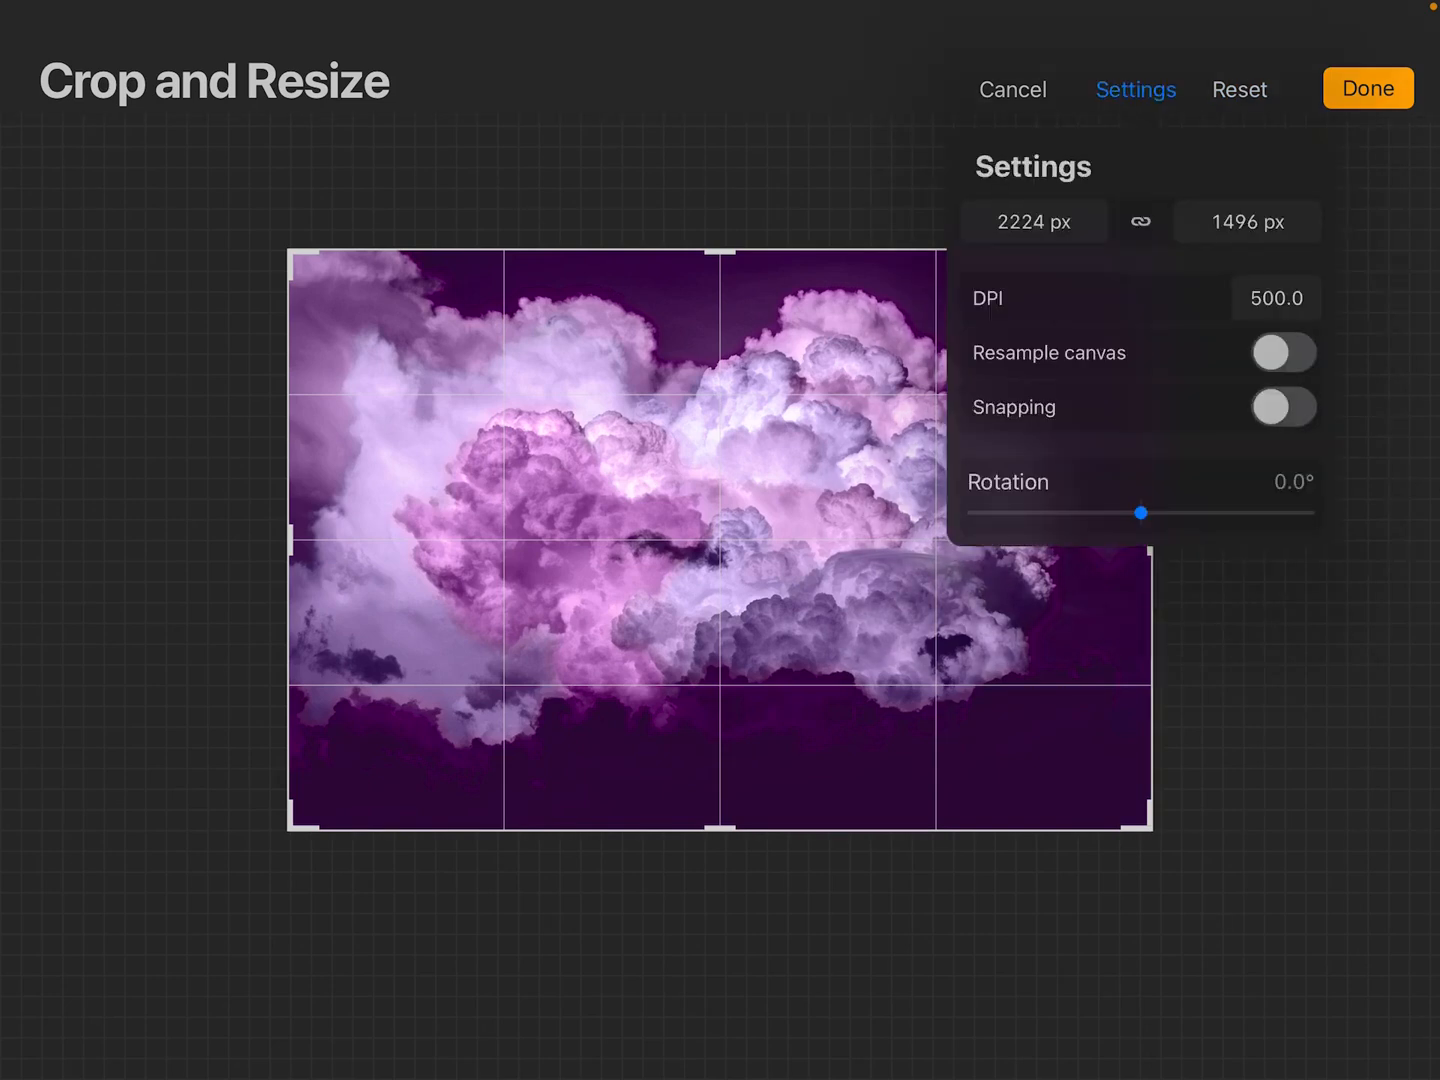
pyautogui.click(1136, 88)
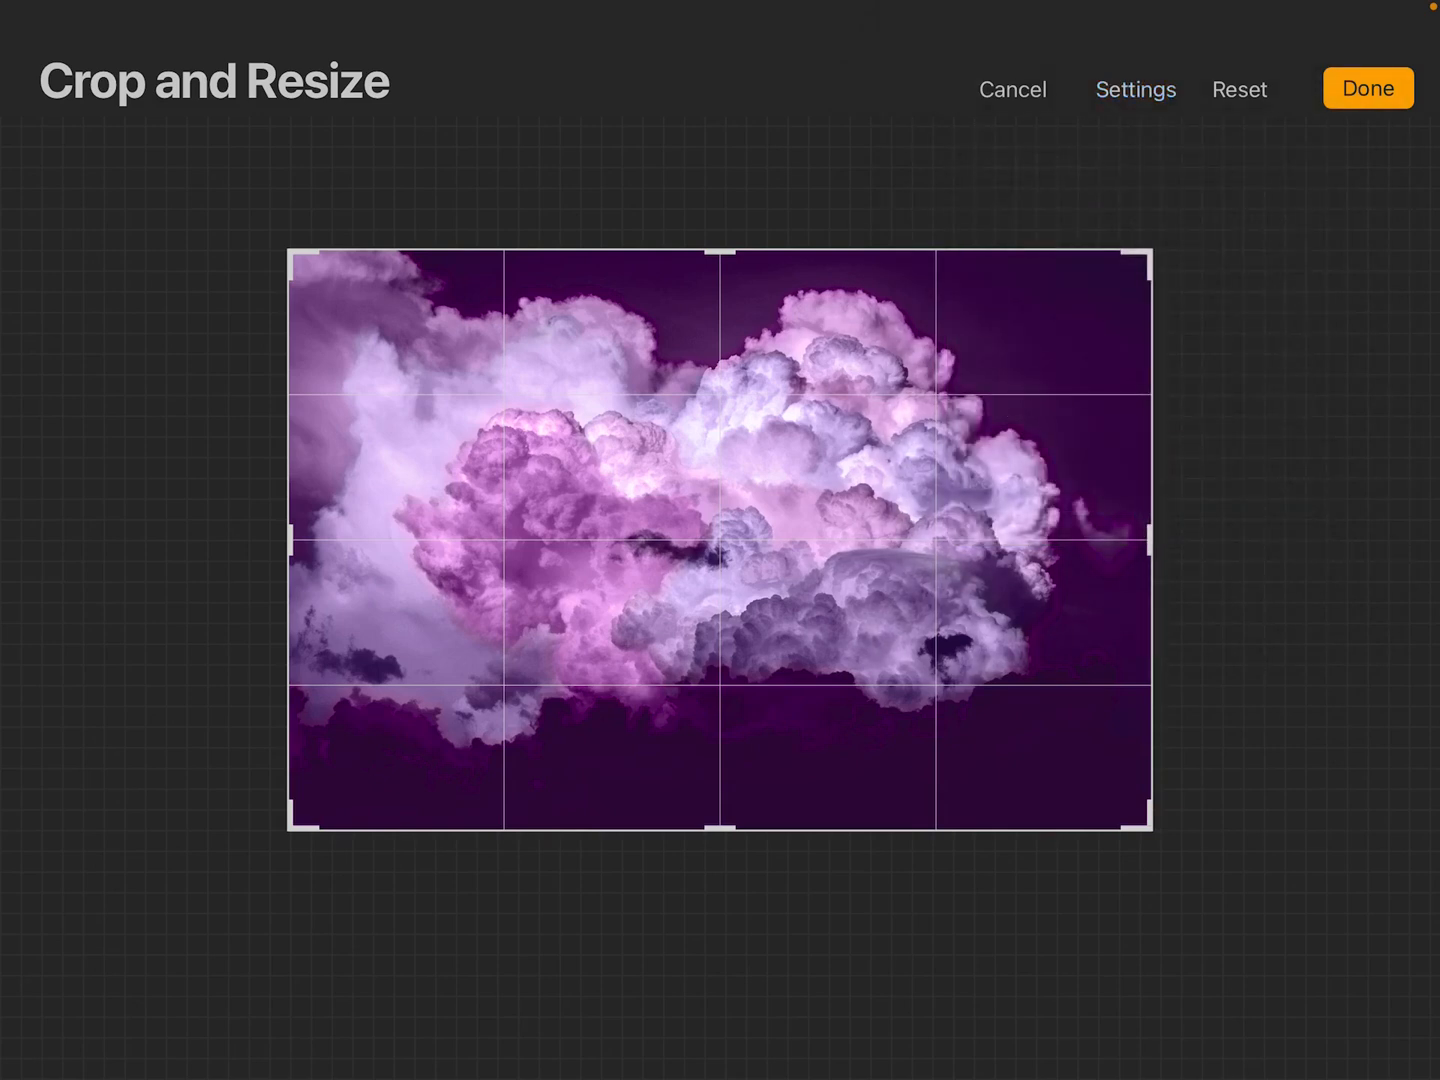
pyautogui.click(1368, 88)
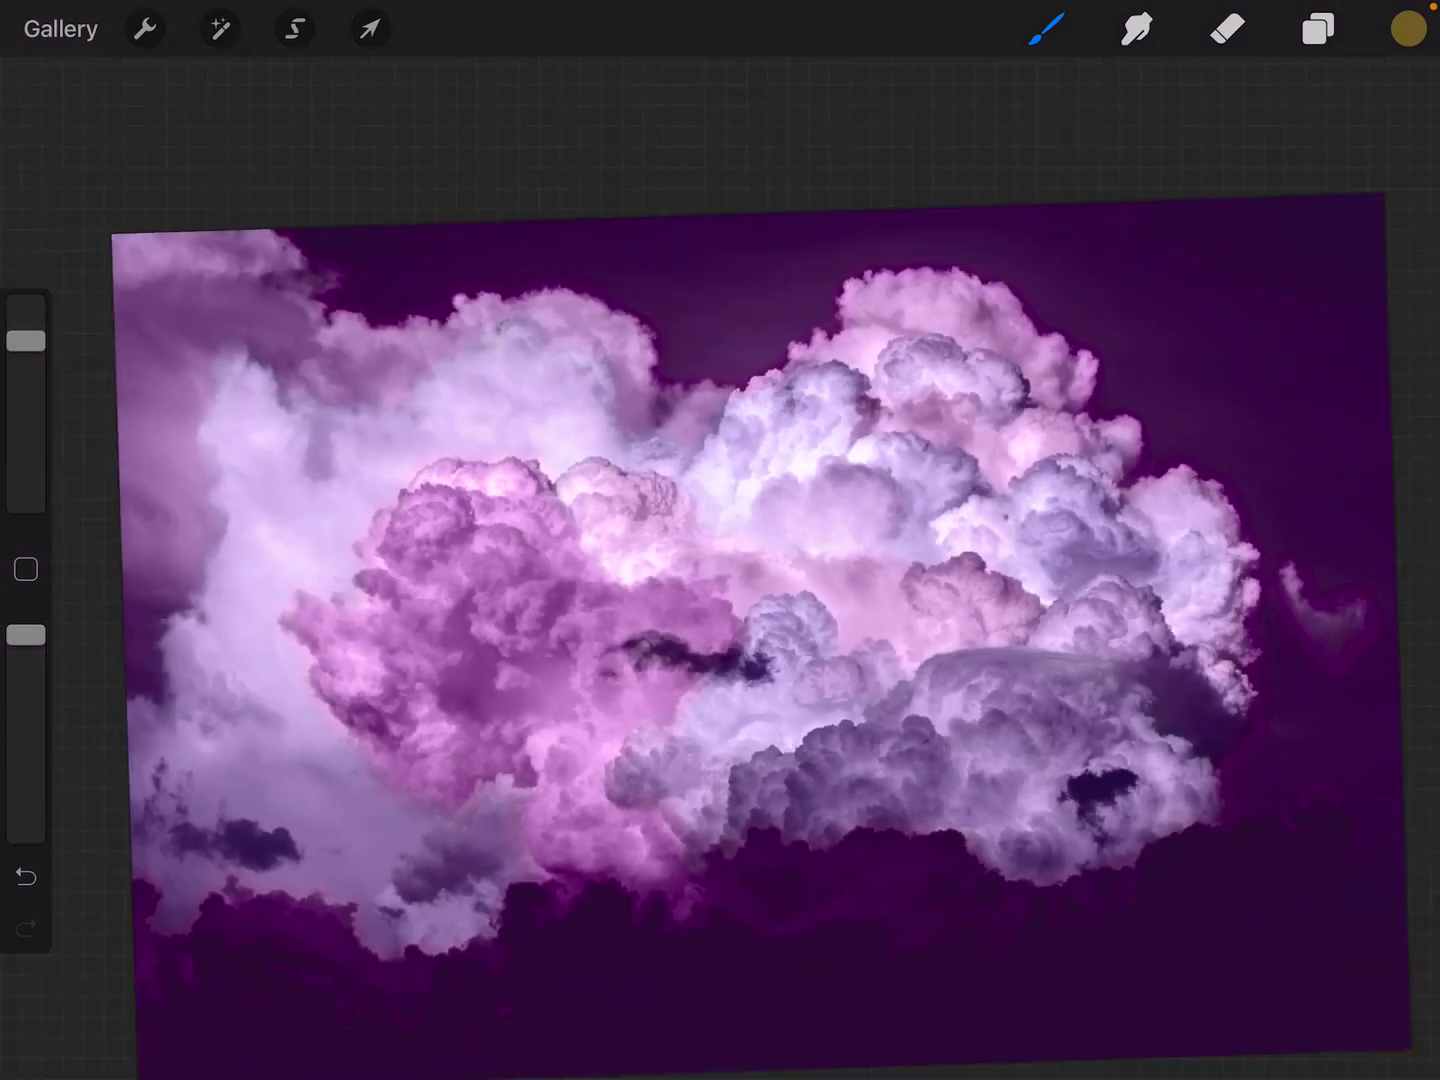
# - Set Layer 2's blend mode to Normal and return to the canvas to inspect it
pyautogui.click(1318, 28)
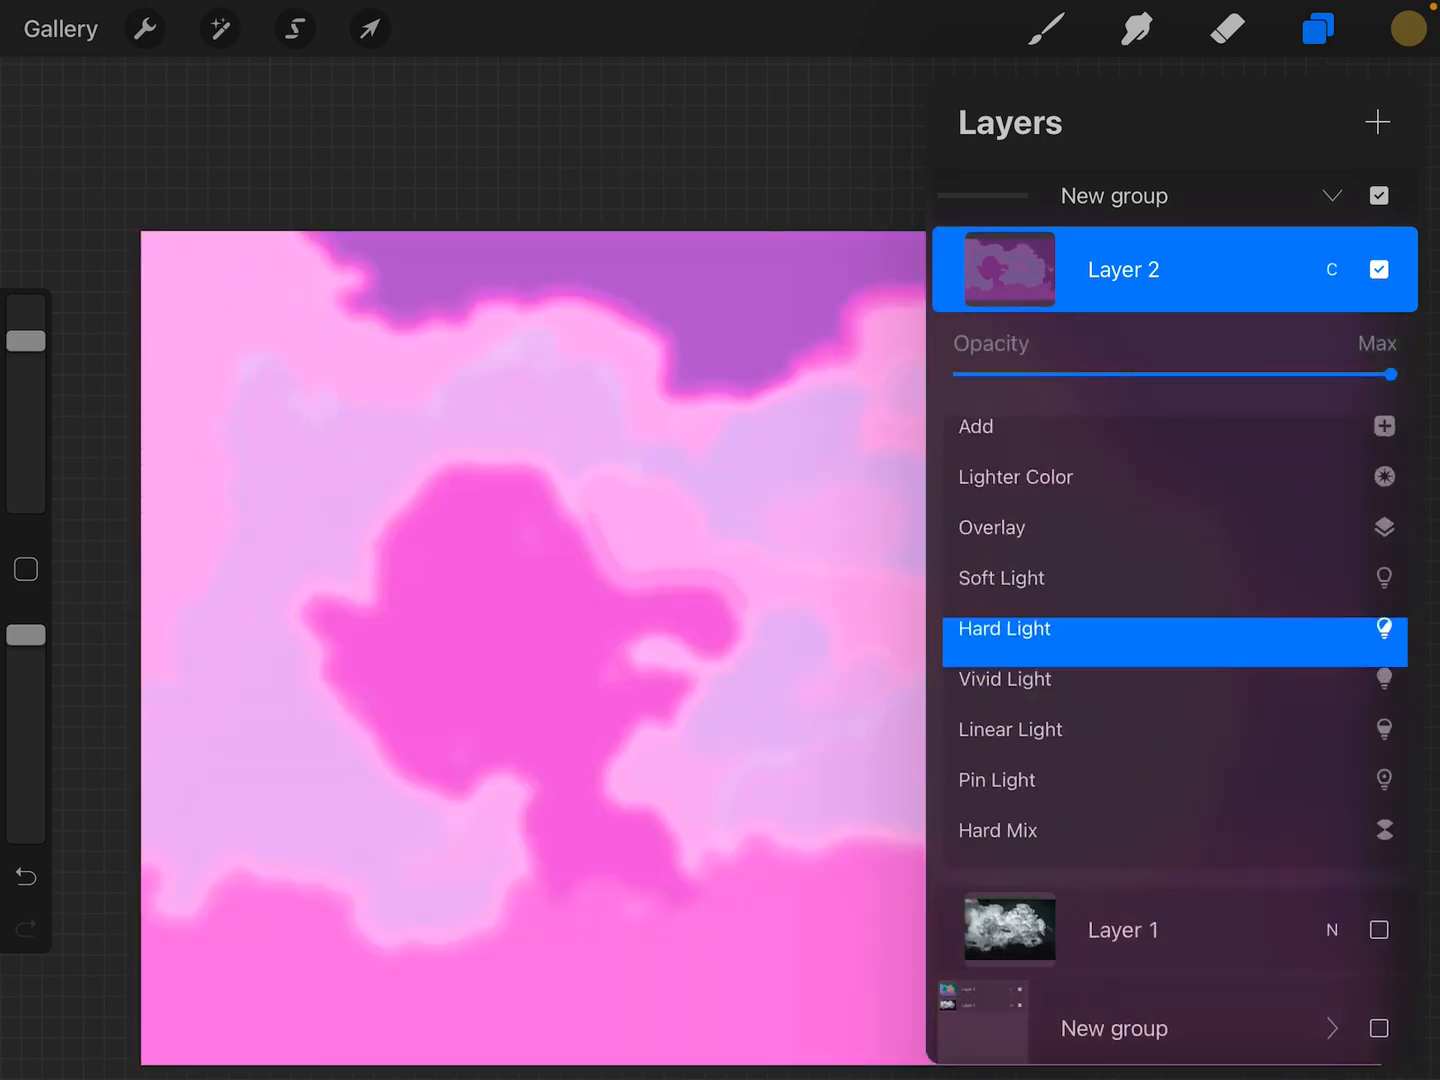
pyautogui.click(988, 620)
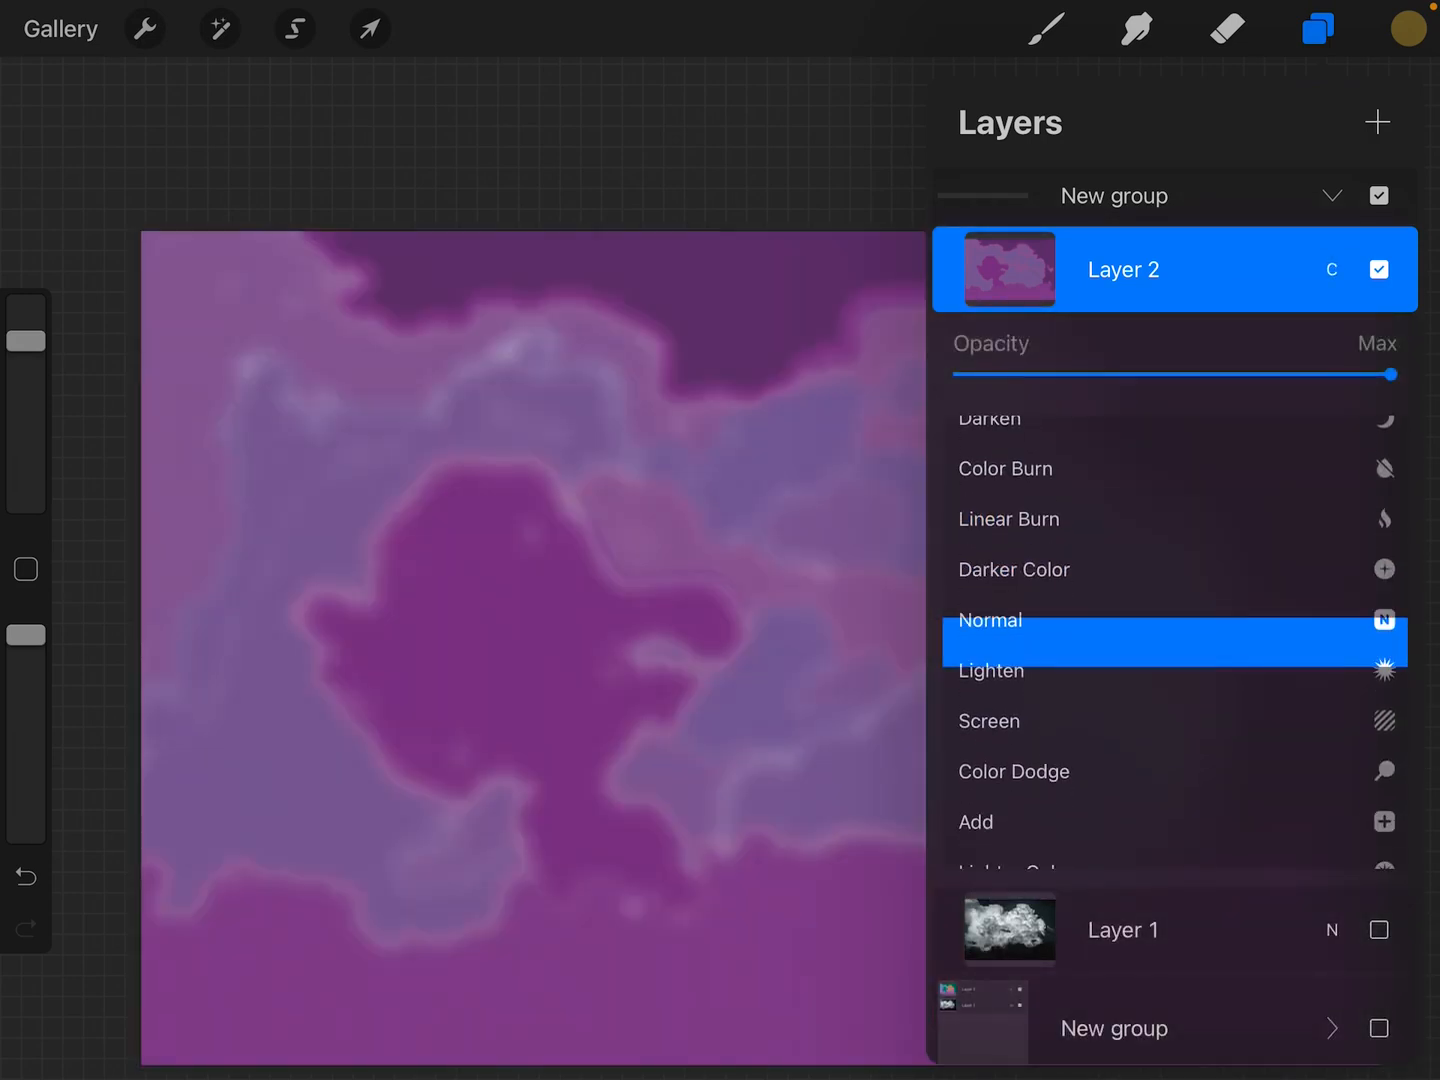
pyautogui.click(1318, 28)
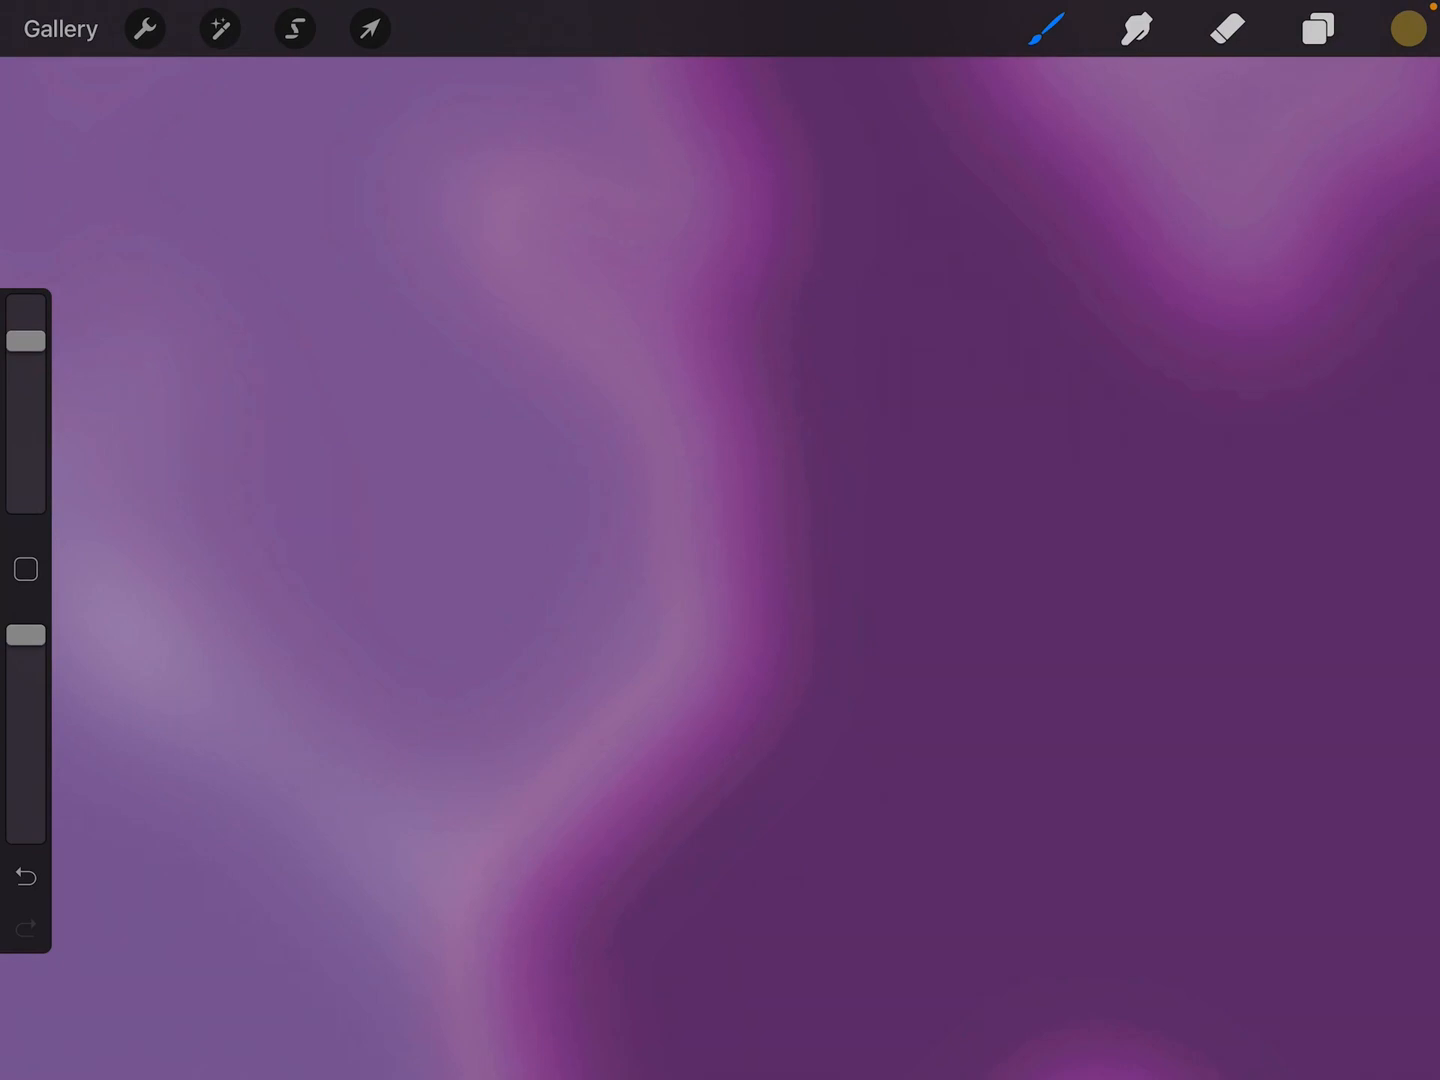
# - Undo the stray stroke, paint a brown test stroke across the cloud and undo it too
pyautogui.click(1046, 28)
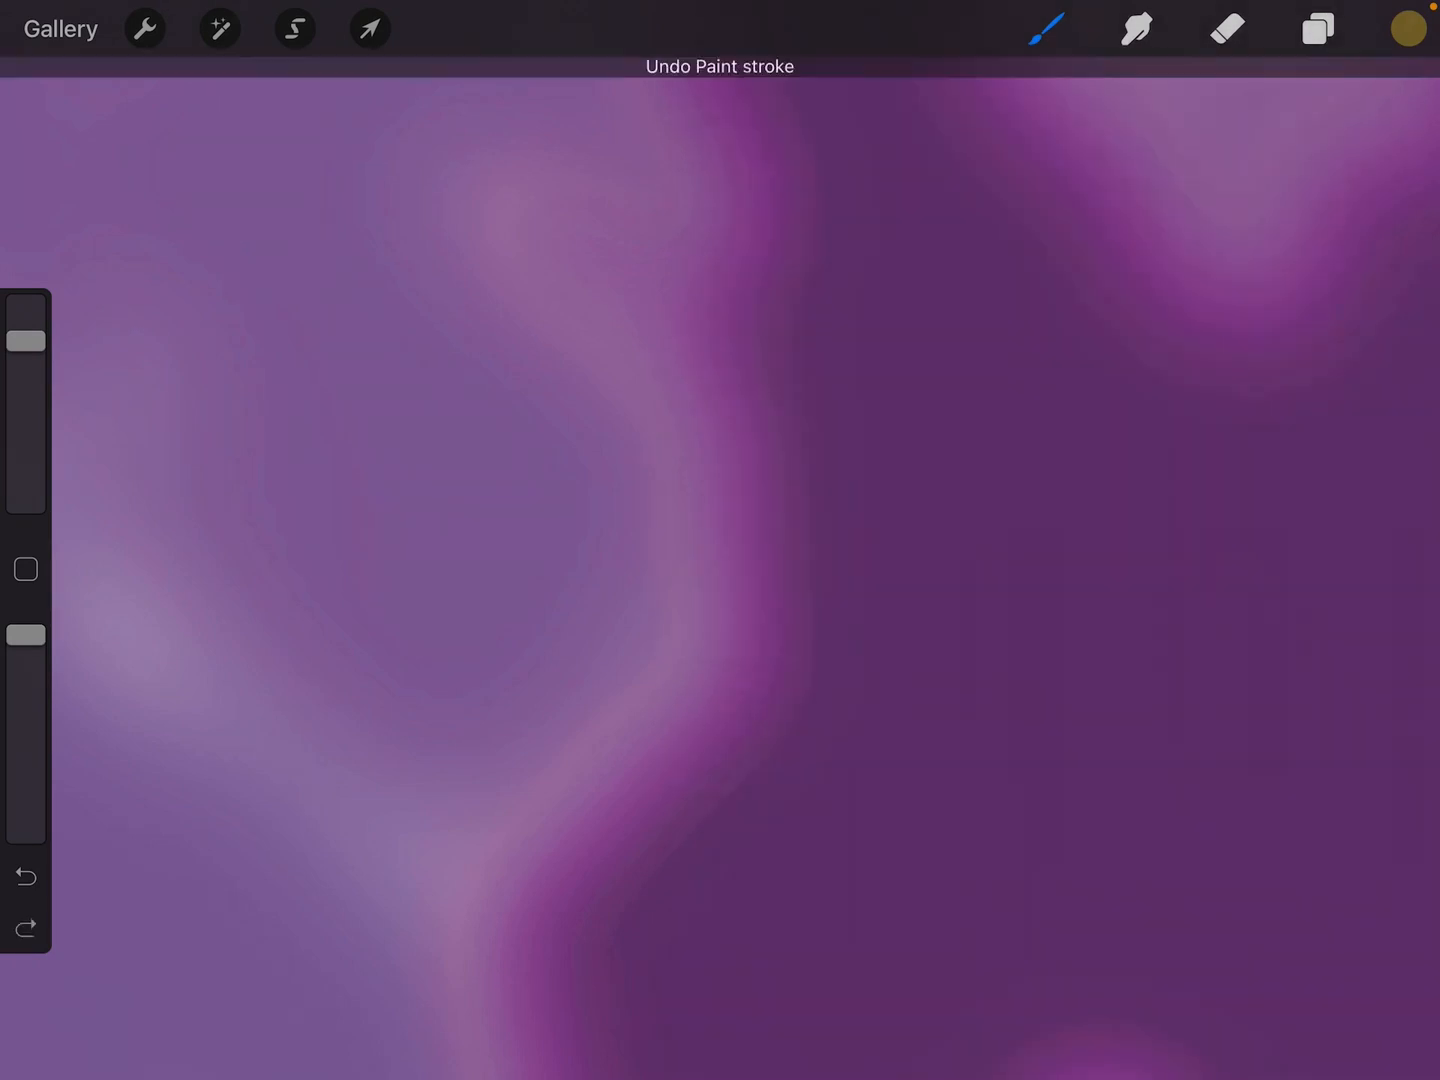
pyautogui.click(1048, 28)
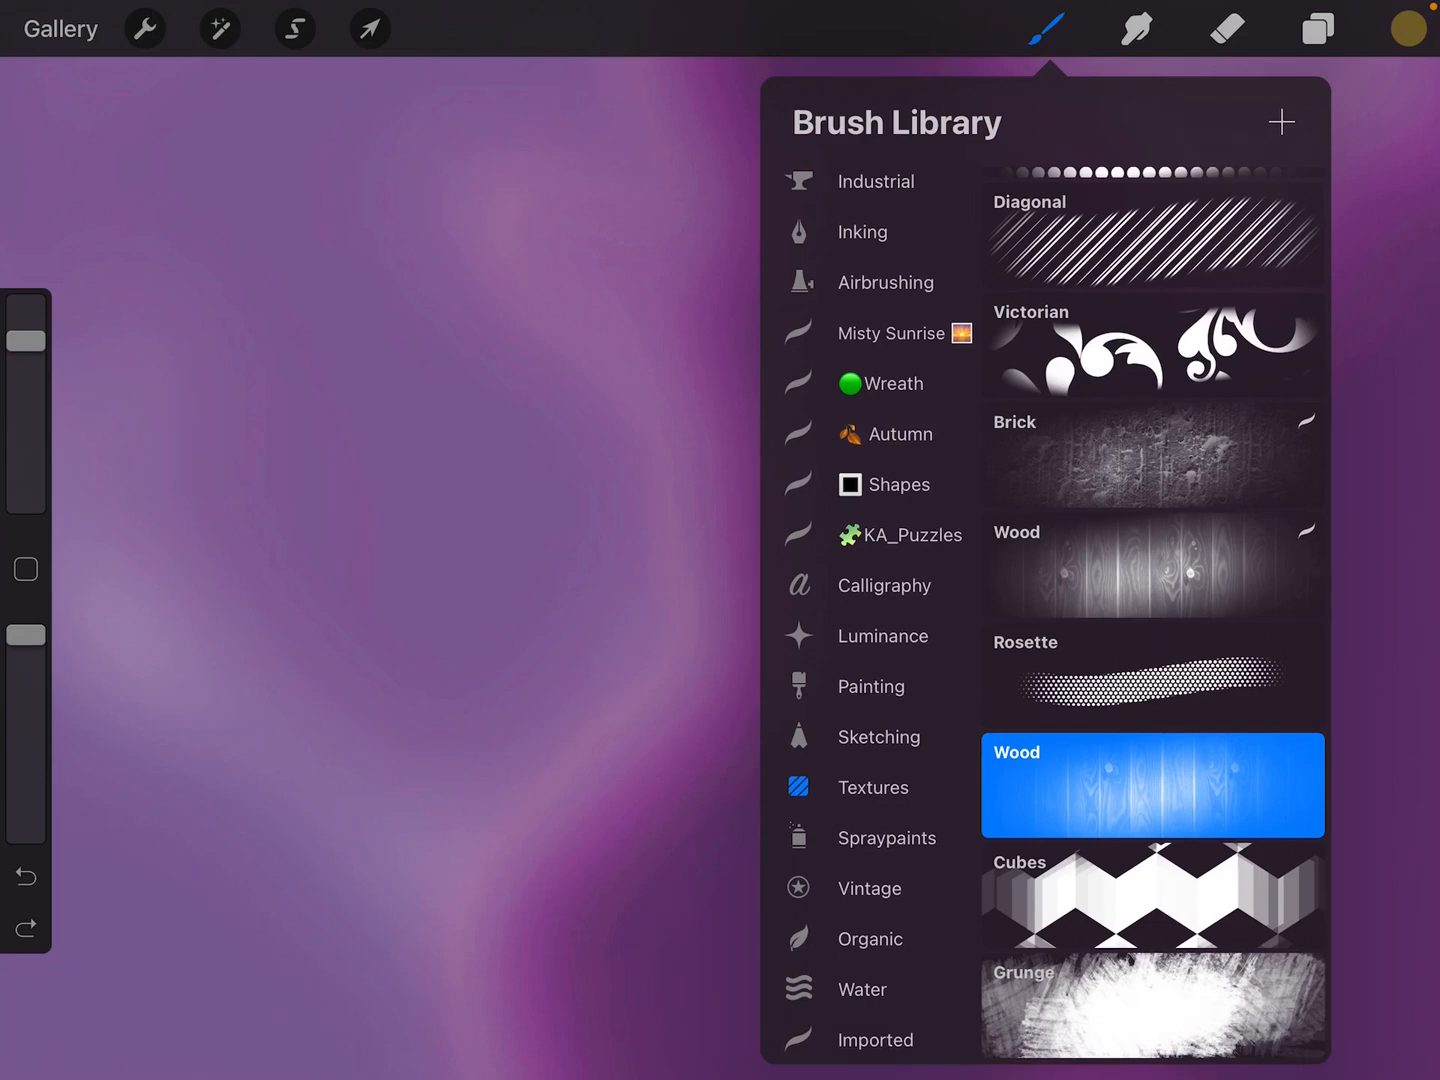
pyautogui.click(1046, 28)
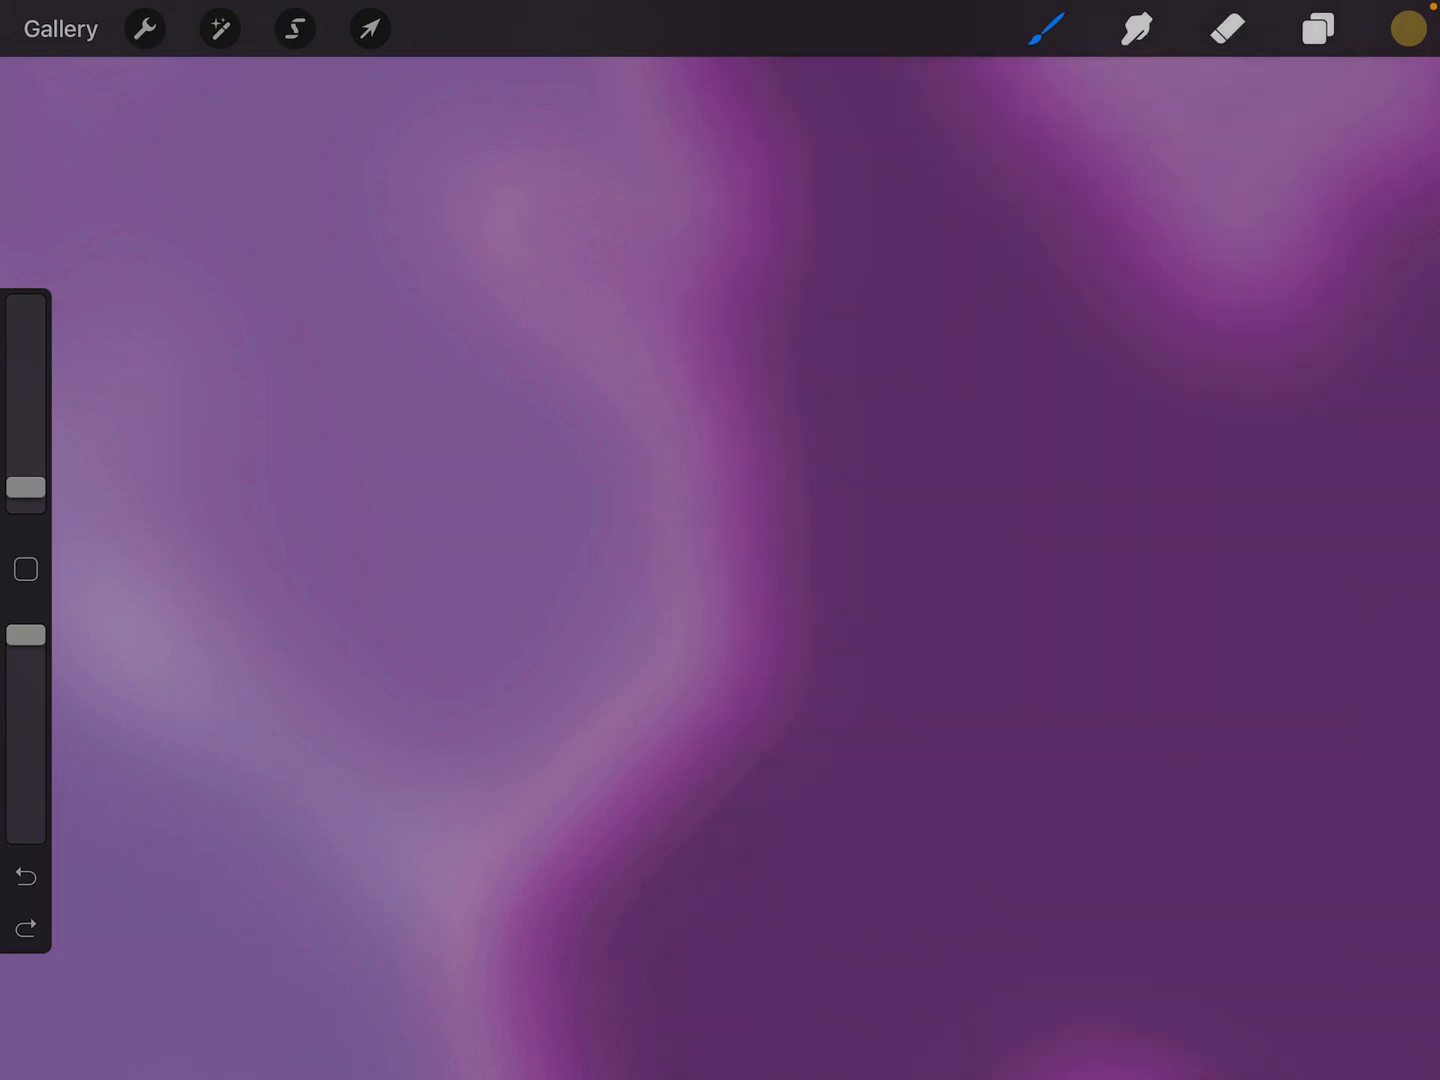
pyautogui.moveTo(660, 264); pyautogui.dragTo(564, 840)
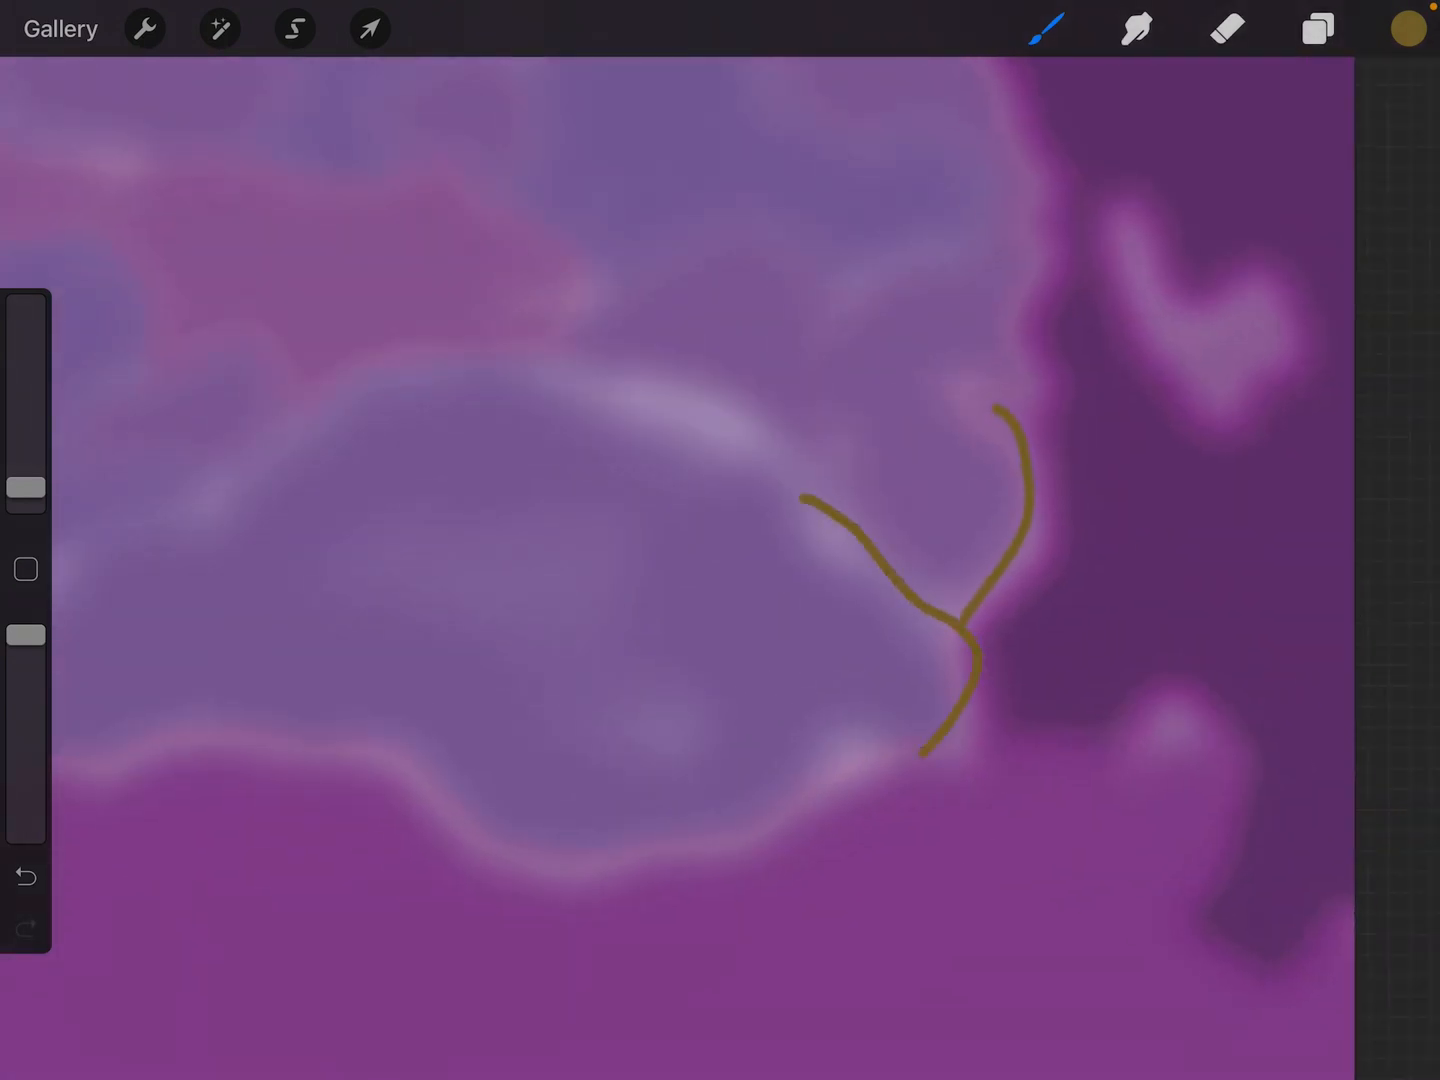
pyautogui.click(24, 876)
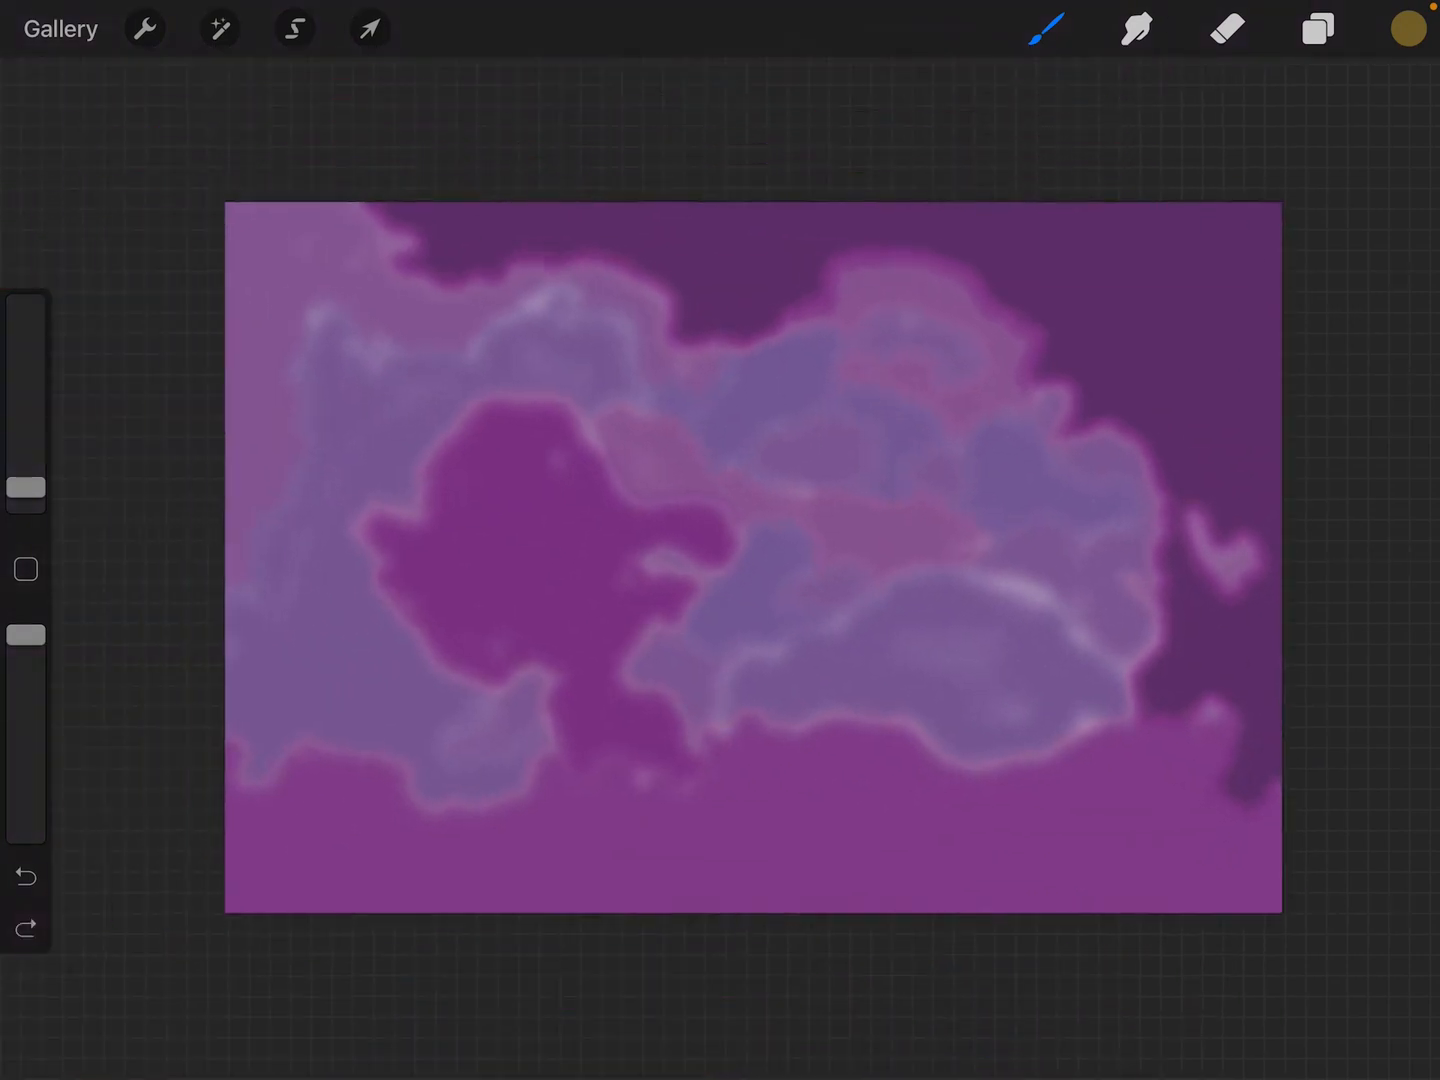
# - Set Layer 2's blend mode back to Color
pyautogui.click(1316, 28)
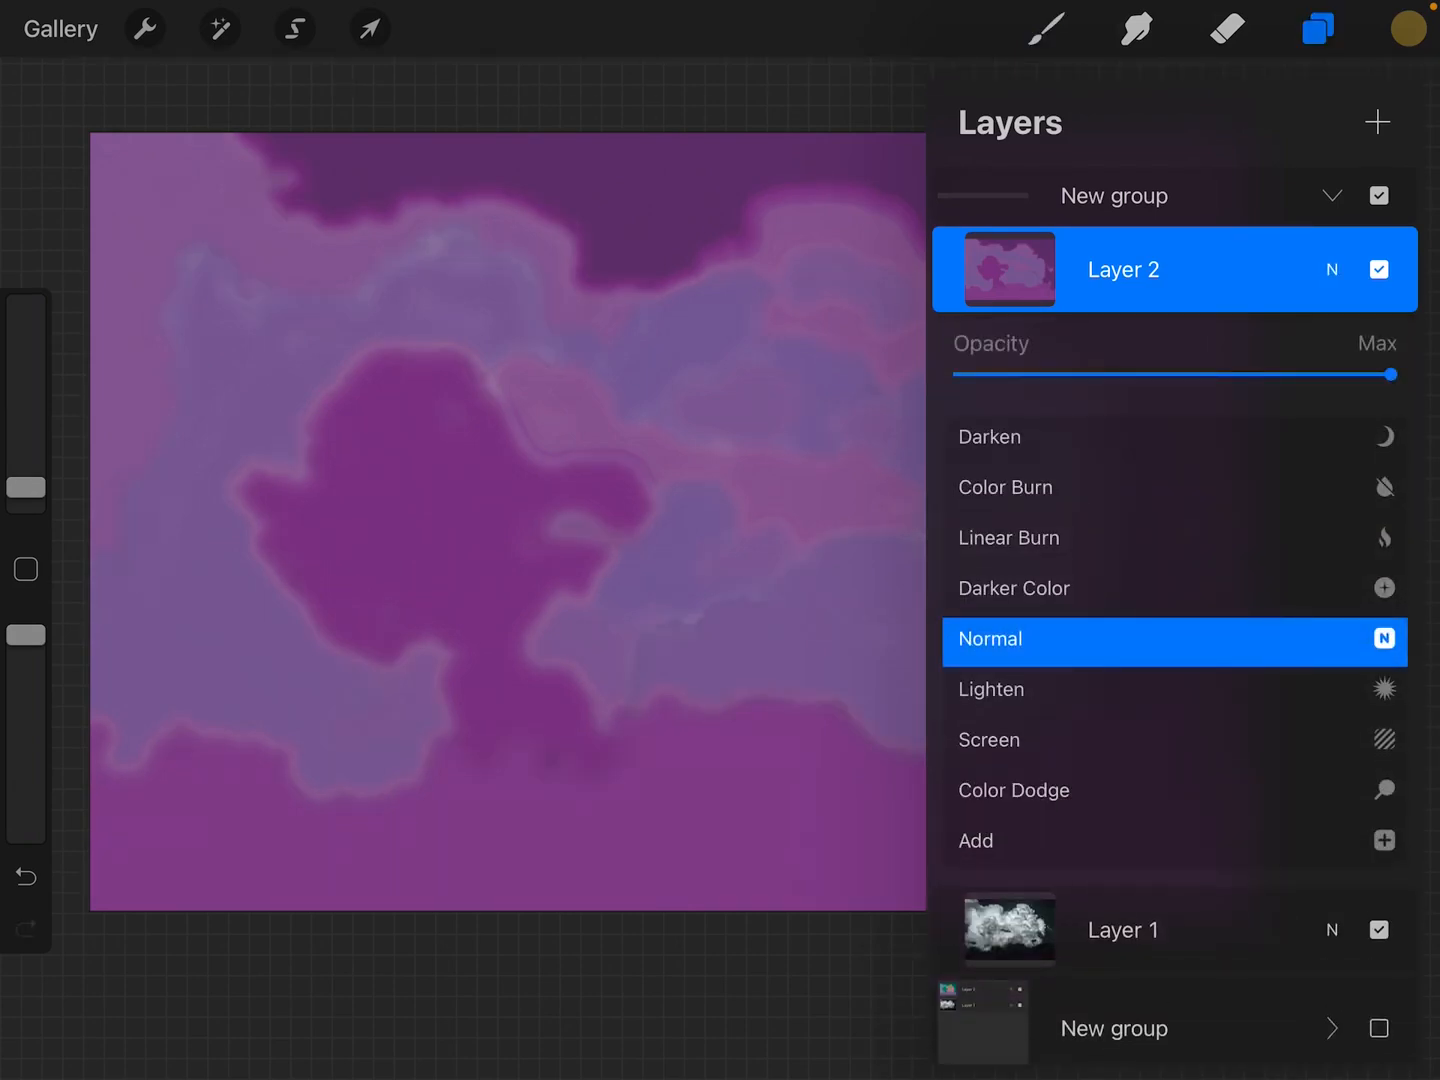
pyautogui.click(982, 642)
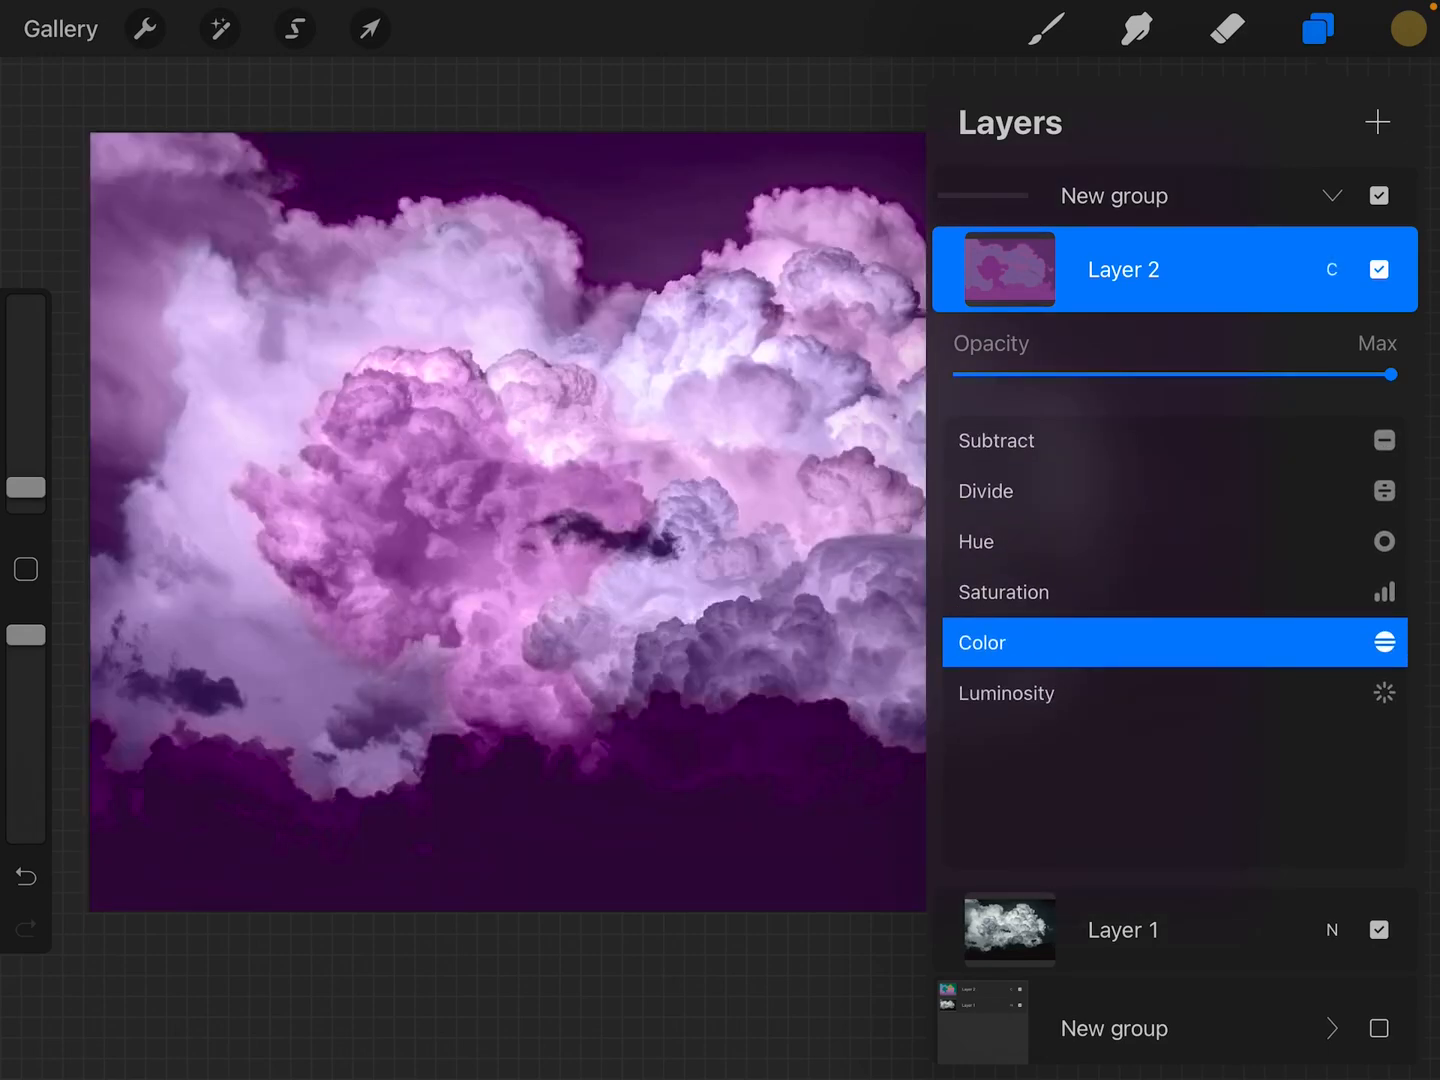